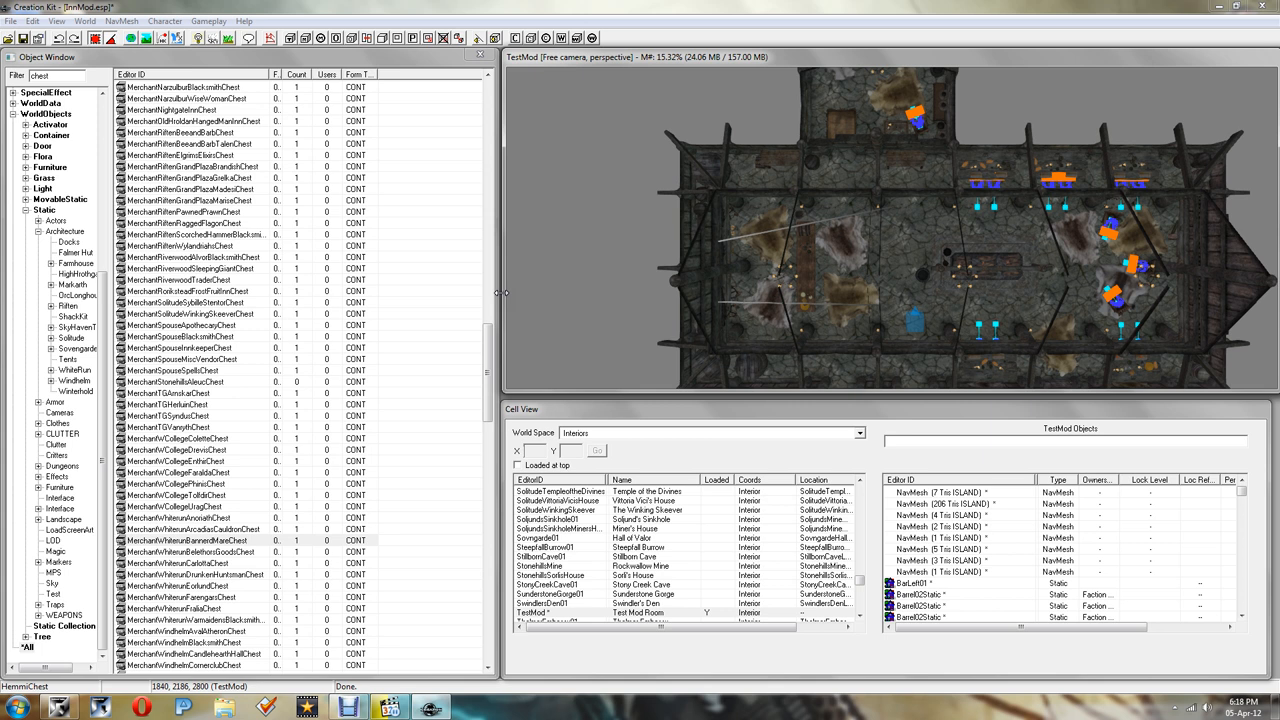
{"action": "mouse_move", "coordinate": [589, 297]}
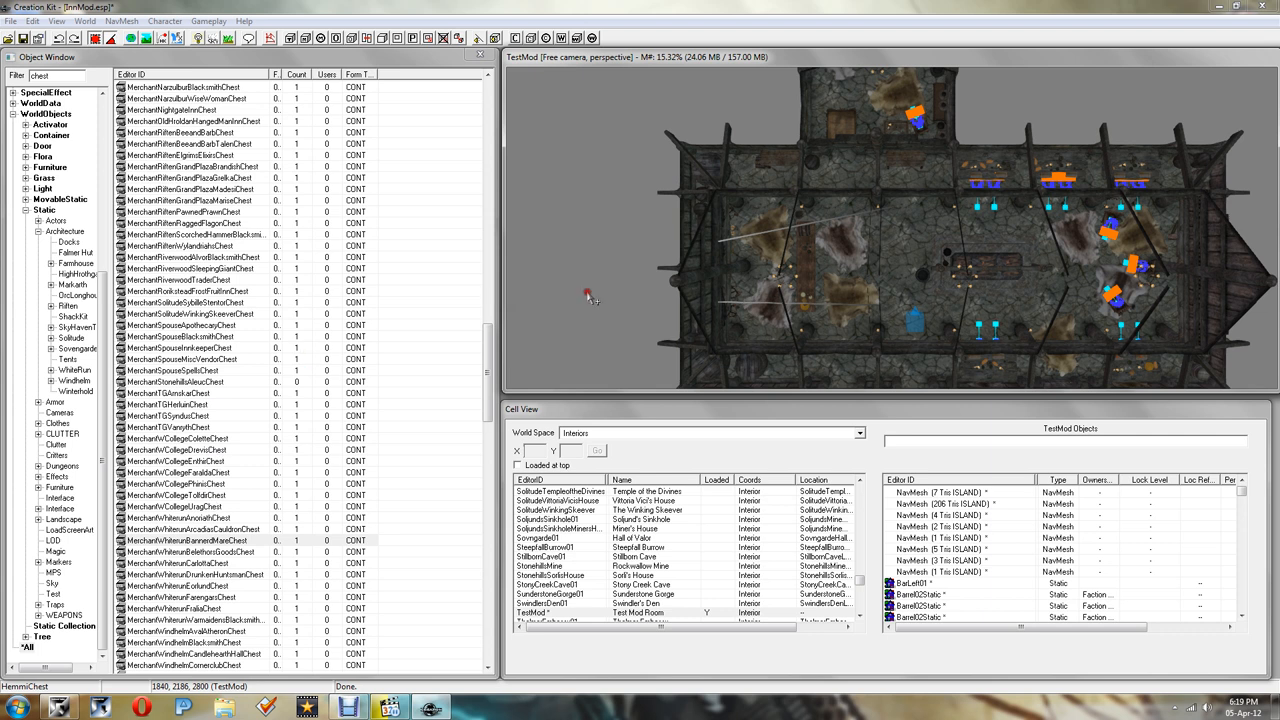
{"action": "mouse_move", "coordinate": [842, 213]}
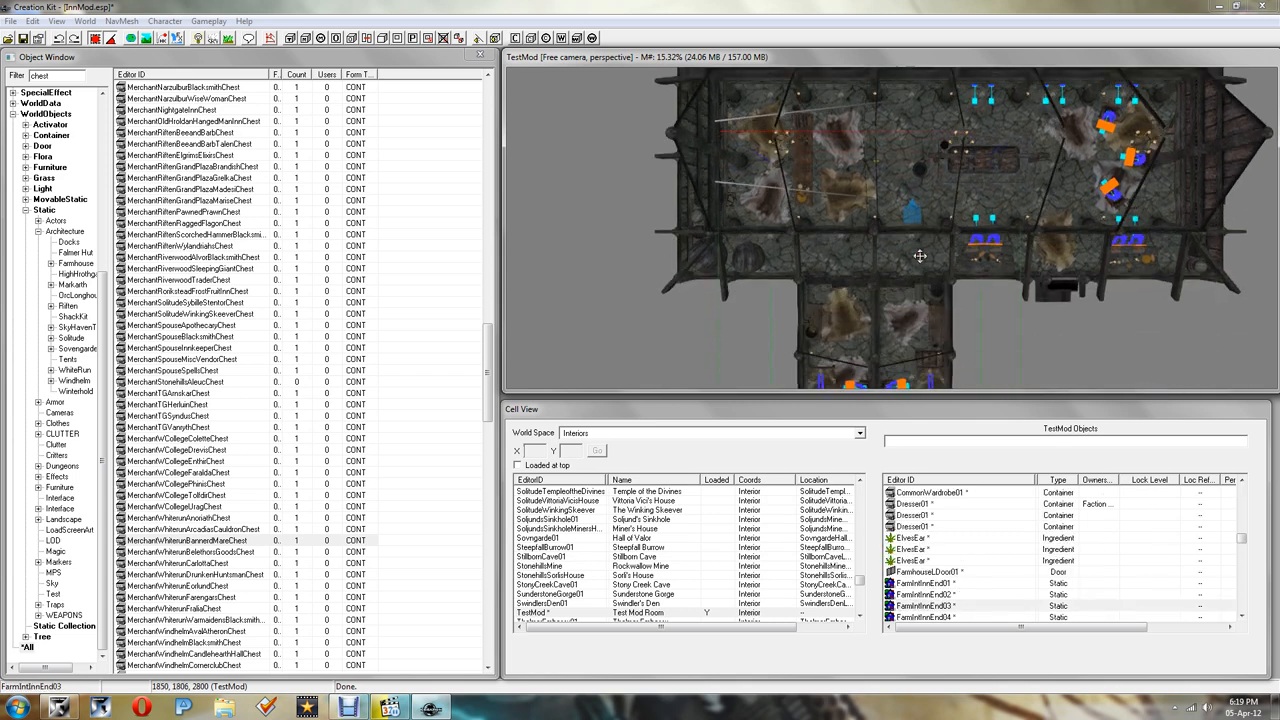
Step: Duplicate the MerchantWhiterunBanneredMareChest container and select the new copy
{"action": "left_click_drag", "start_coordinate": [920, 255], "coordinate": [932, 320]}
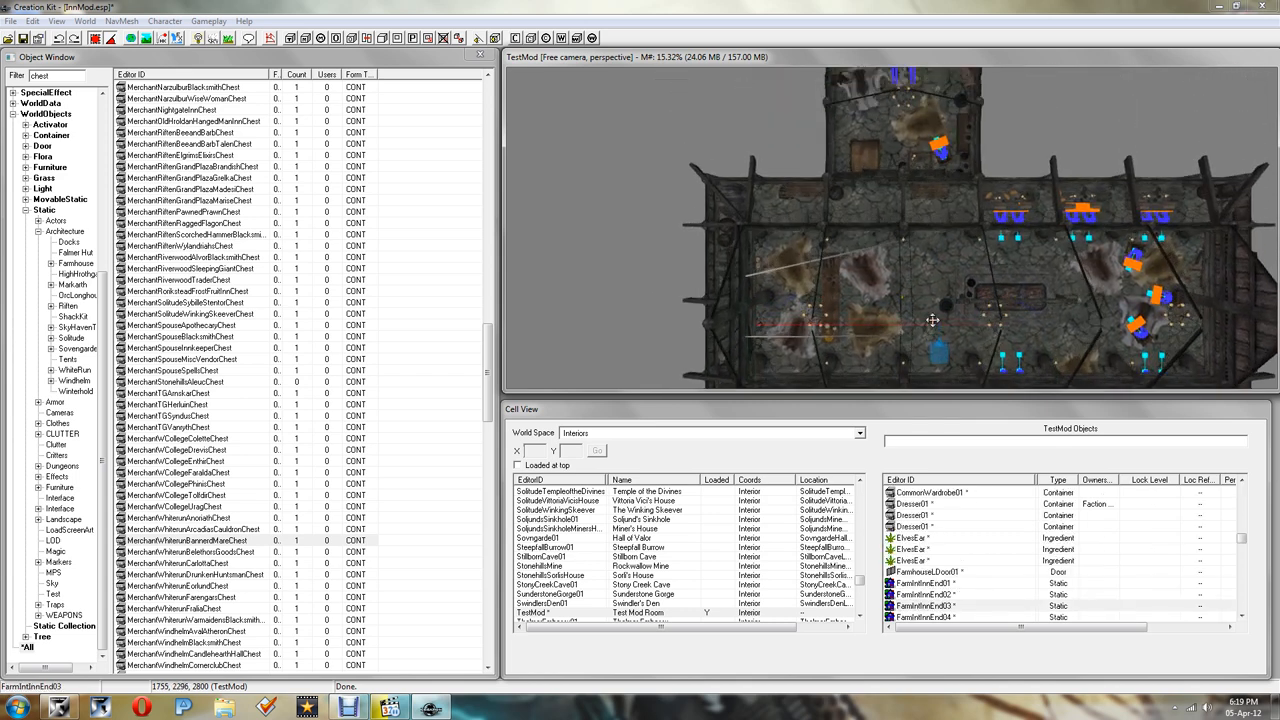
{"action": "left_click_drag", "start_coordinate": [930, 320], "coordinate": [920, 290]}
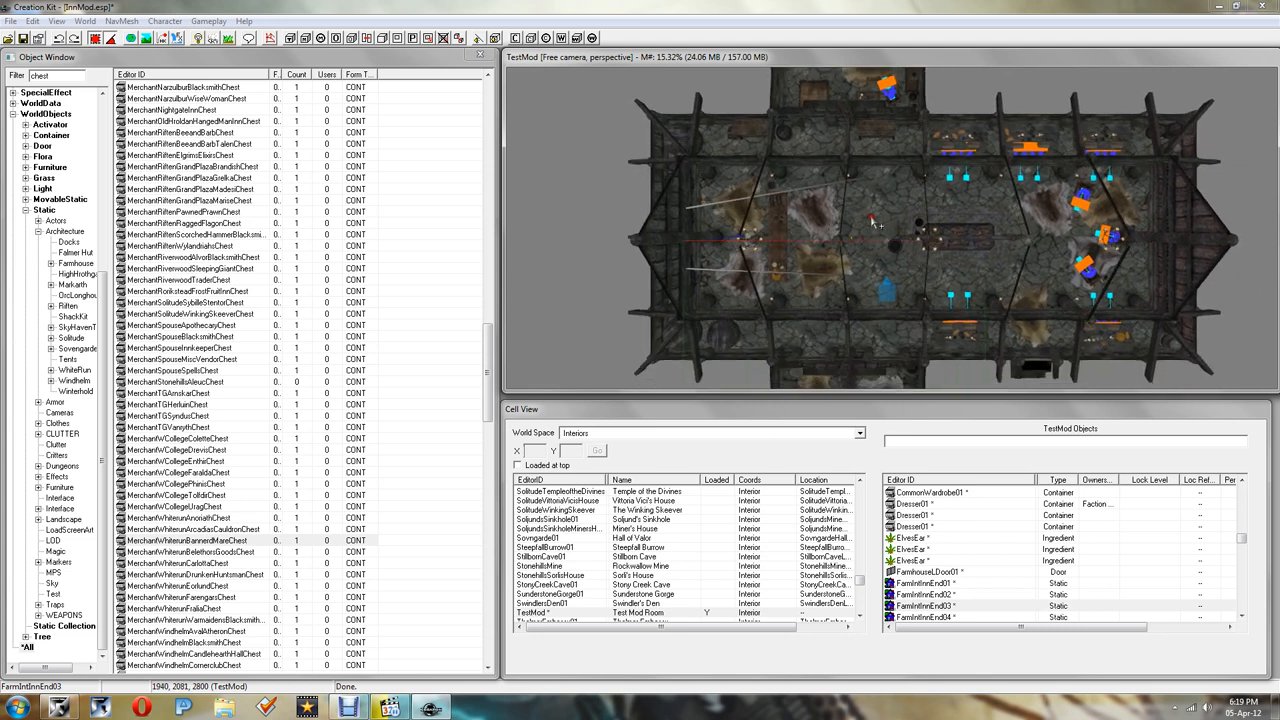
{"action": "mouse_move", "coordinate": [870, 220]}
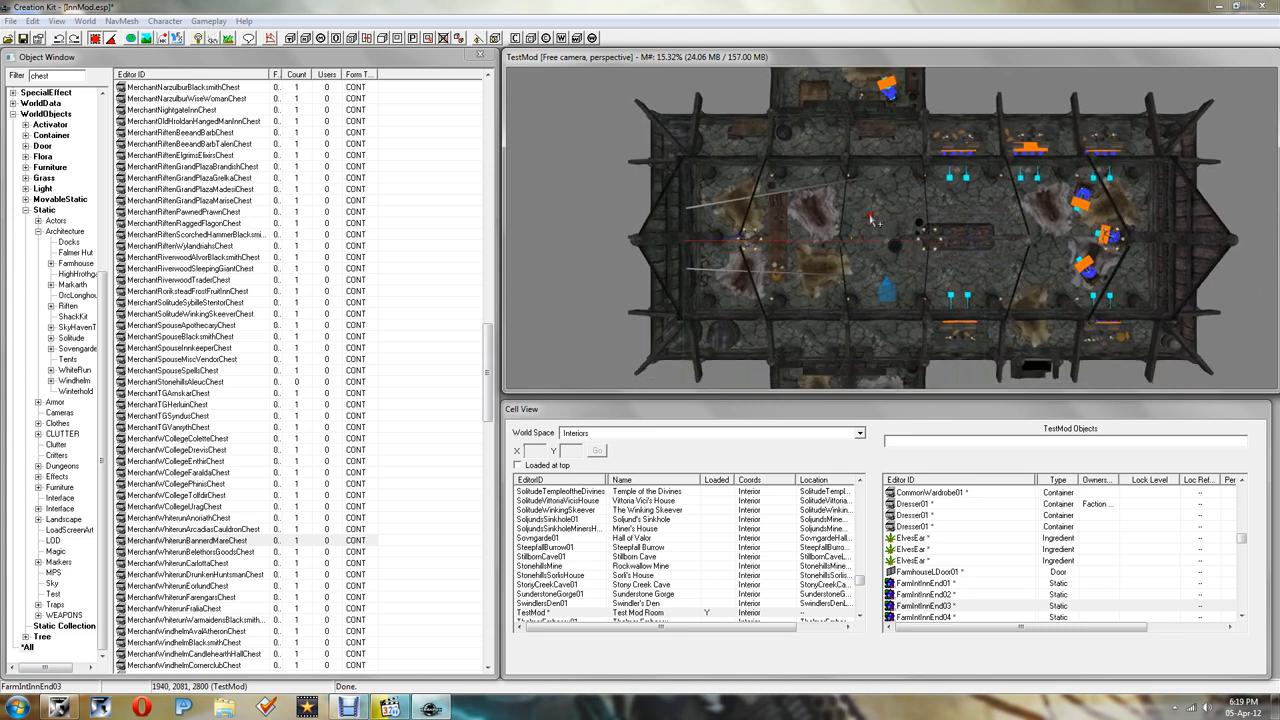
{"action": "mouse_move", "coordinate": [885, 215]}
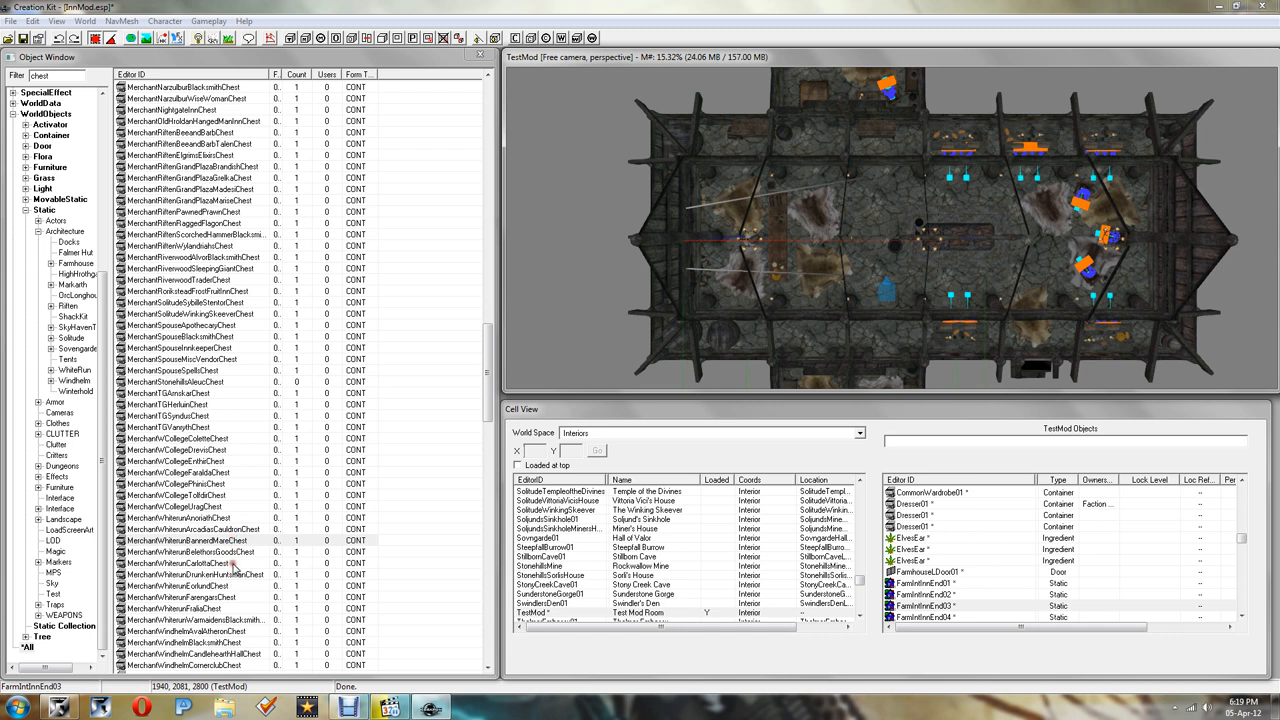
{"action": "left_click", "coordinate": [190, 541]}
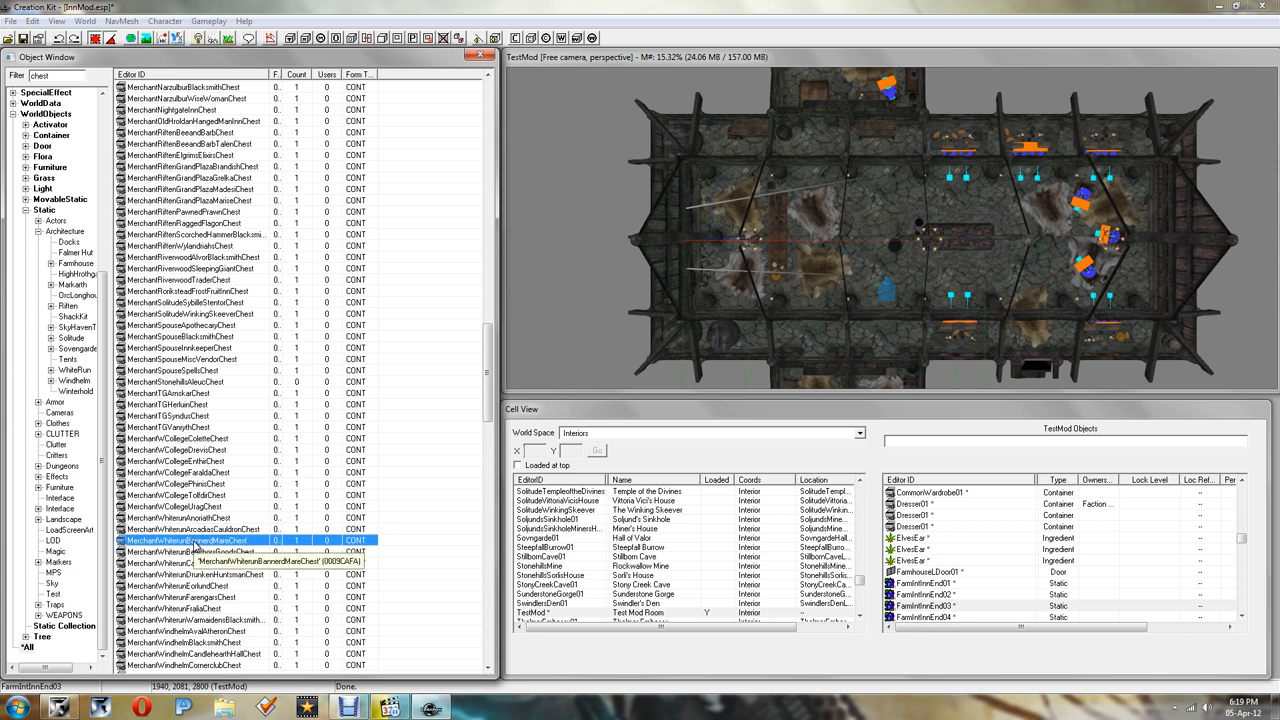
{"action": "right_click", "coordinate": [195, 540]}
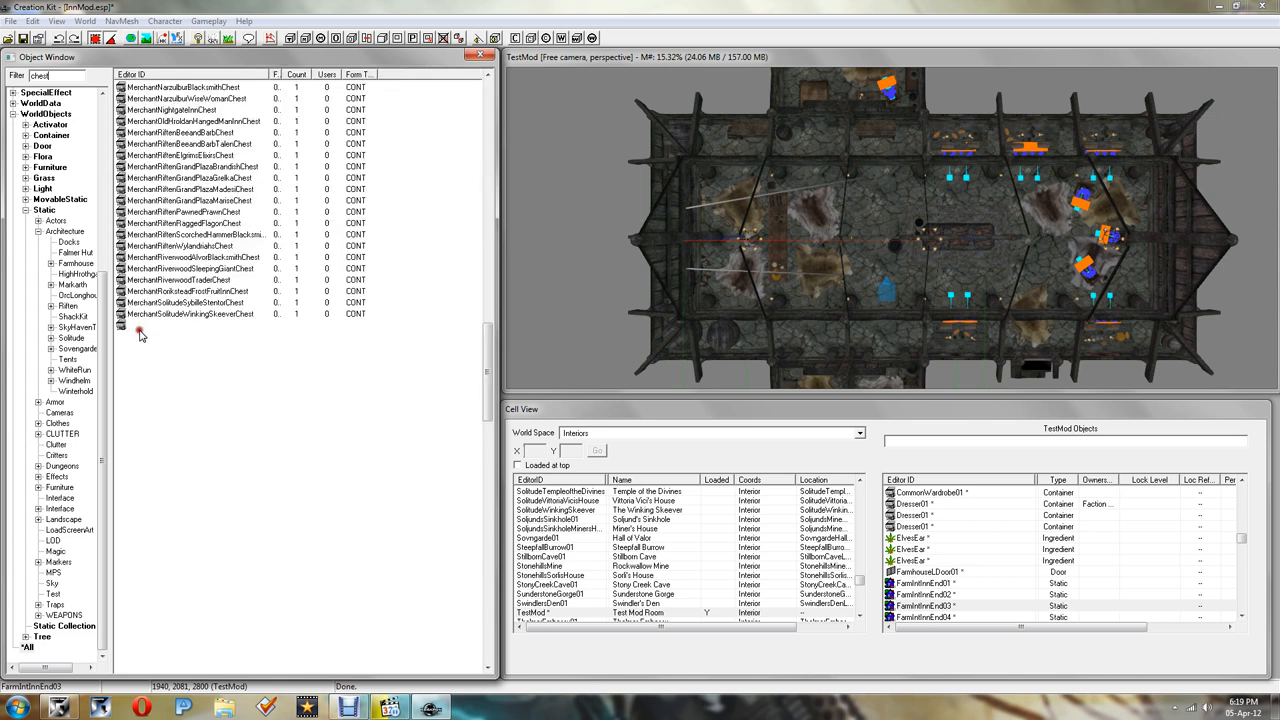
{"action": "scroll", "scroll_direction": "down", "scroll_amount": 3}
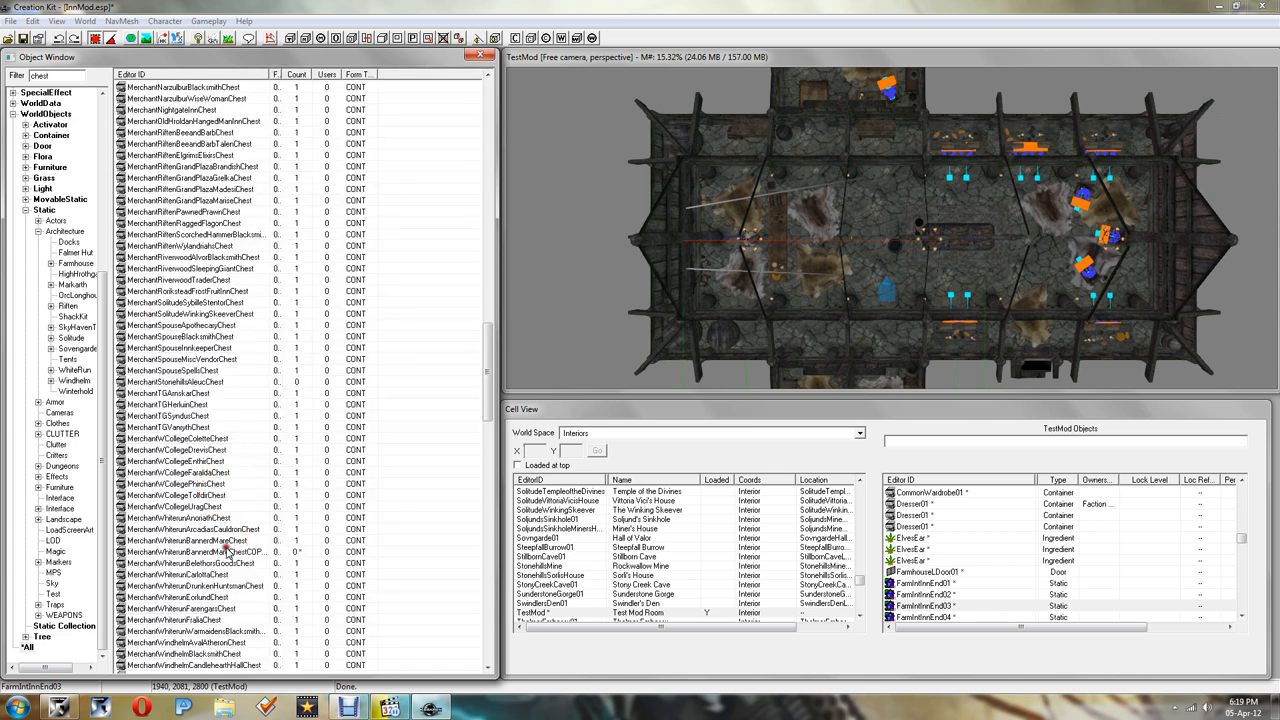
{"action": "left_click", "coordinate": [200, 552]}
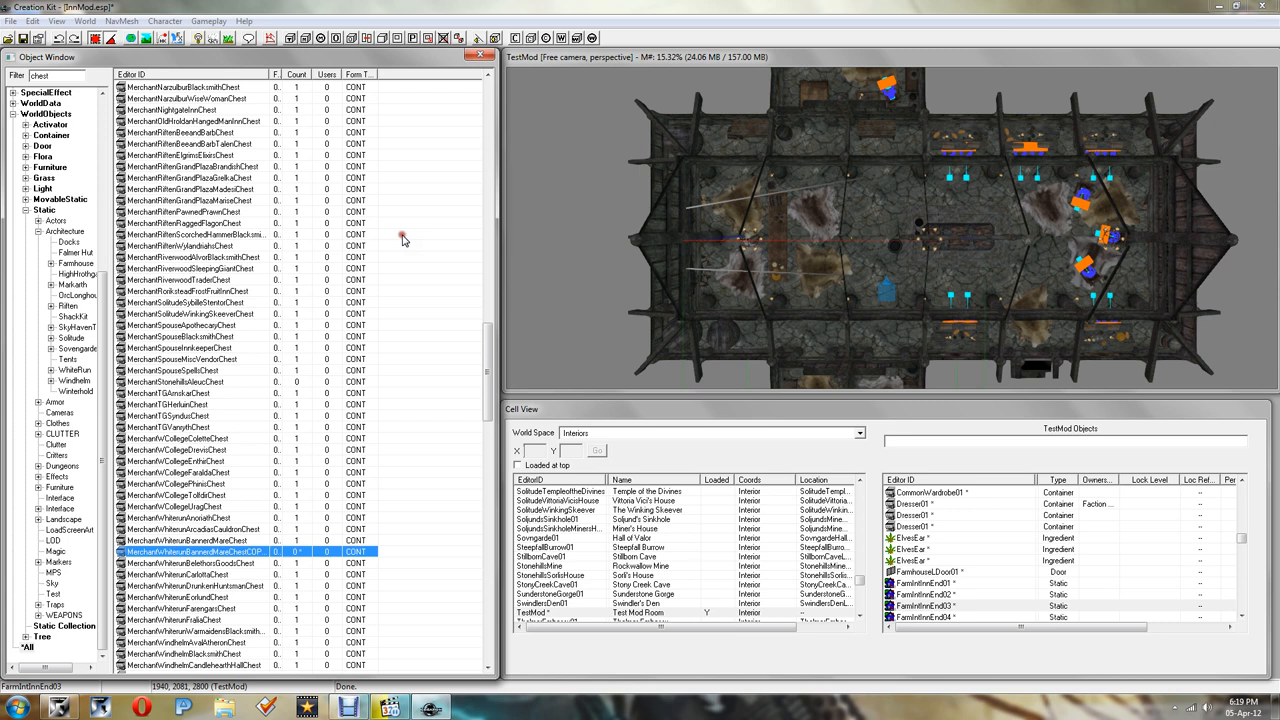
Step: Rename the COPY0000 chest's ID to TestChest and confirm the rename
{"action": "double_click", "coordinate": [200, 552]}
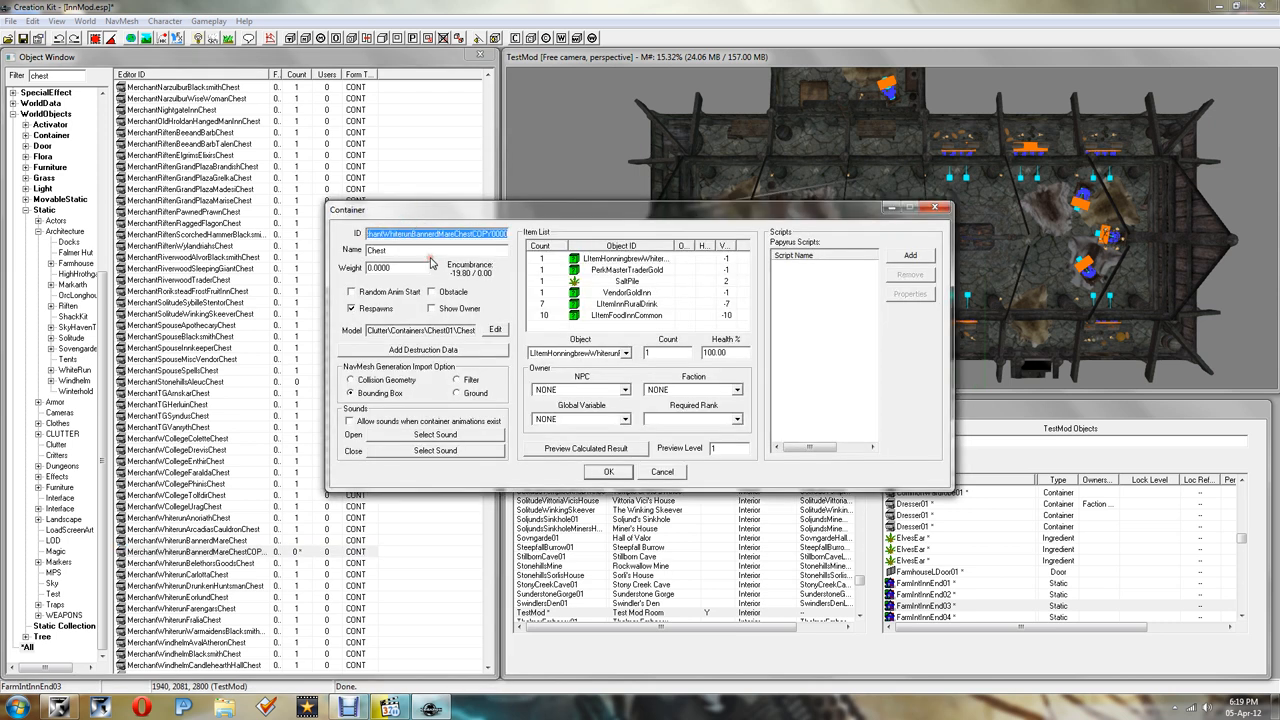
{"action": "type", "text": "TestChest"}
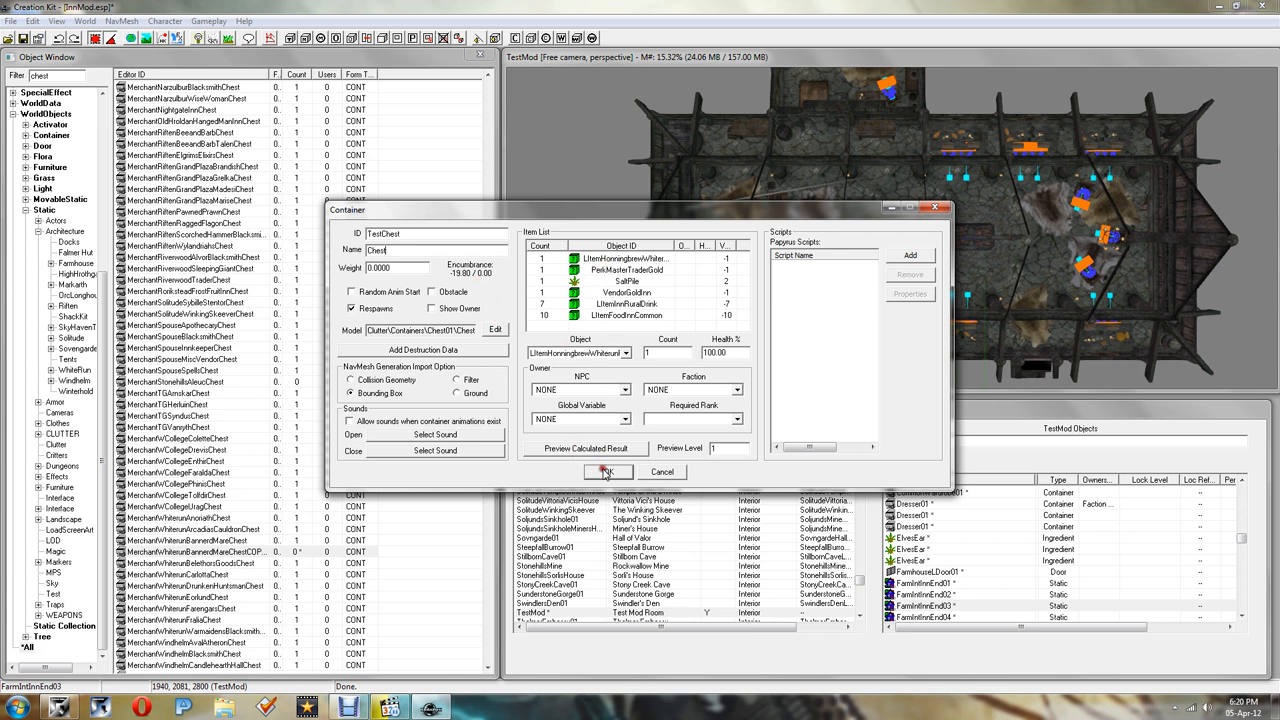
{"action": "left_click", "coordinate": [607, 471]}
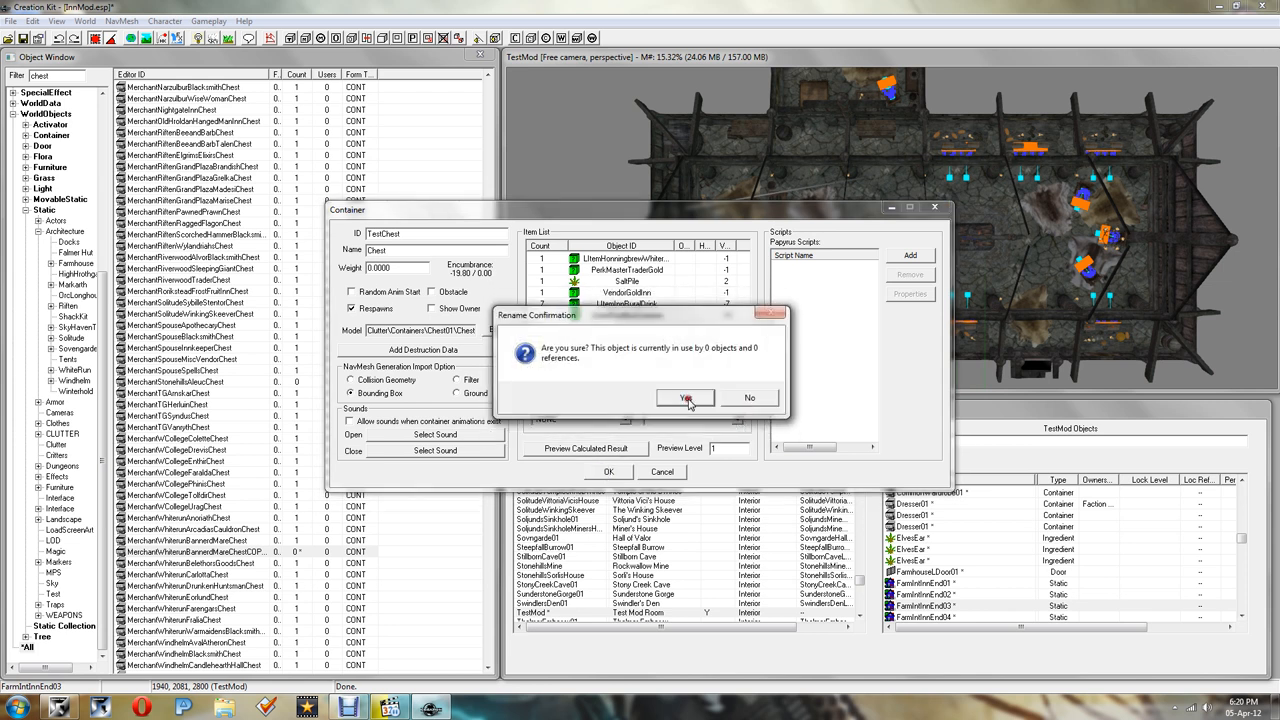
{"action": "left_click", "coordinate": [684, 397]}
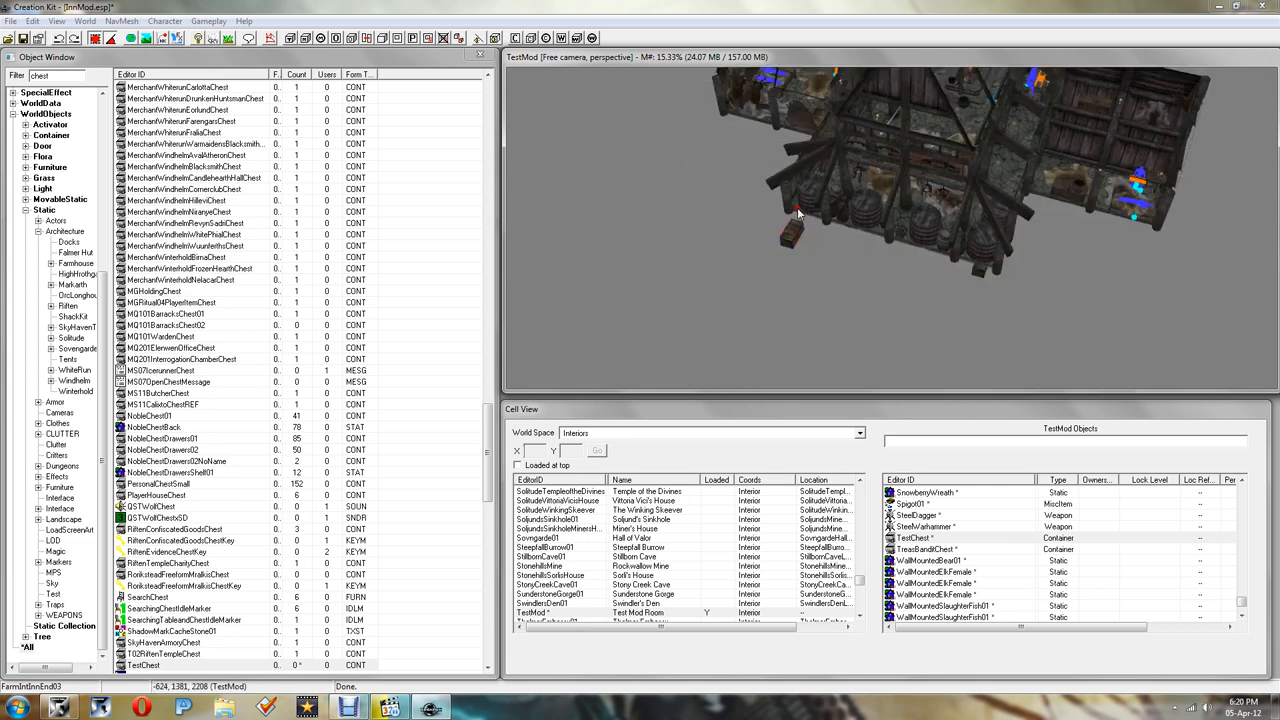
Step: Drag TestChest into the Test Mod Room inn interior
{"action": "left_click_drag", "start_coordinate": [900, 200], "coordinate": [760, 220]}
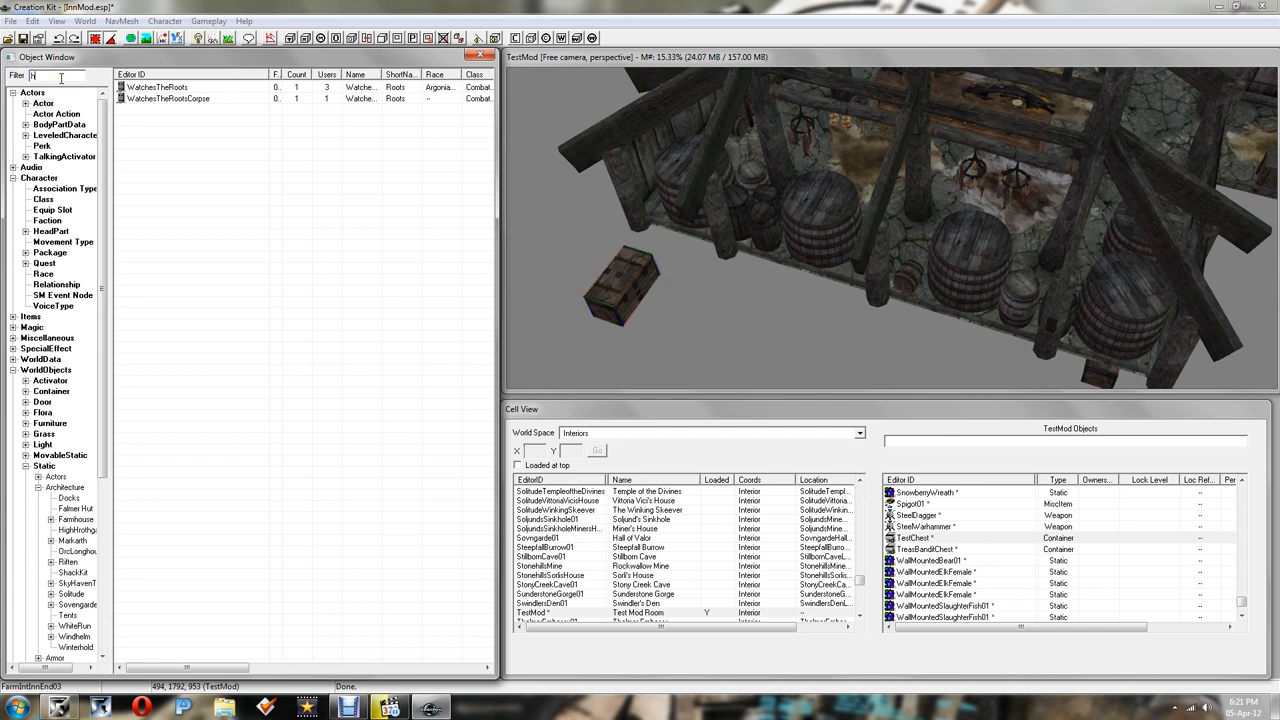
Step: Filter the actors for Hulda and duplicate her record
{"action": "type", "text": "Hulda"}
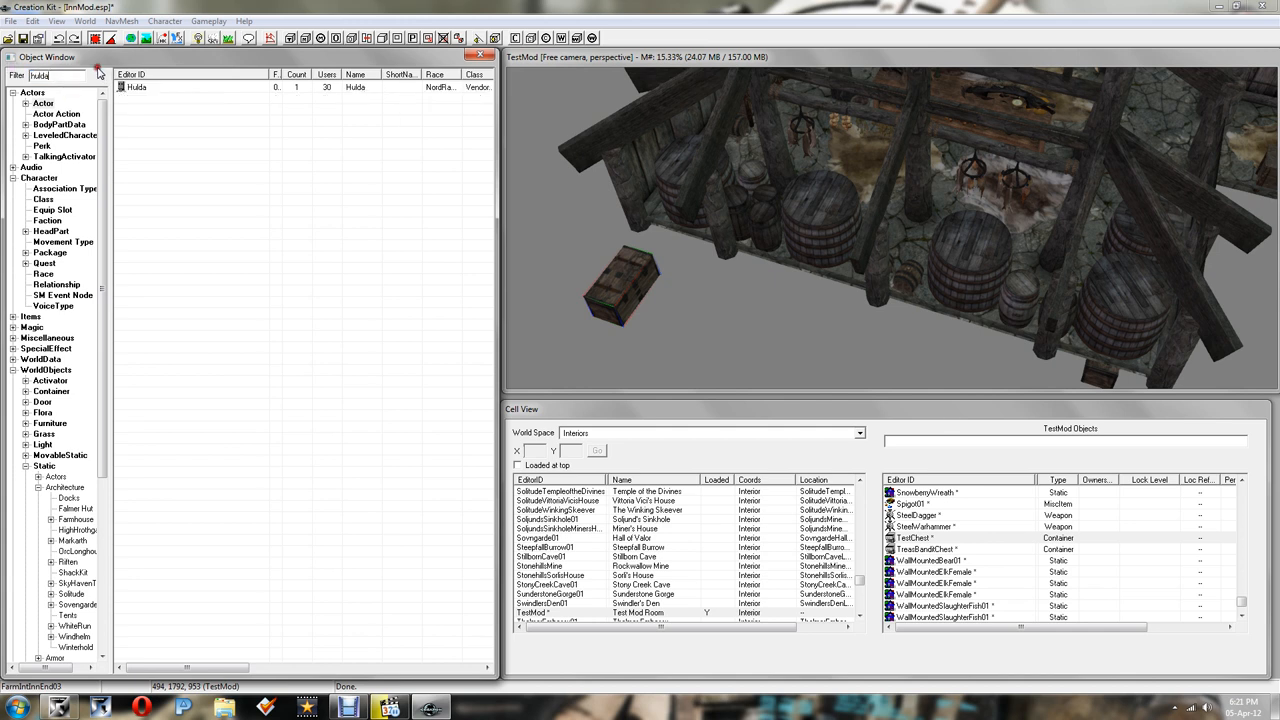
{"action": "left_click", "coordinate": [137, 87]}
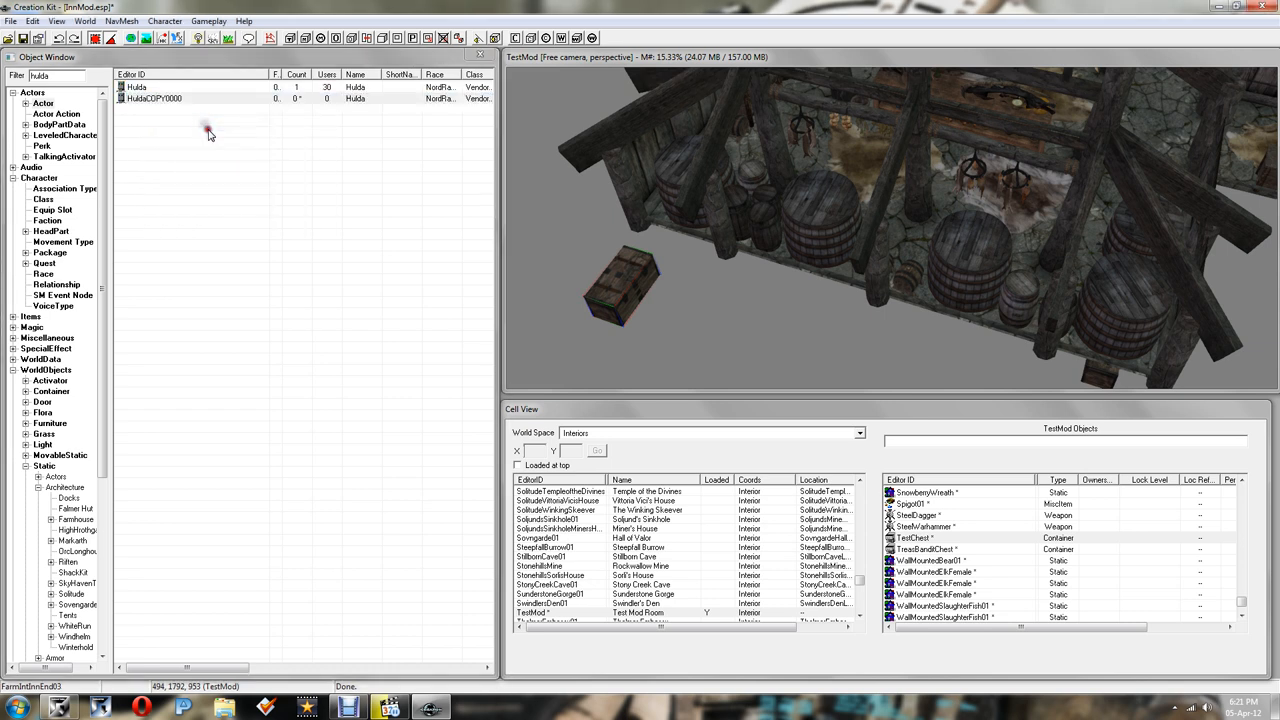
{"action": "mouse_move", "coordinate": [307, 205]}
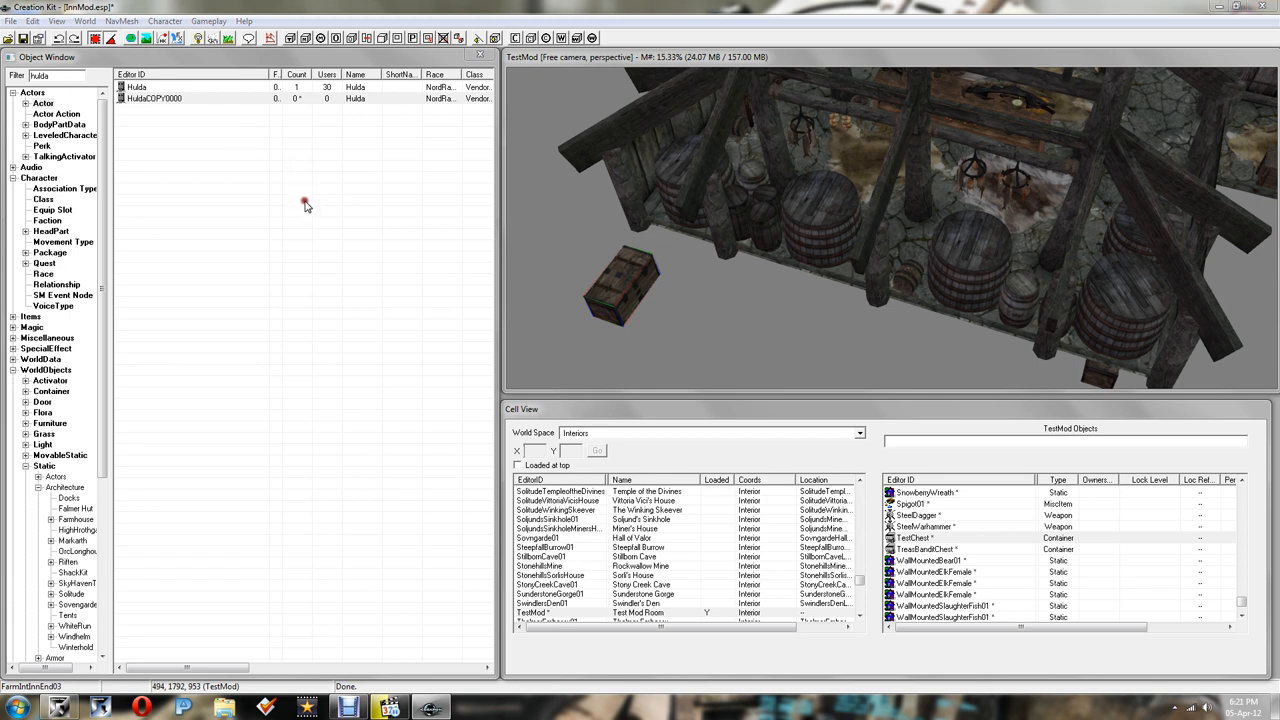
Step: Set the Hulda copy's ID and name to TestGal and remove WIDeadBodyCleanupScript
{"action": "double_click", "coordinate": [154, 98]}
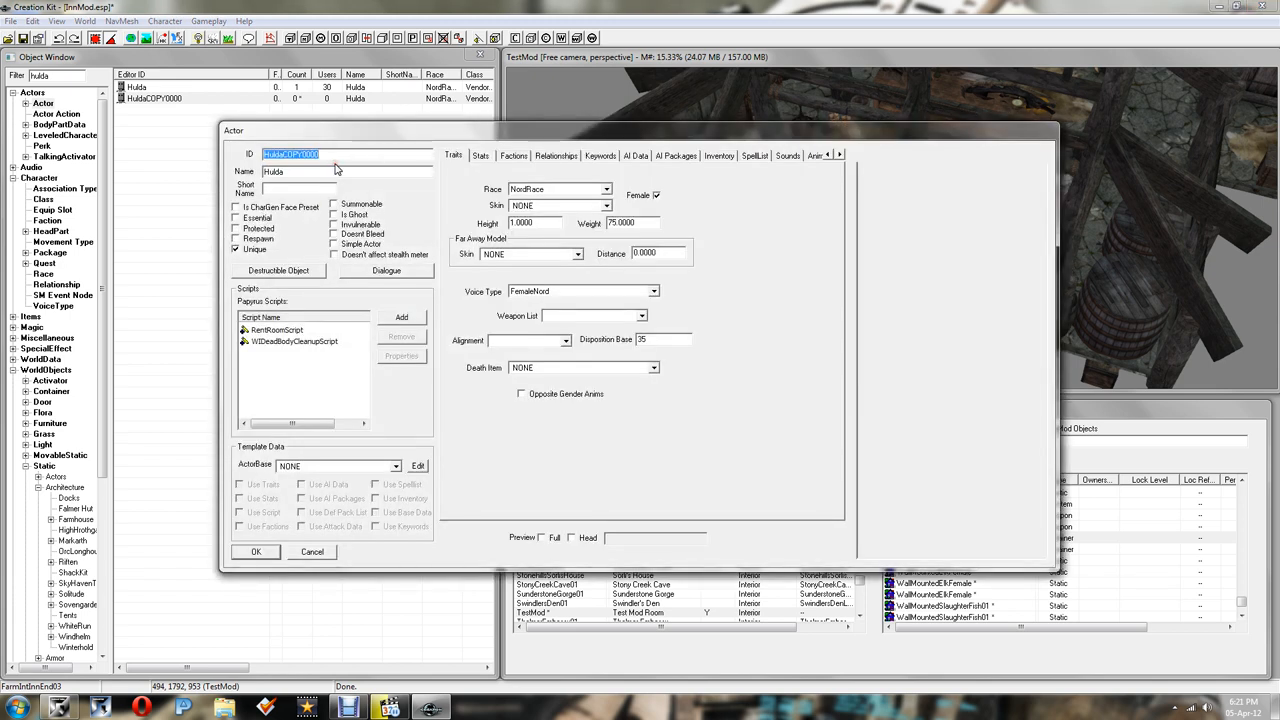
{"action": "type", "text": "TestGal"}
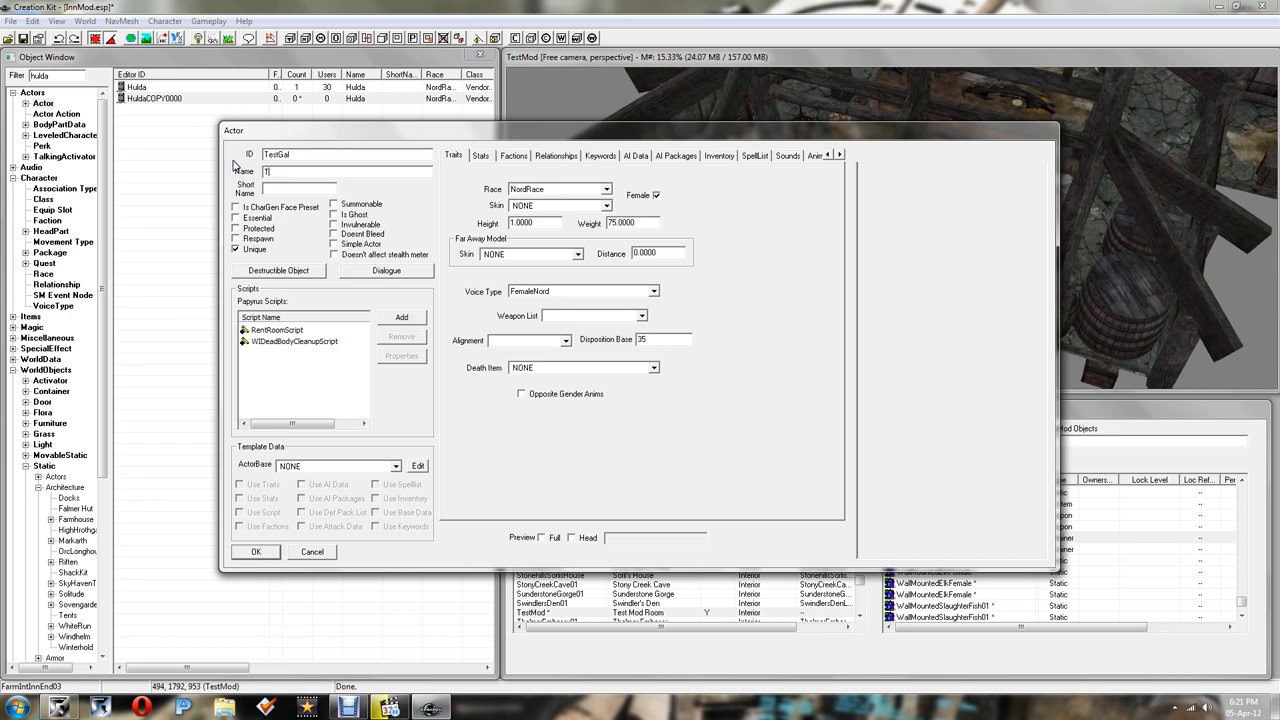
{"action": "type", "text": "TestGal"}
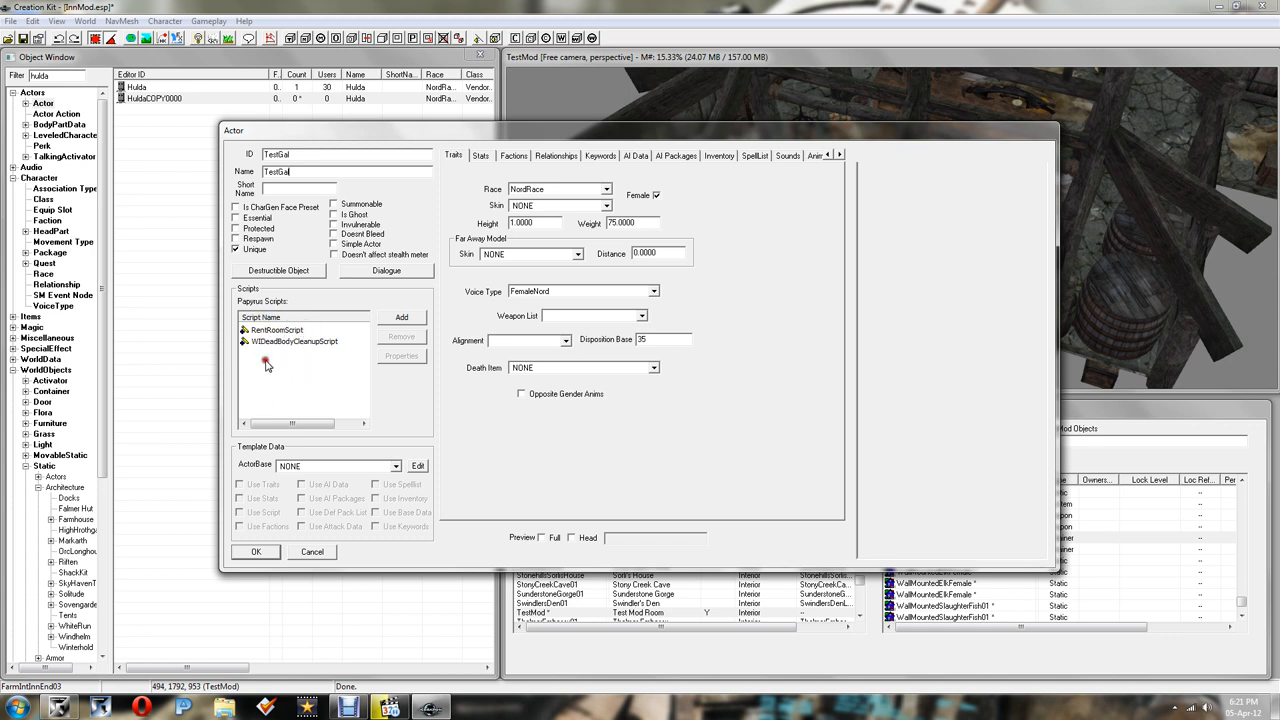
{"action": "left_click", "coordinate": [293, 341]}
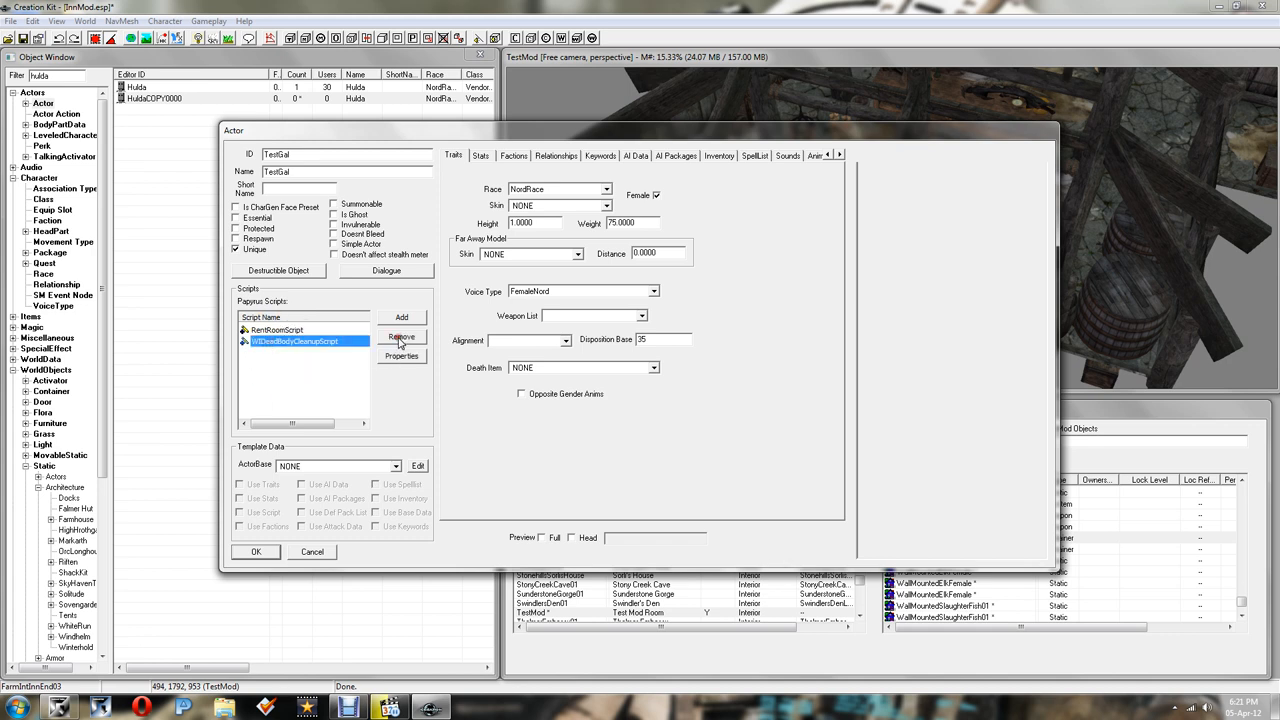
{"action": "left_click", "coordinate": [401, 336]}
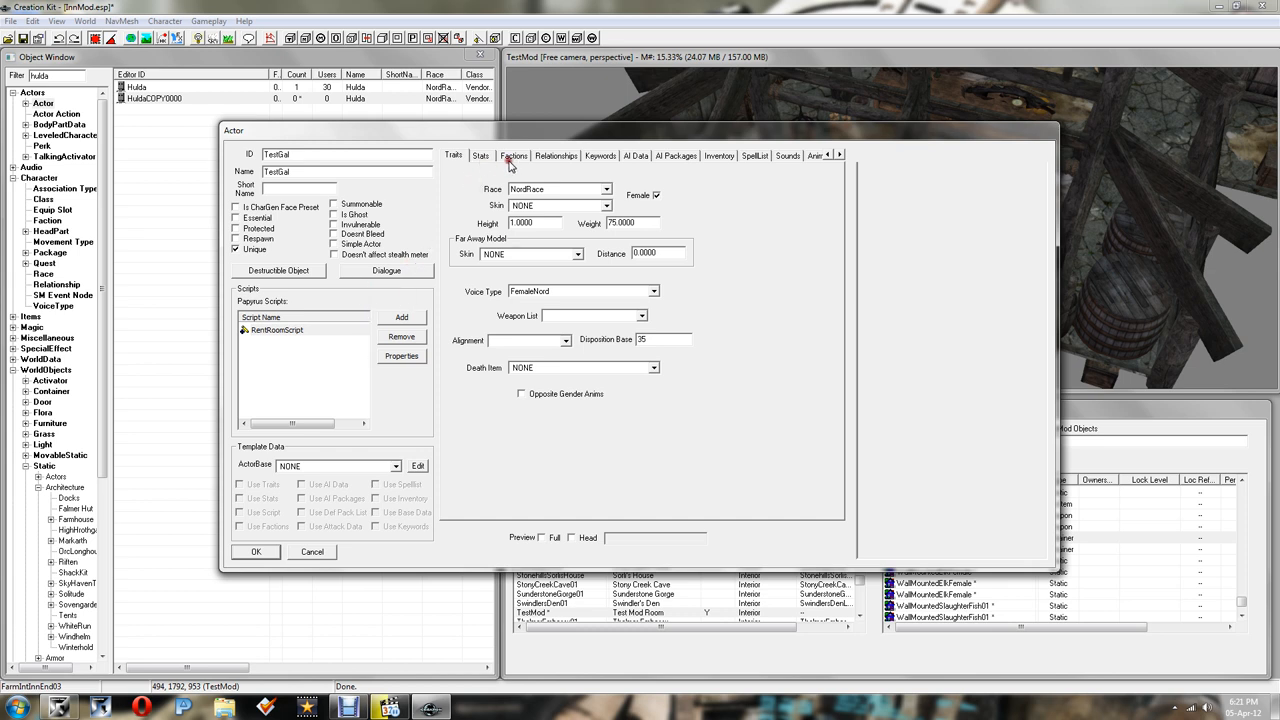
Step: Keep only innkeeper, merchant and rent-room factions, each at rank 0
{"action": "left_click", "coordinate": [513, 155]}
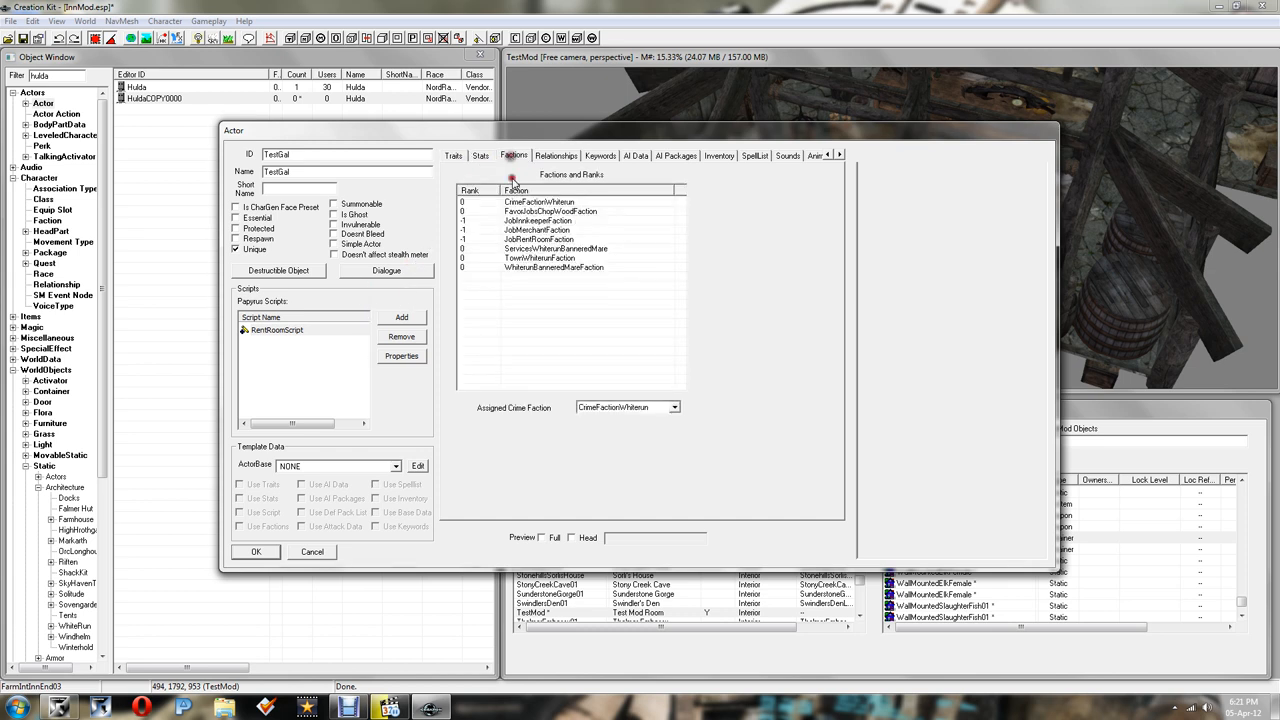
{"action": "left_click", "coordinate": [540, 201]}
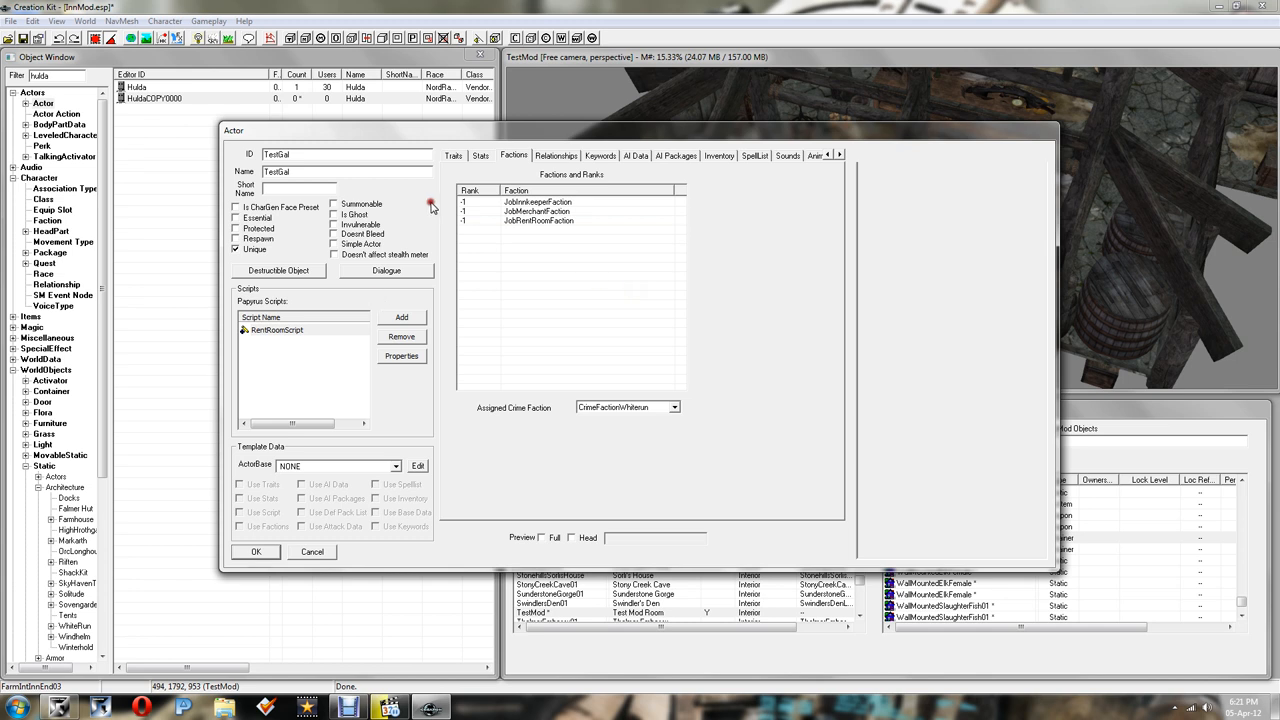
{"action": "left_click", "coordinate": [537, 211]}
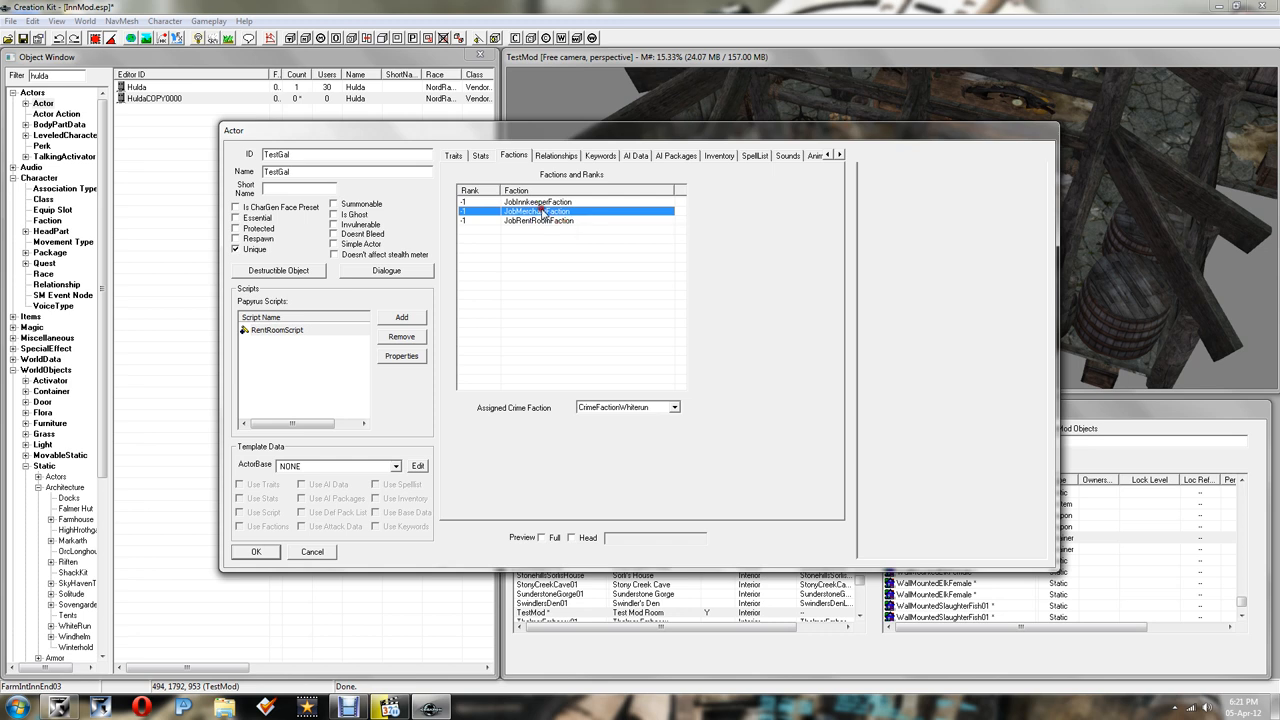
{"action": "left_click", "coordinate": [538, 201]}
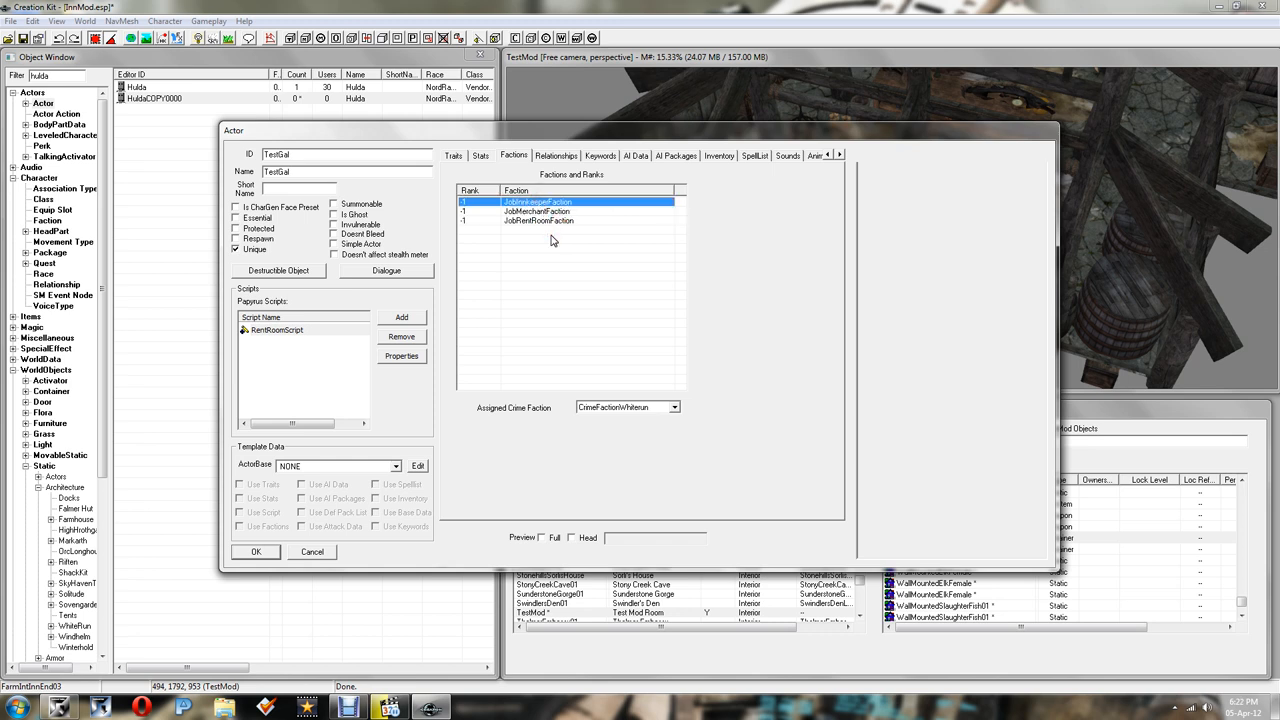
{"action": "double_click", "coordinate": [468, 201]}
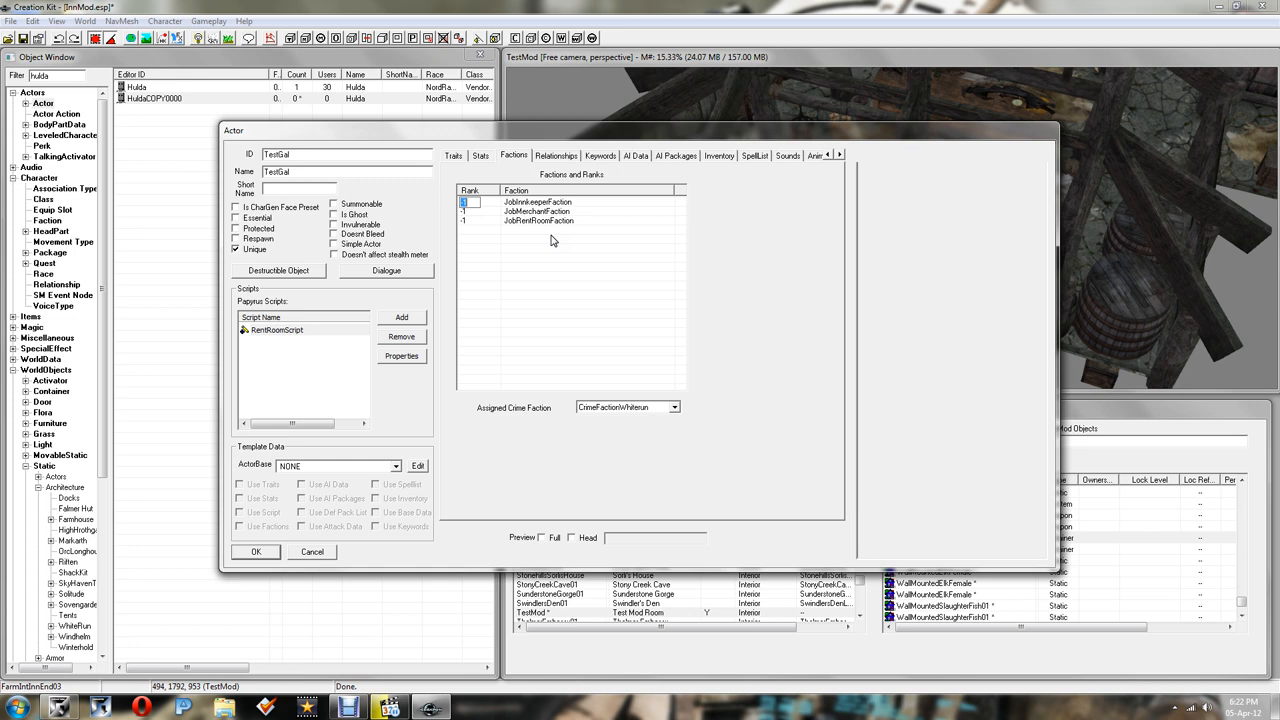
{"action": "left_click", "coordinate": [537, 211]}
{"action": "type", "text": "0"}
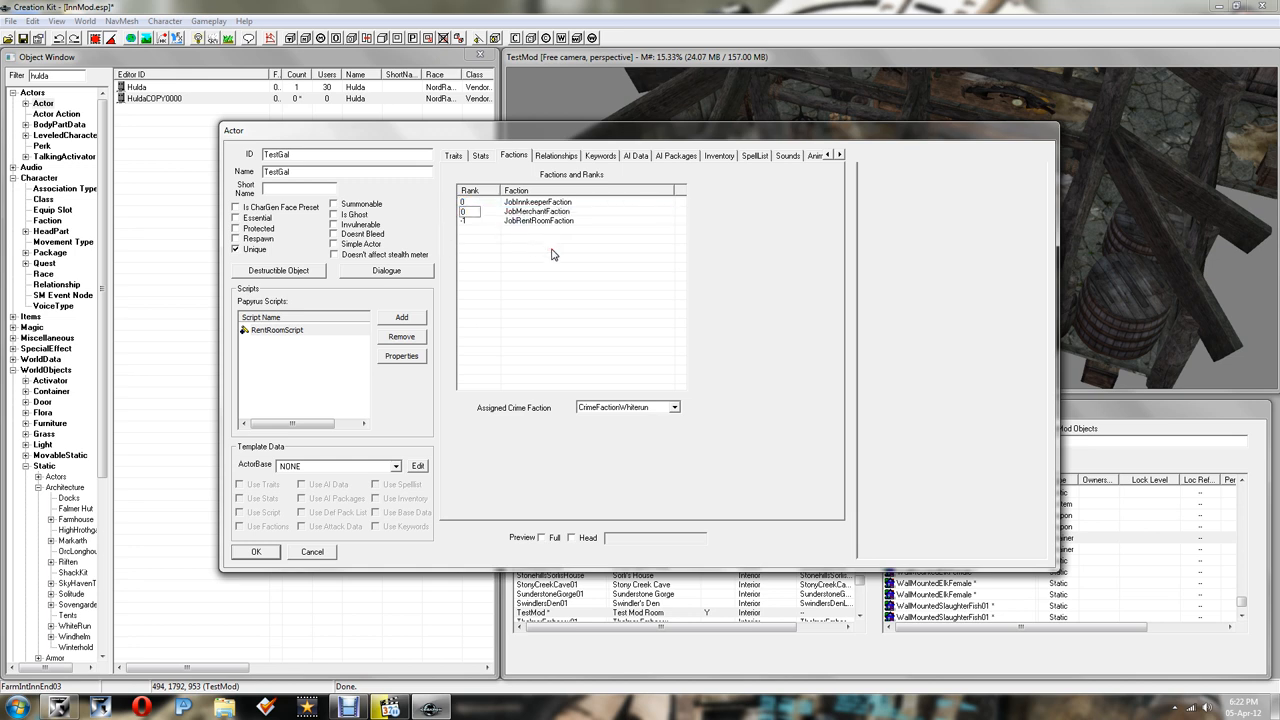
{"action": "left_click", "coordinate": [538, 221]}
{"action": "type", "text": "0"}
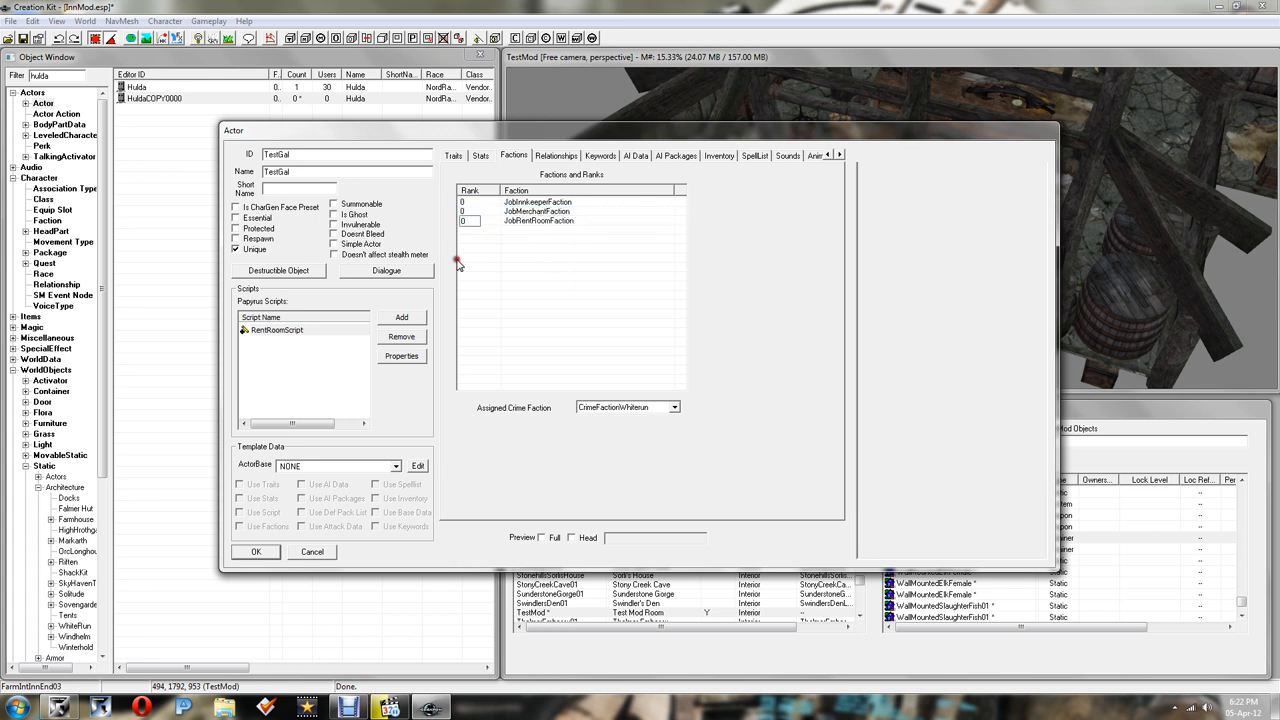
{"action": "left_click", "coordinate": [538, 221]}
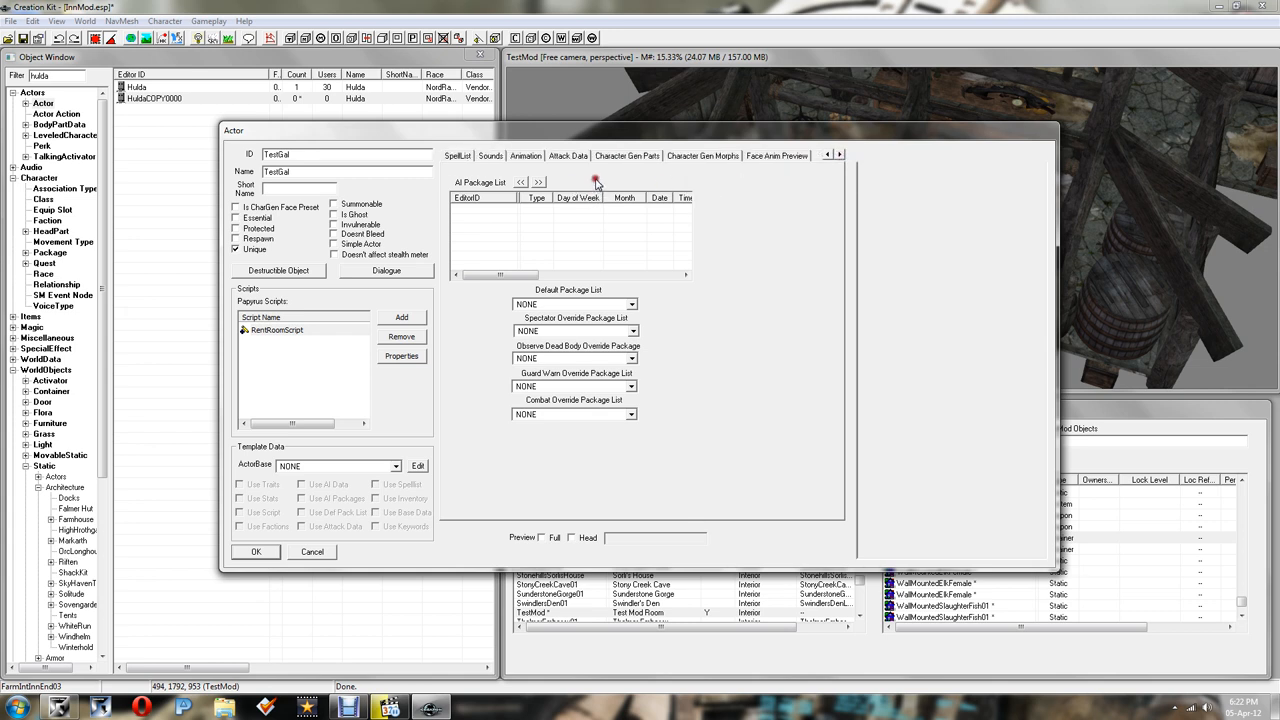
{"action": "mouse_move", "coordinate": [617, 451]}
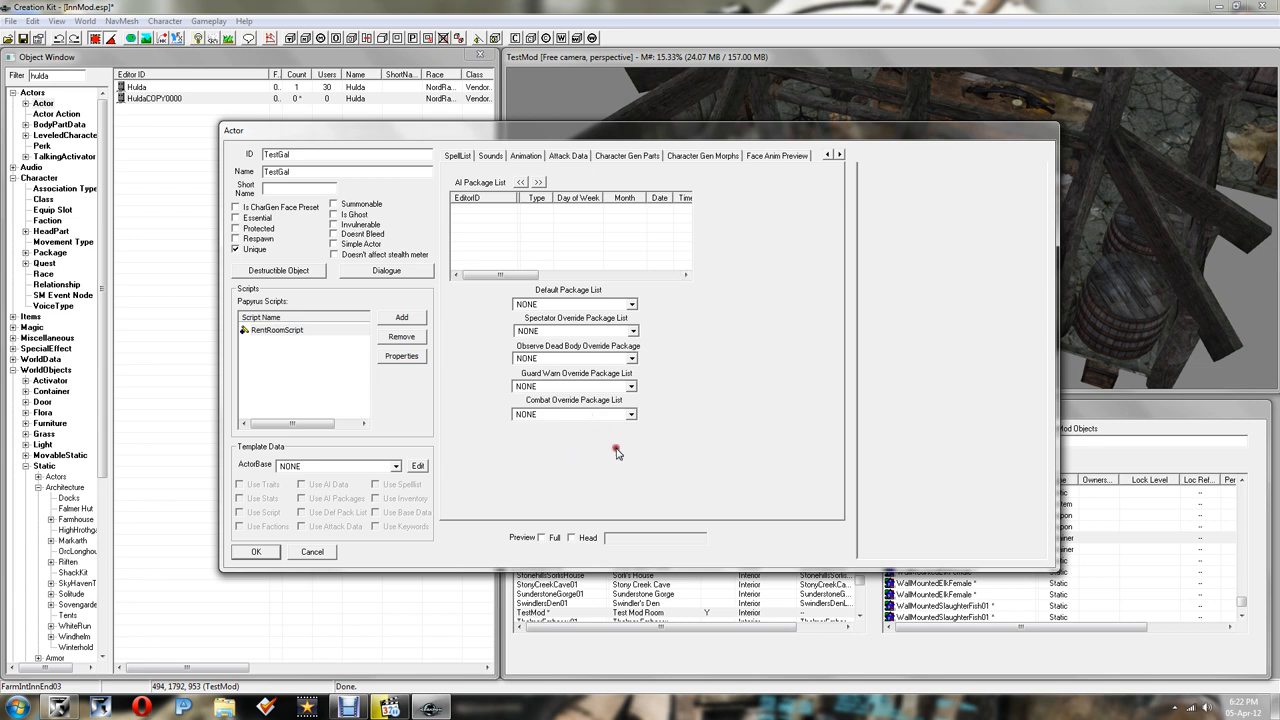
{"action": "mouse_move", "coordinate": [727, 362]}
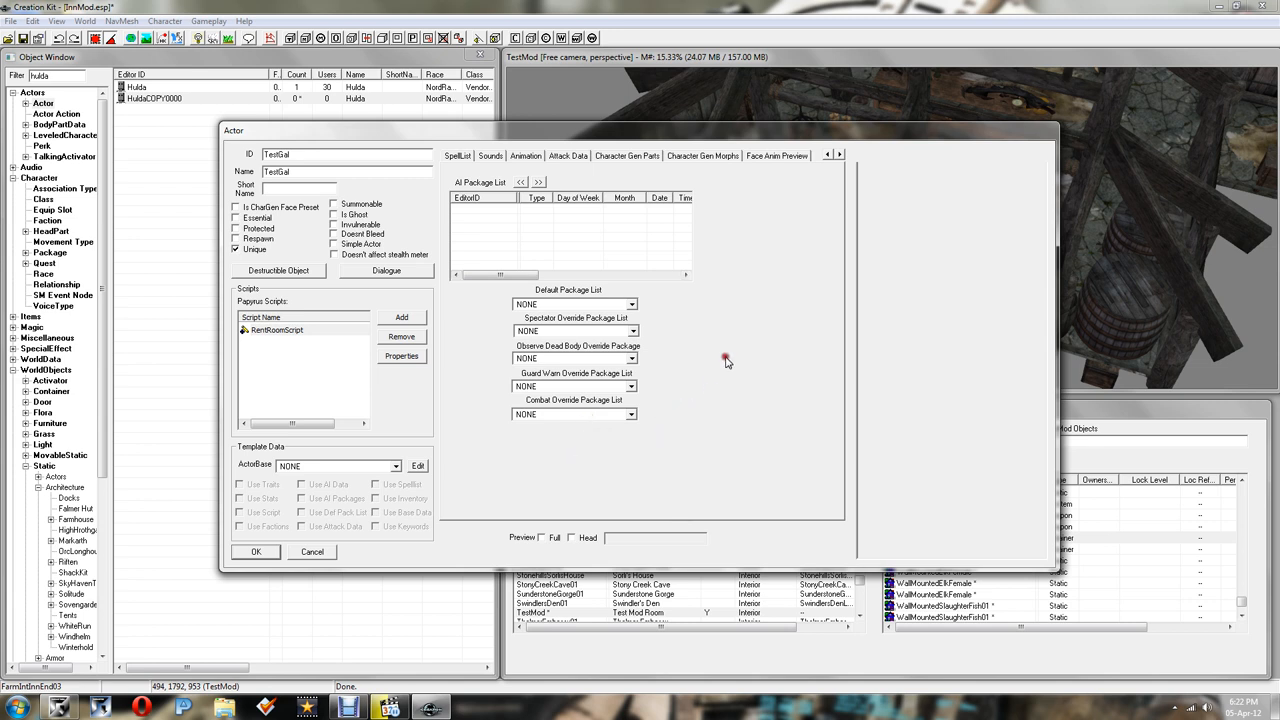
{"action": "mouse_move", "coordinate": [570, 323]}
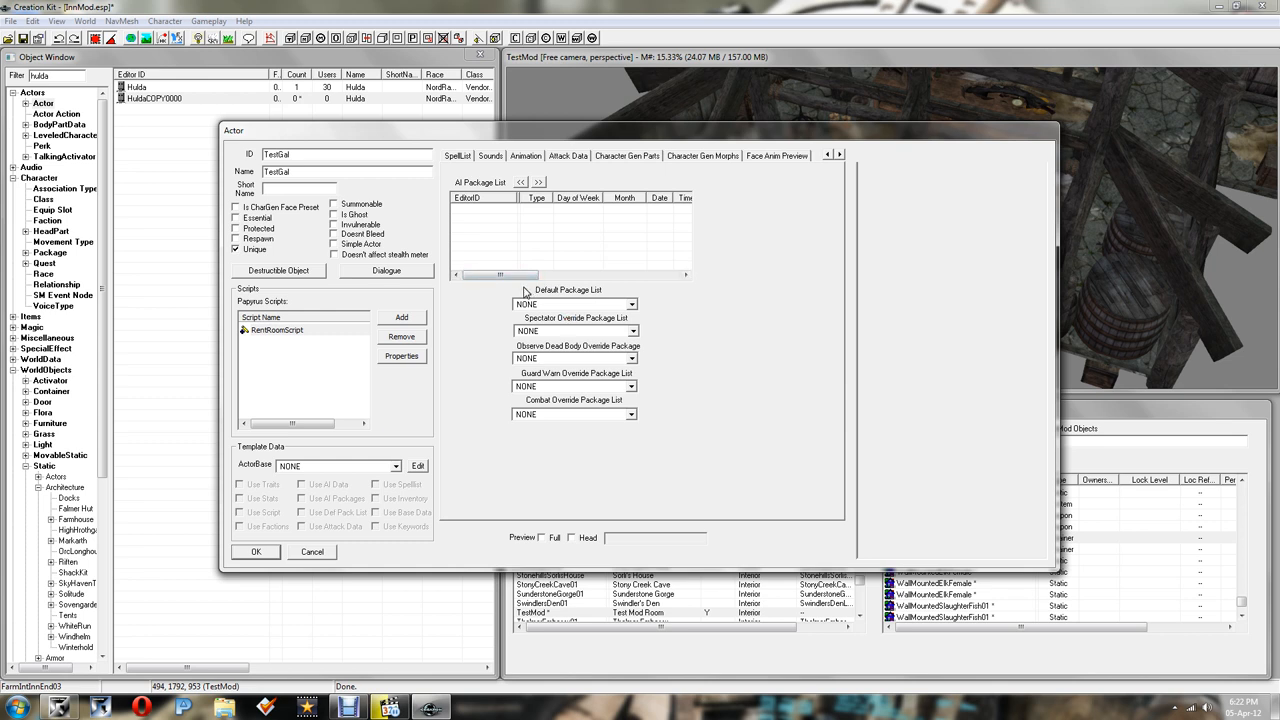
Step: Accept the TestGal actor edits and confirm the rename from HuldaCOPY0000
{"action": "left_click", "coordinate": [256, 551]}
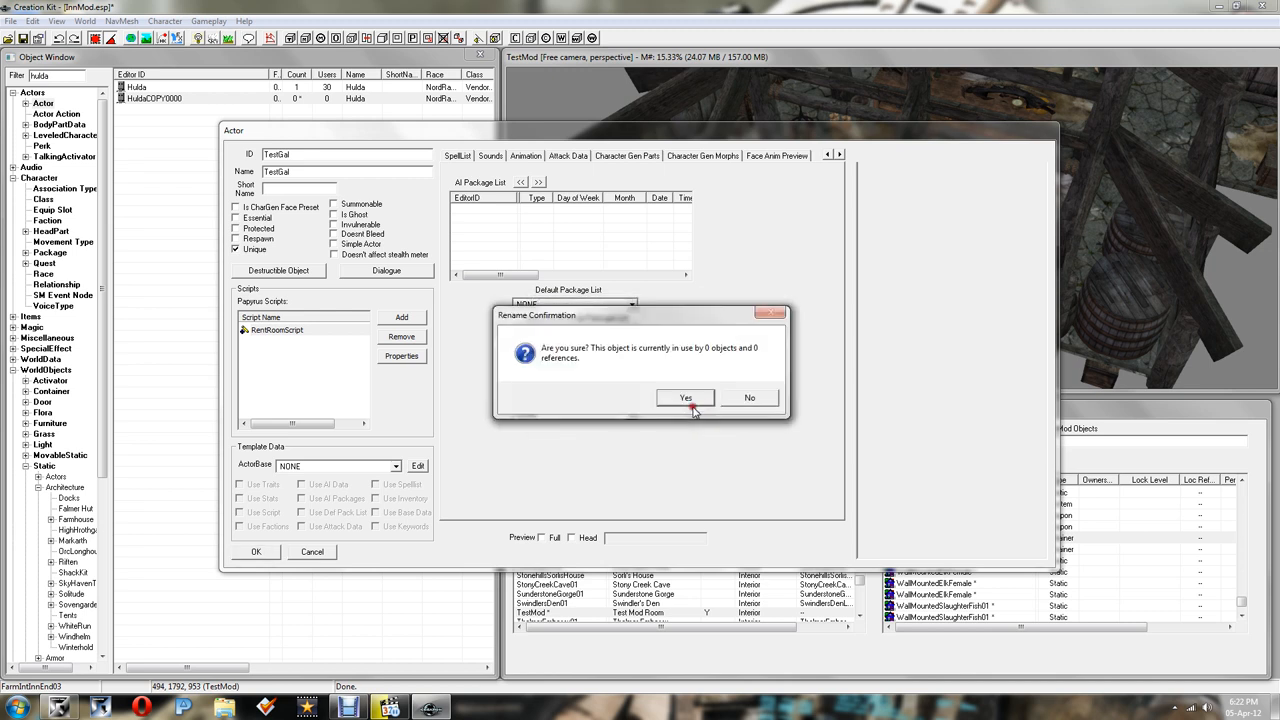
{"action": "left_click", "coordinate": [685, 397]}
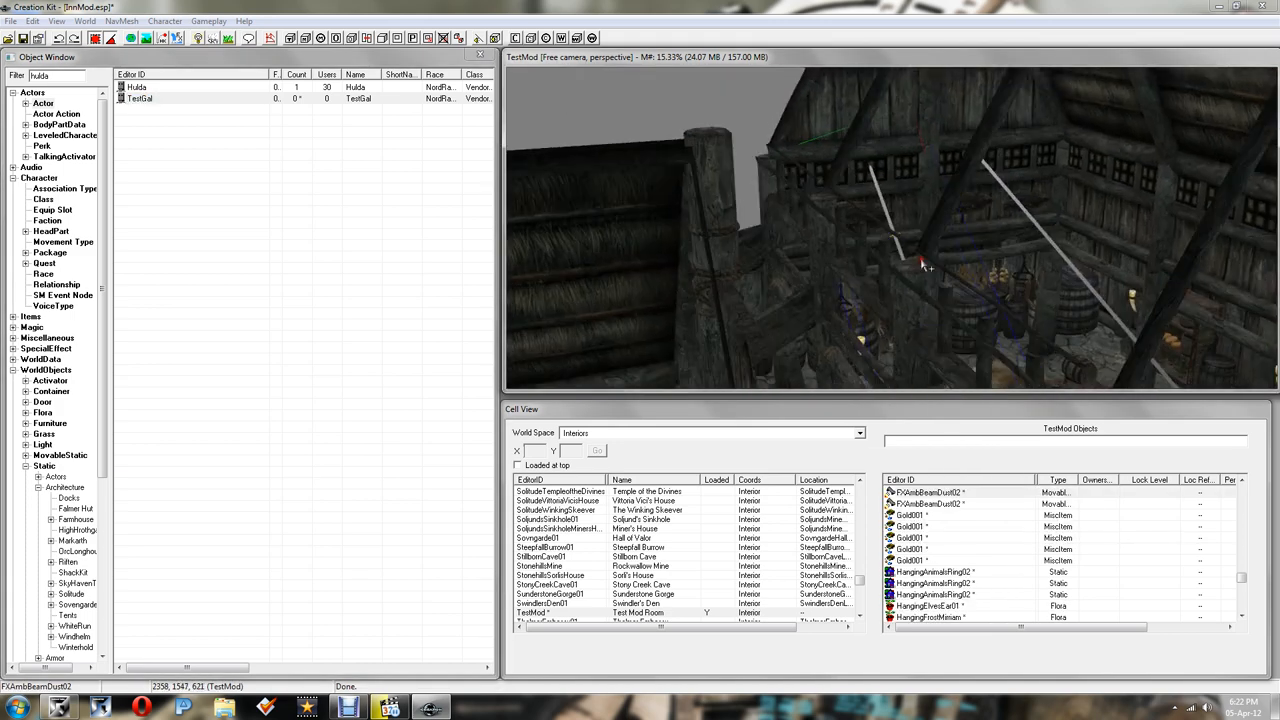
Step: Place TestGal behind the inn's bar counter
{"action": "left_click_drag", "start_coordinate": [920, 265], "coordinate": [873, 242]}
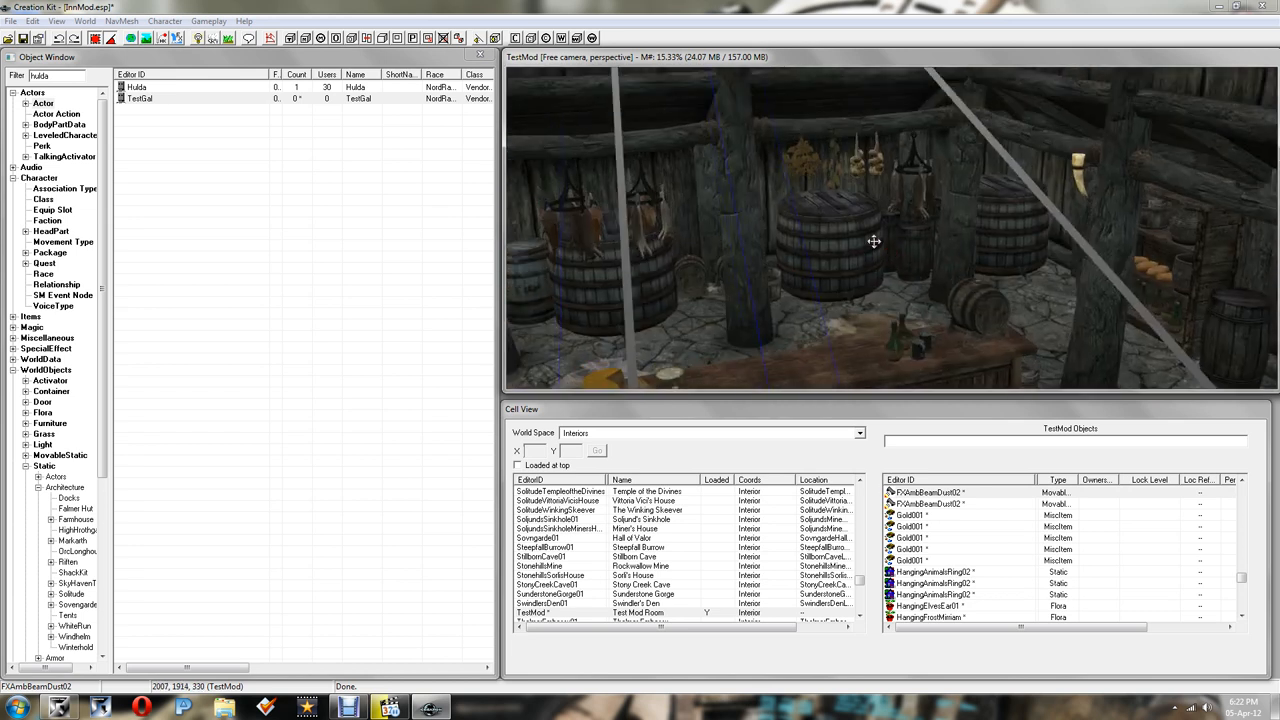
{"action": "left_click", "coordinate": [140, 98]}
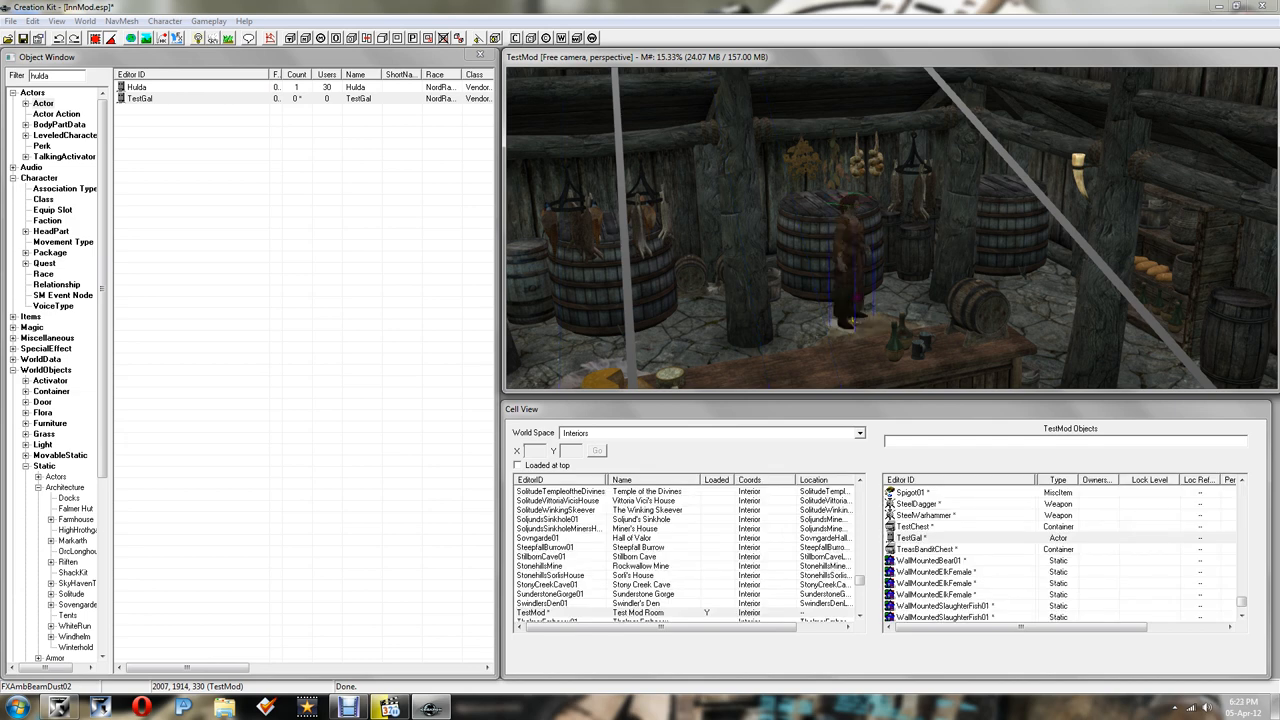
{"action": "left_click_drag", "start_coordinate": [850, 230], "coordinate": [857, 291]}
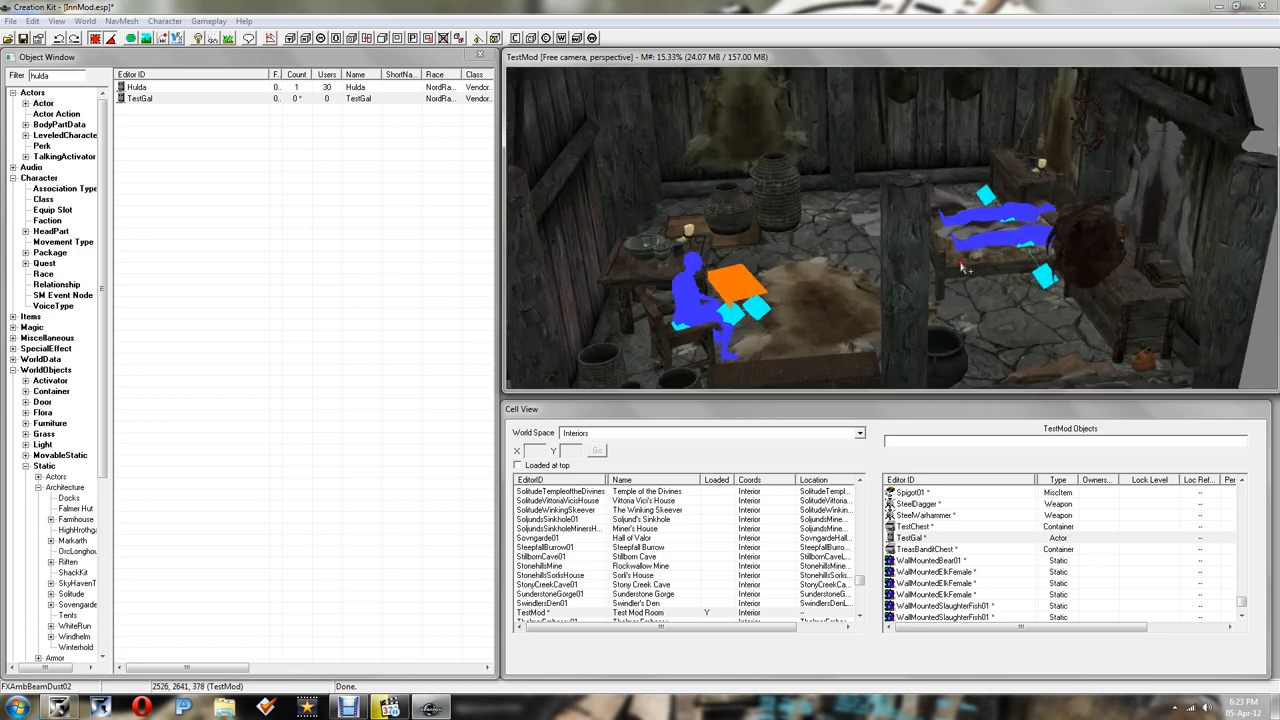
{"action": "mouse_move", "coordinate": [1000, 268]}
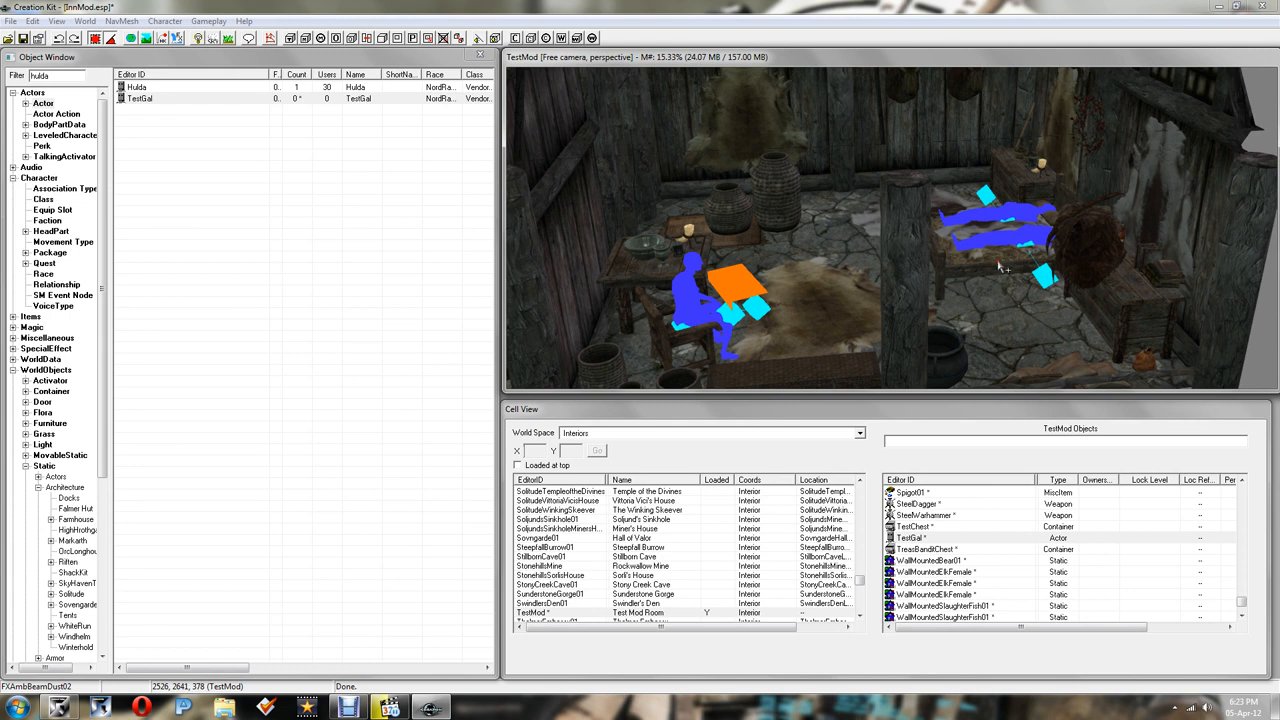
{"action": "mouse_move", "coordinate": [990, 248]}
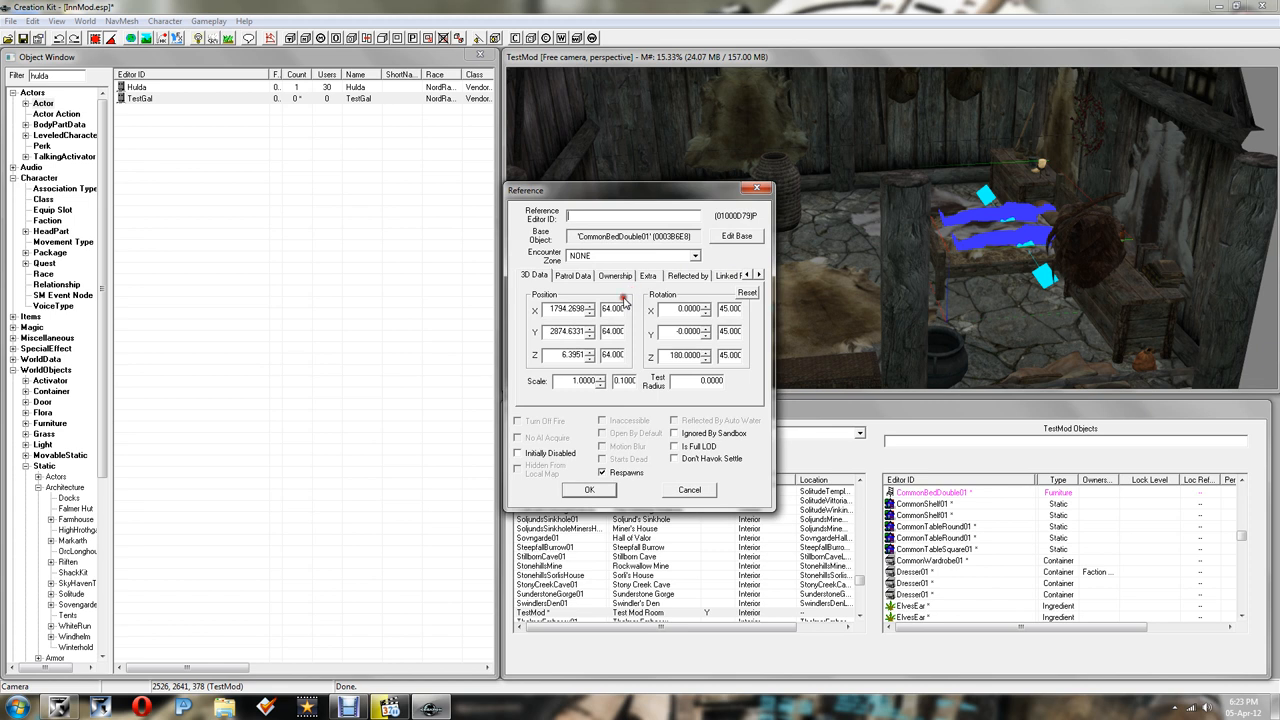
Step: Choose TestGal as owner on the double bed's Ownership tab
{"action": "left_click", "coordinate": [615, 275]}
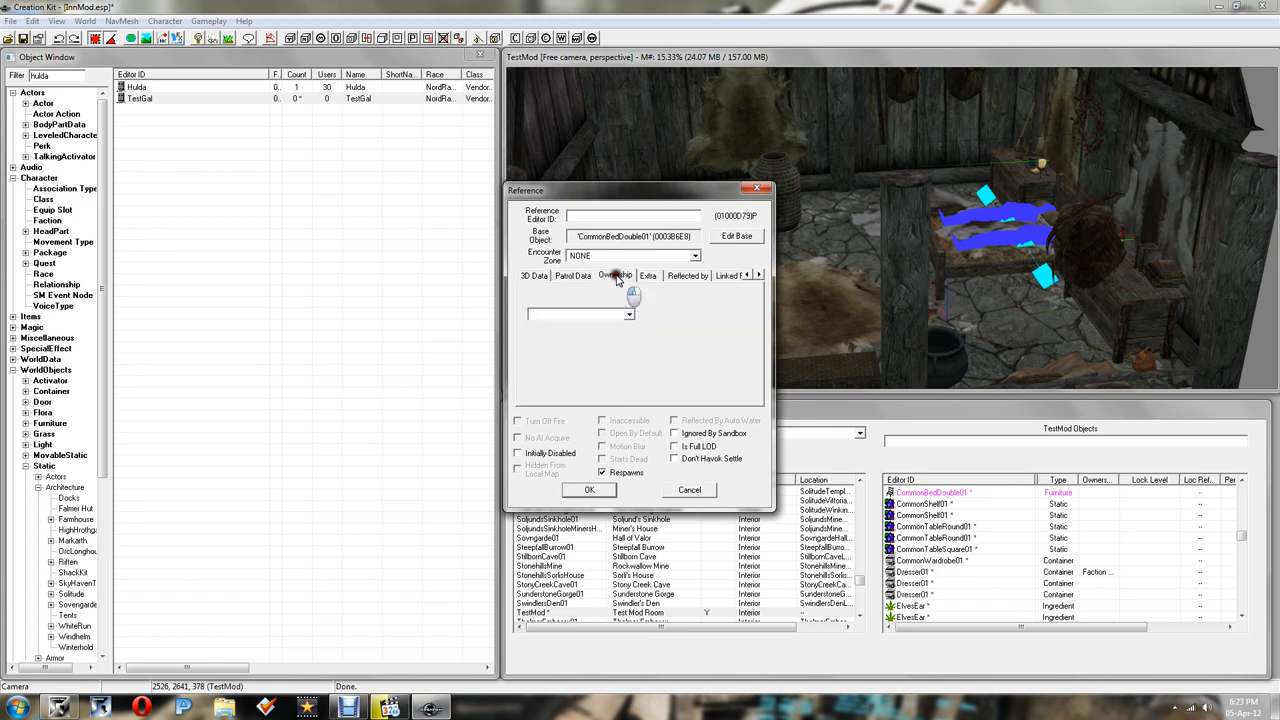
{"action": "left_click", "coordinate": [578, 314]}
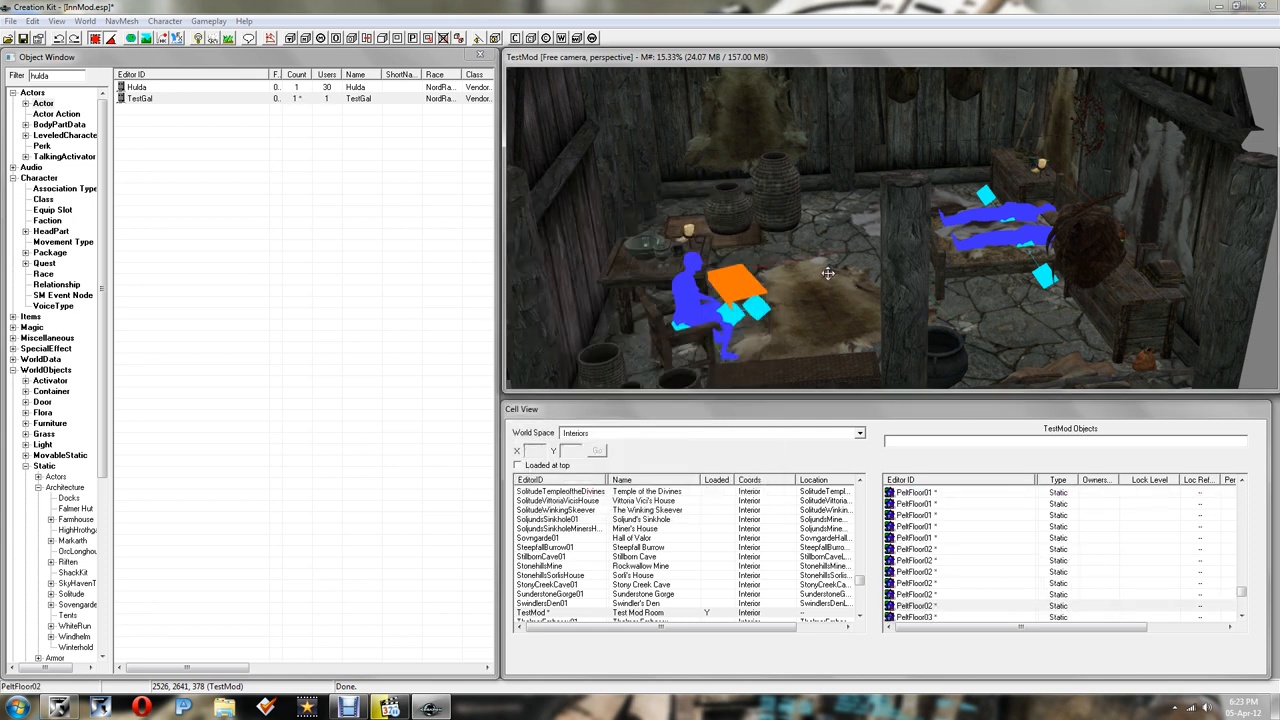
{"action": "mouse_move", "coordinate": [848, 232]}
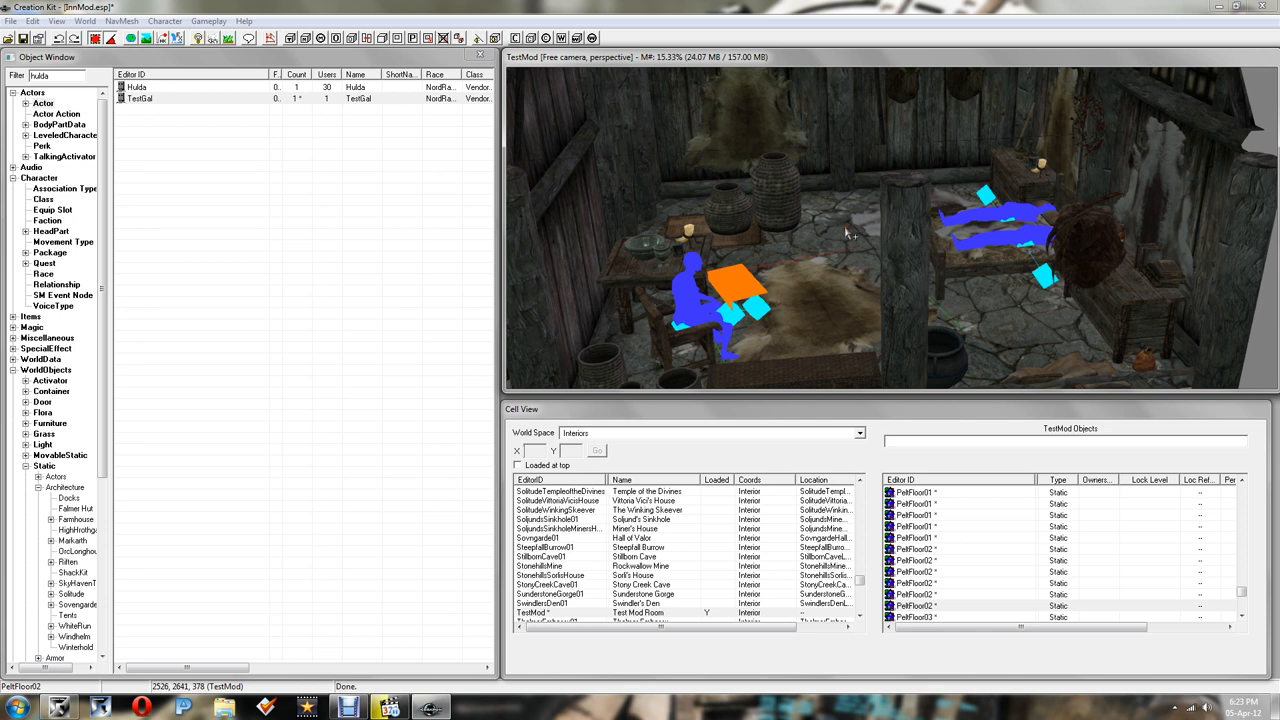
{"action": "mouse_move", "coordinate": [1030, 255]}
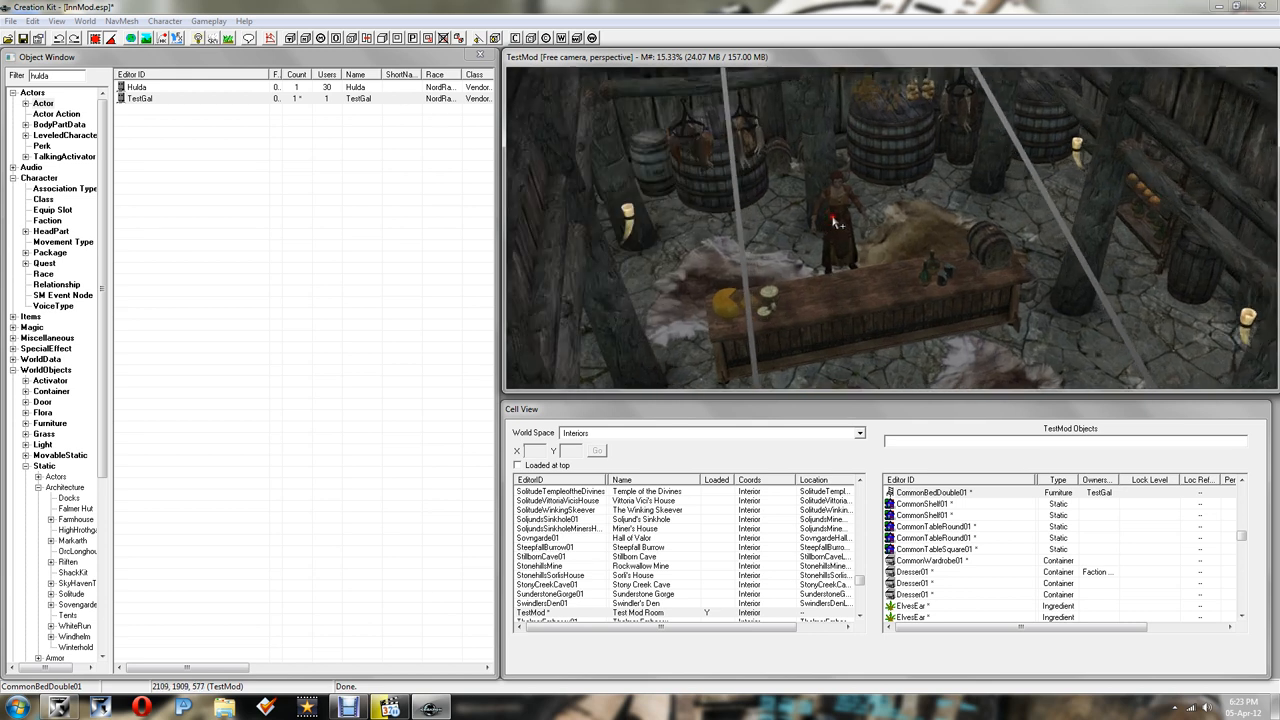
{"action": "mouse_move", "coordinate": [830, 237]}
{"action": "type", "text": "xmarkerheading"}
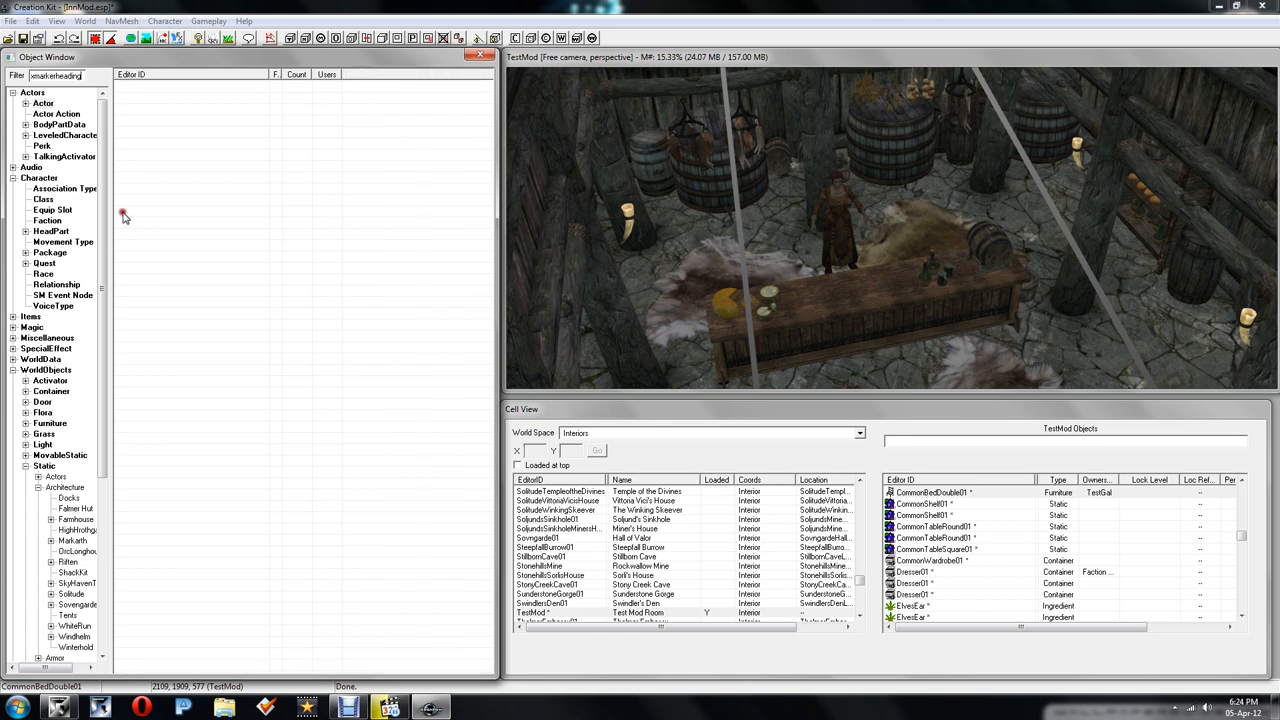
Step: Place an XMarkerHeading behind the bar next to TestGal
{"action": "scroll", "scroll_direction": "down", "scroll_amount": 3}
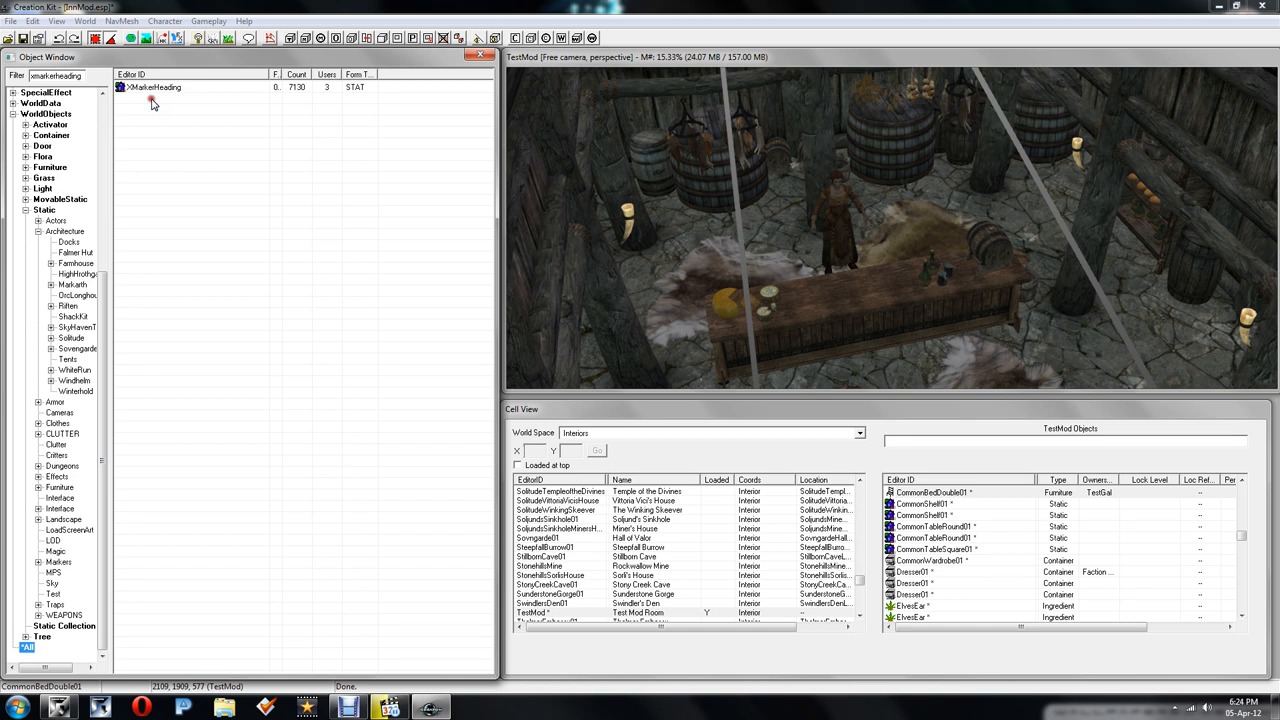
{"action": "left_click", "coordinate": [160, 87]}
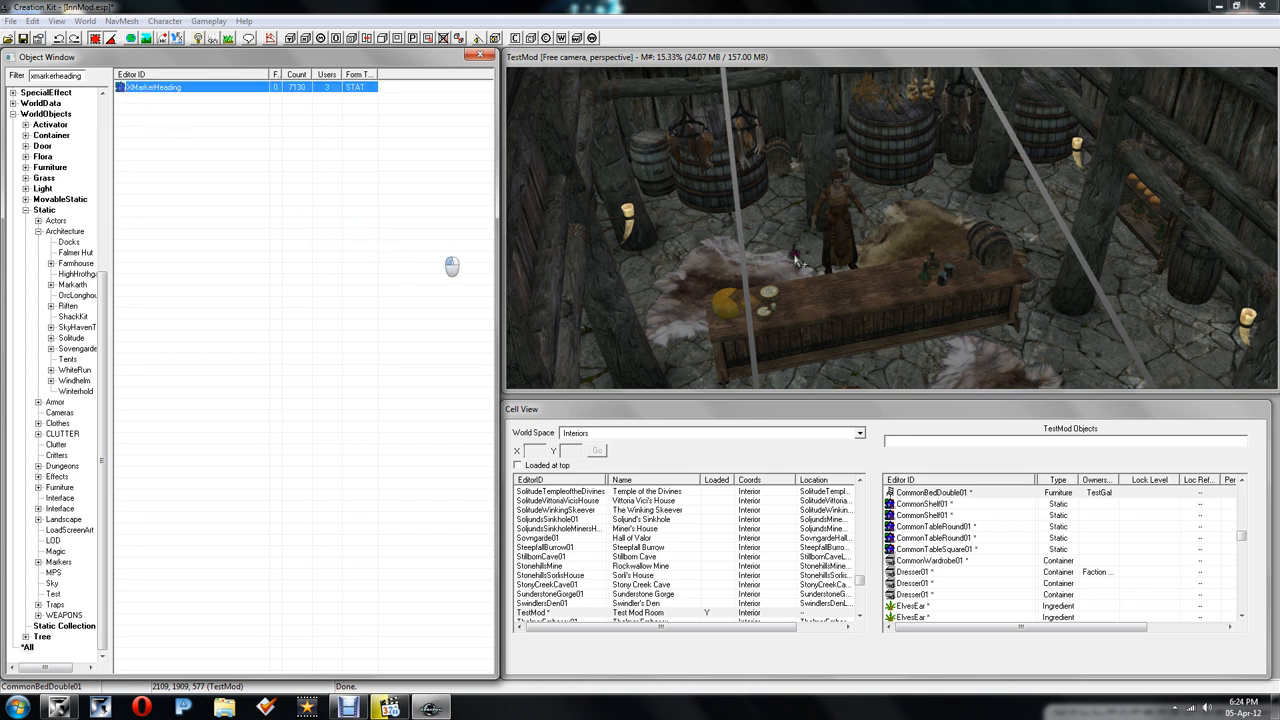
{"action": "left_click", "coordinate": [900, 200]}
{"action": "type", "text": "testgal"}
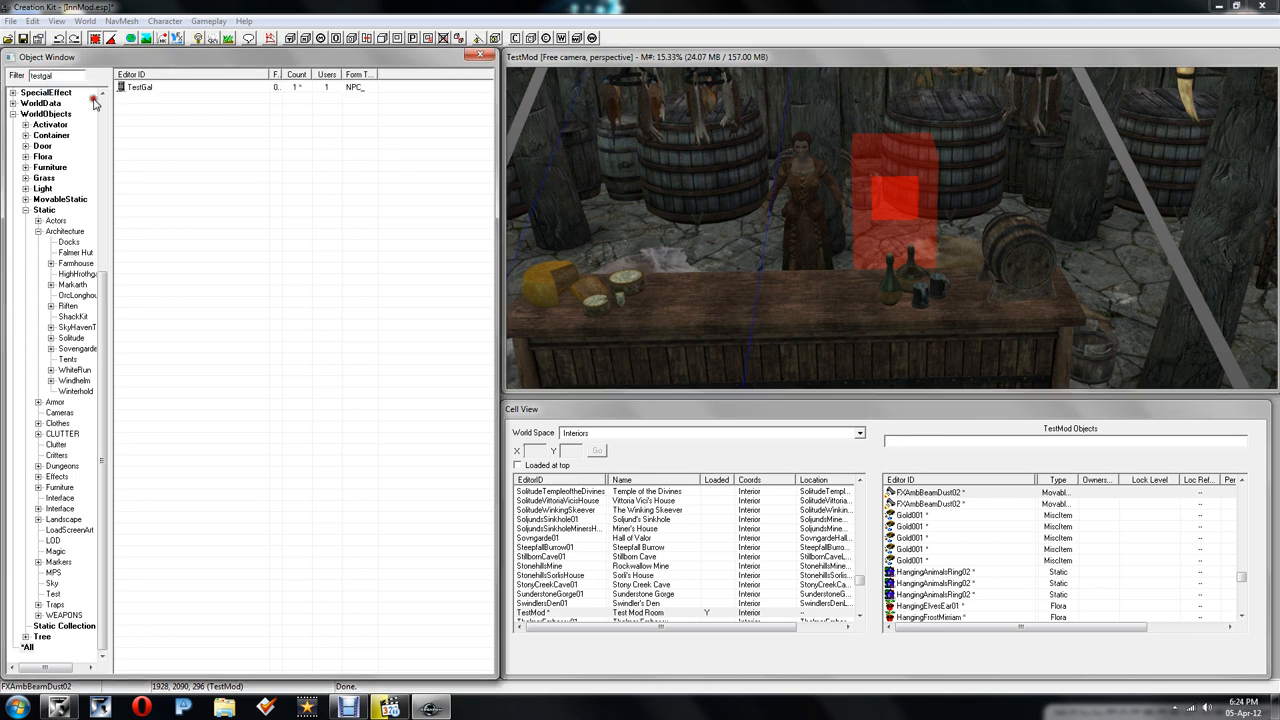
Step: Open TestGal's actor record and add a new entry to her AI Packages list
{"action": "right_click", "coordinate": [140, 87]}
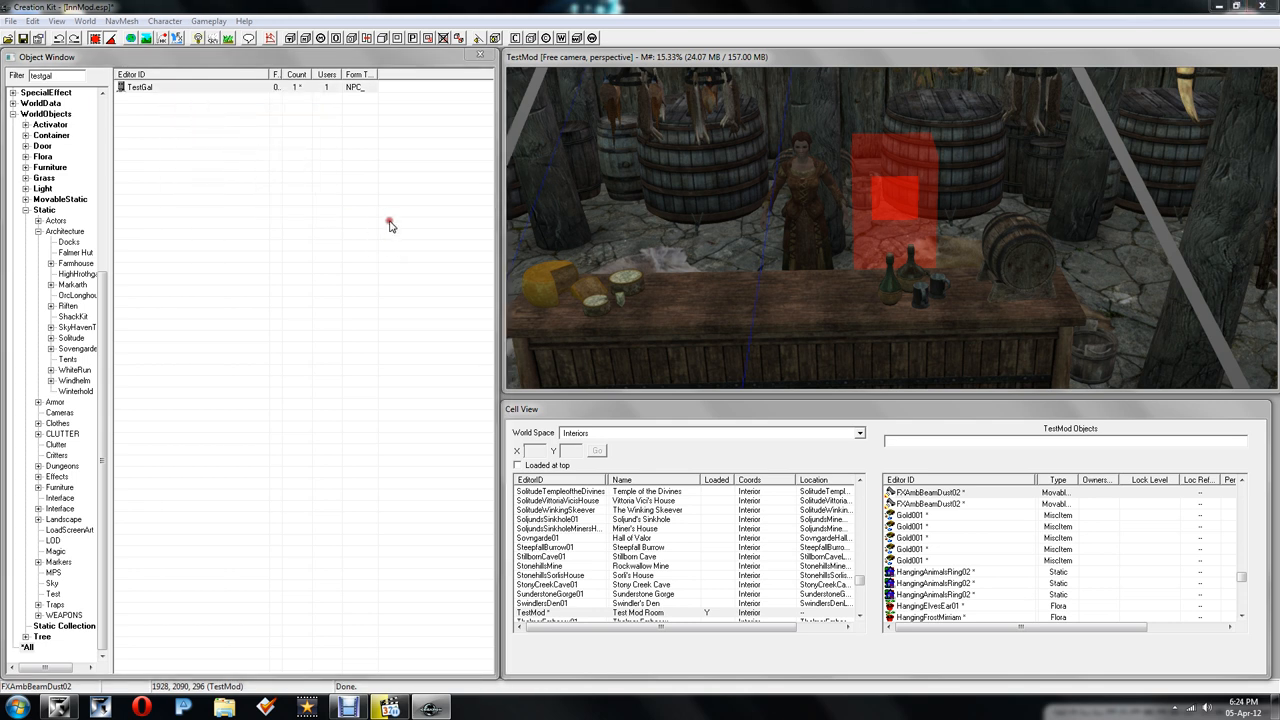
{"action": "double_click", "coordinate": [140, 87]}
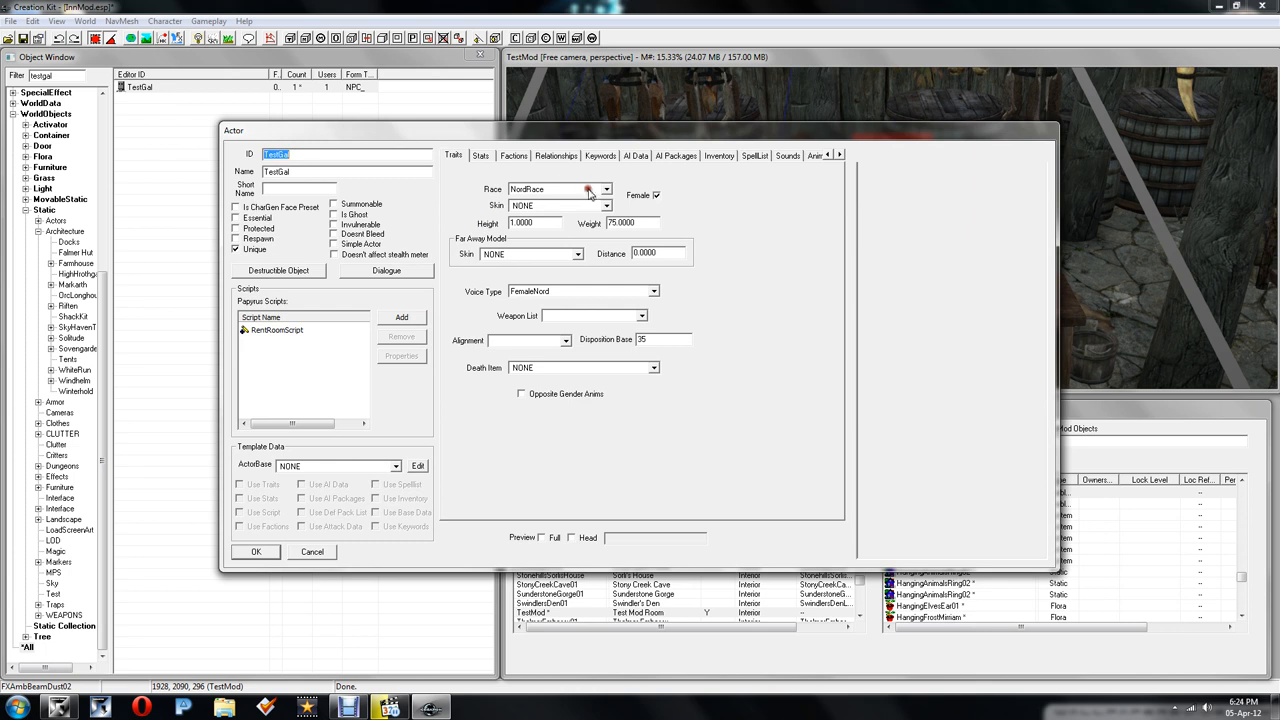
{"action": "left_click", "coordinate": [676, 155]}
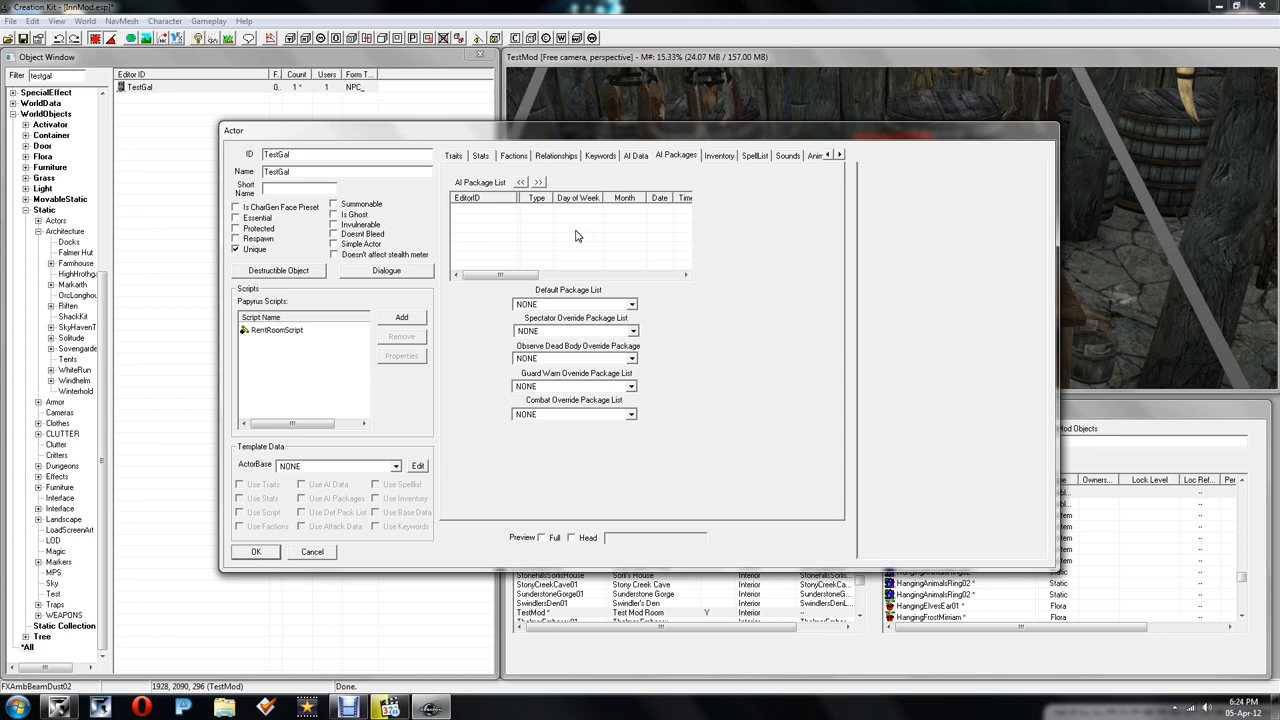
{"action": "right_click", "coordinate": [570, 232]}
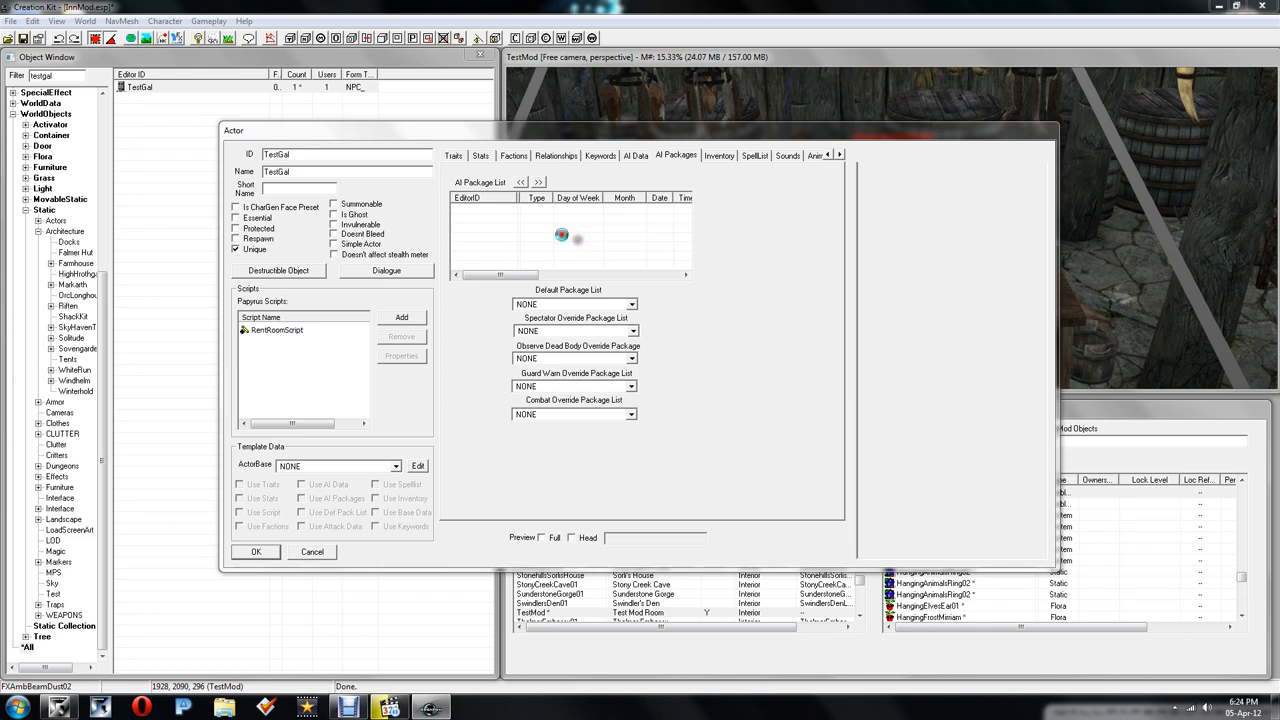
{"action": "double_click", "coordinate": [561, 236]}
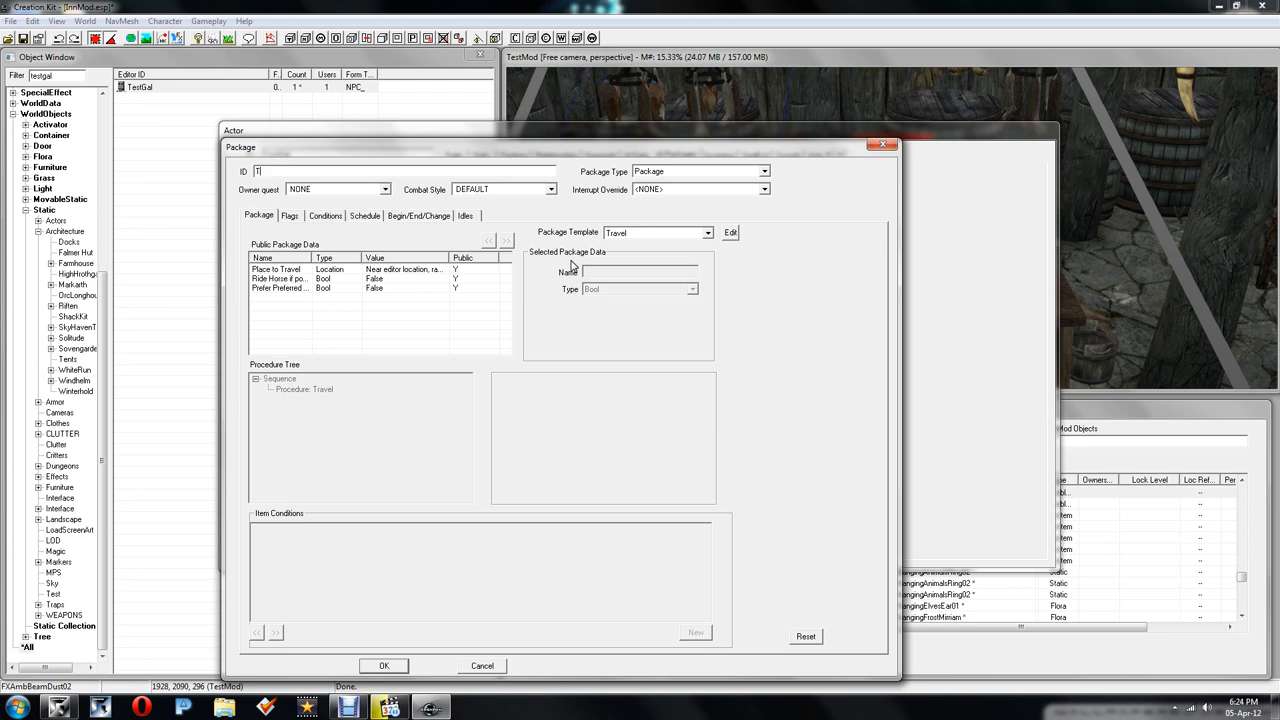
Step: Give the new package the ID TestGalPackage and the Sandbox template
{"action": "type", "text": "TestGal"}
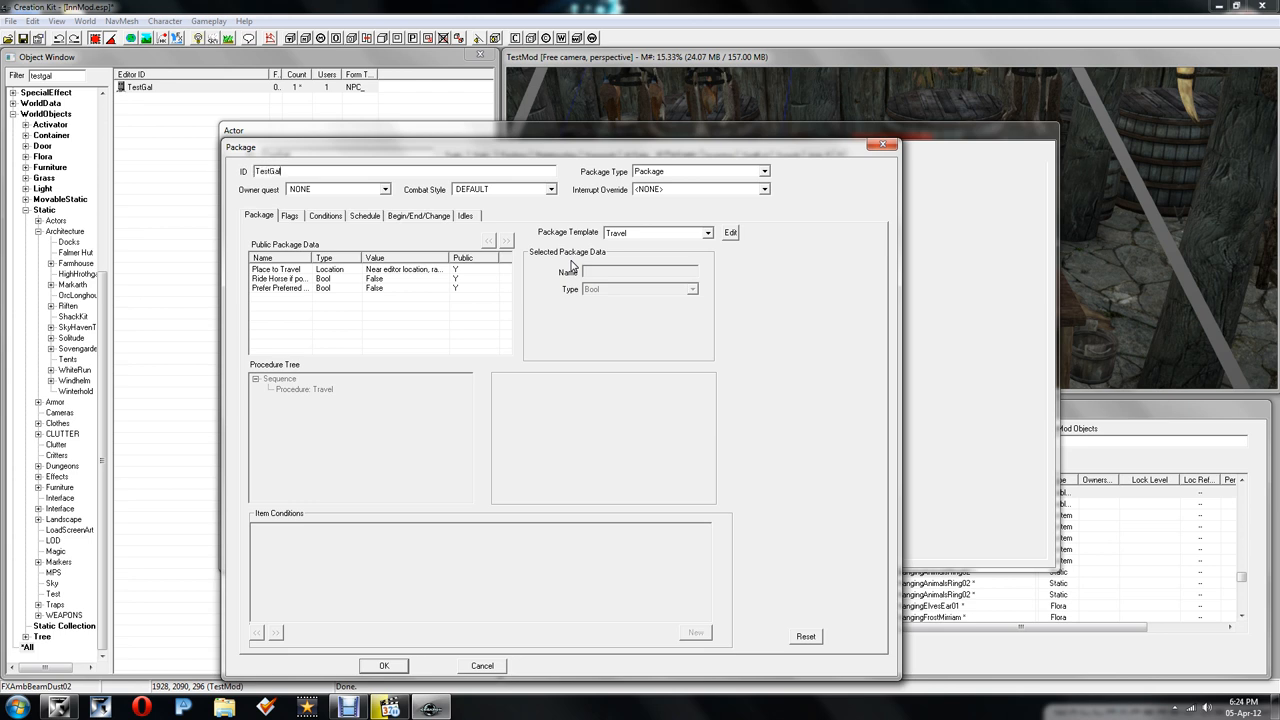
{"action": "type", "text": "Package"}
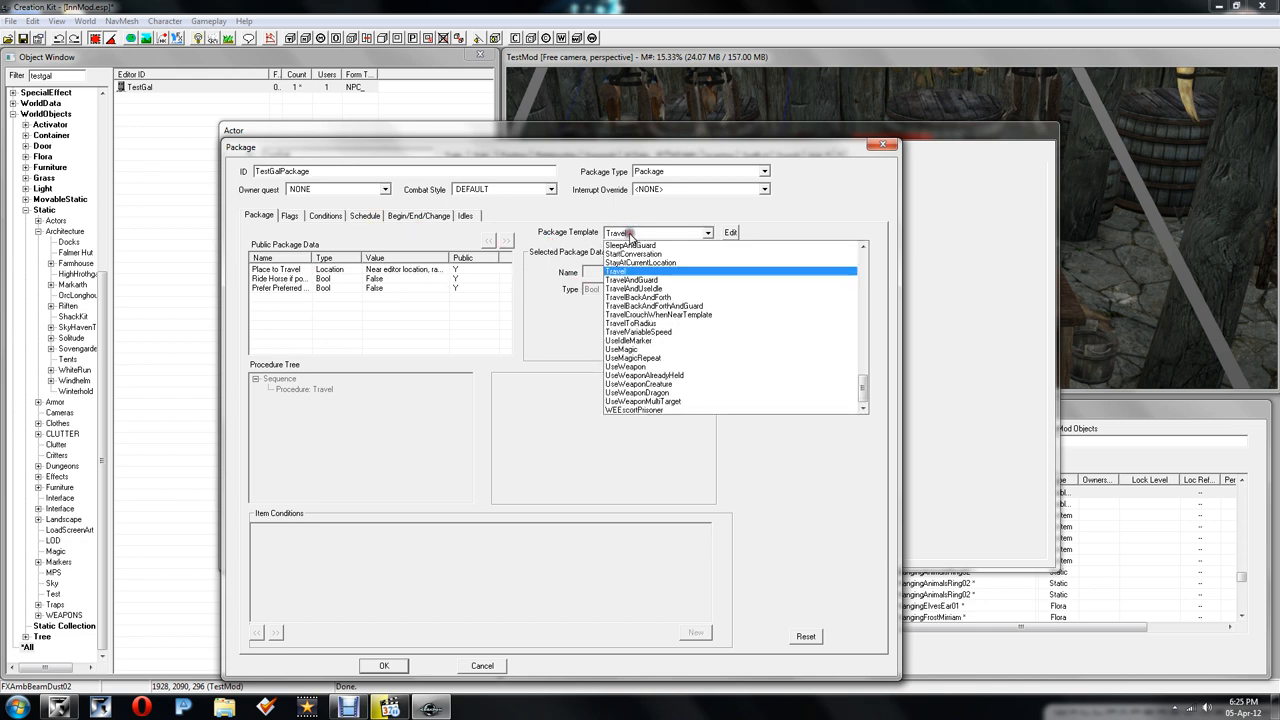
{"action": "left_click", "coordinate": [635, 245]}
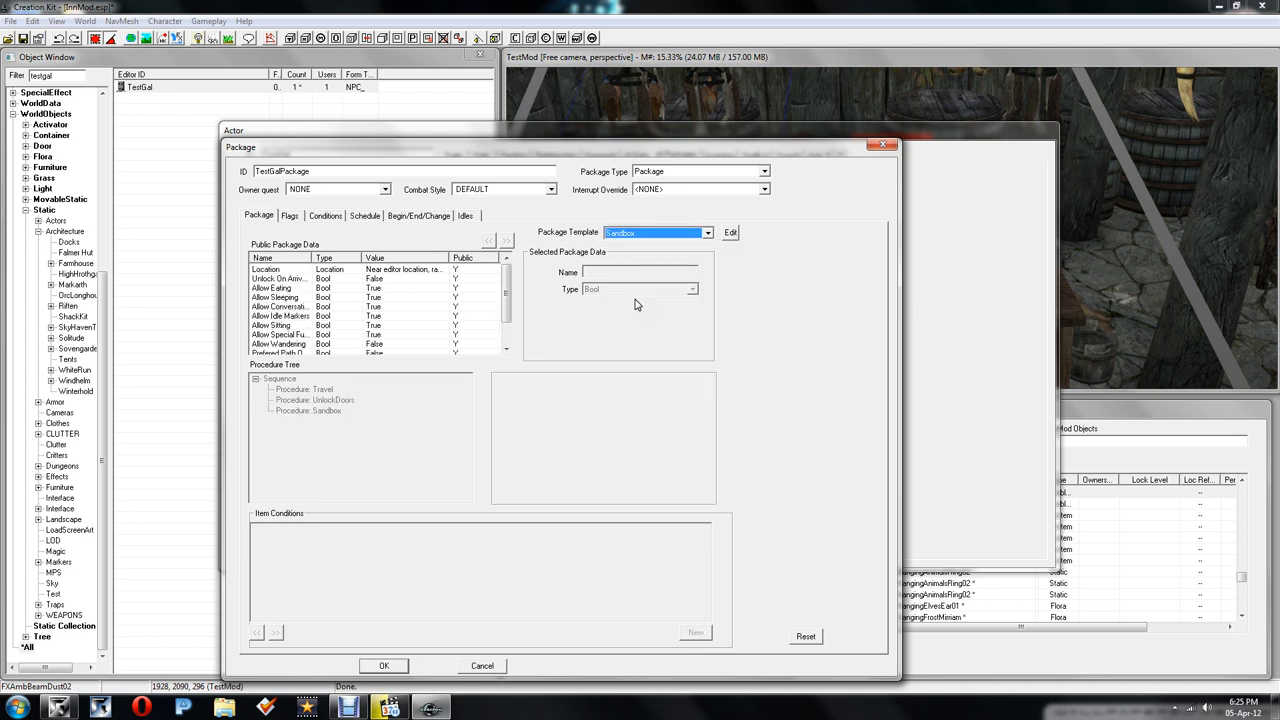
{"action": "left_click", "coordinate": [280, 269]}
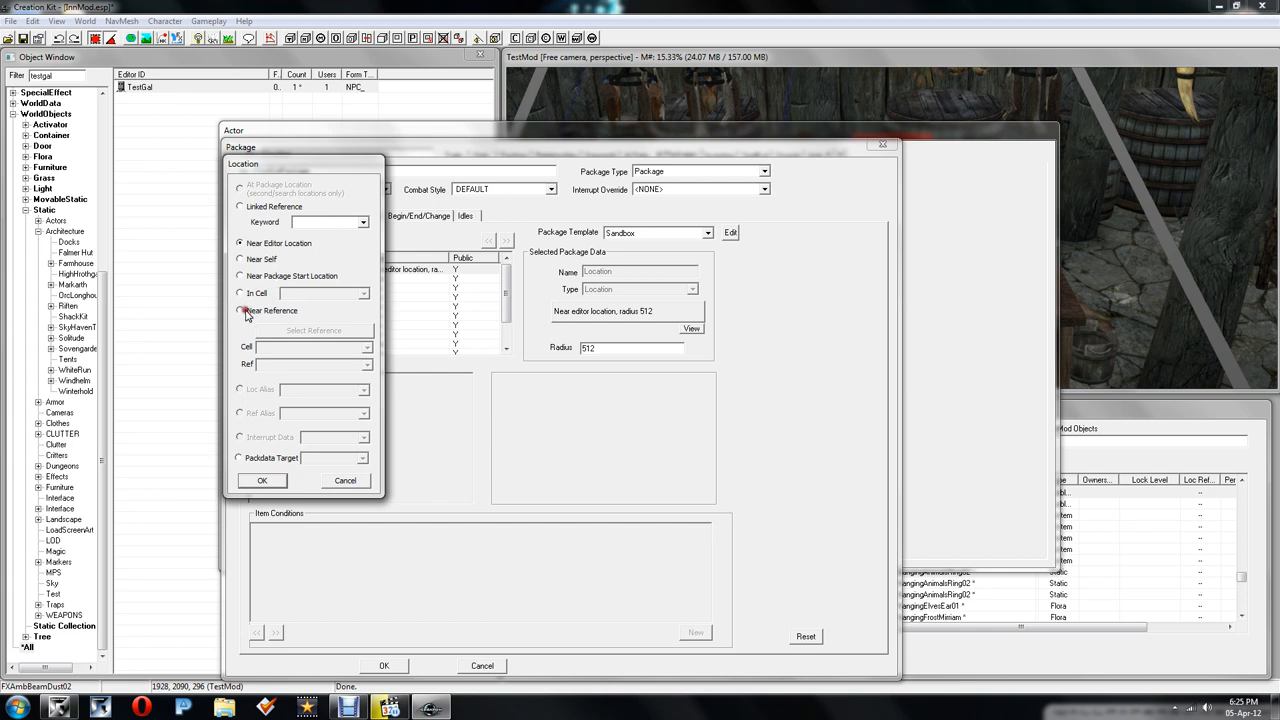
Step: Set the sandbox location Near Reference to the XMarkerHeading marker and save the package
{"action": "left_click", "coordinate": [240, 310]}
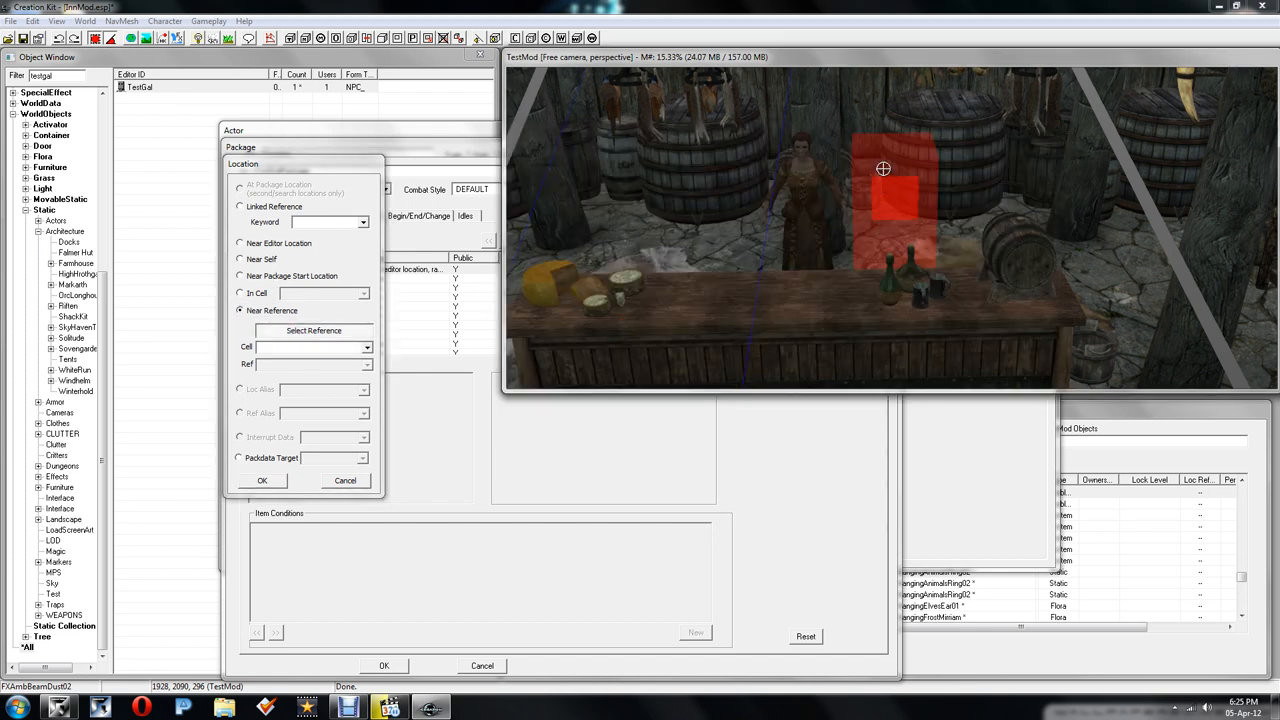
{"action": "left_click", "coordinate": [314, 330]}
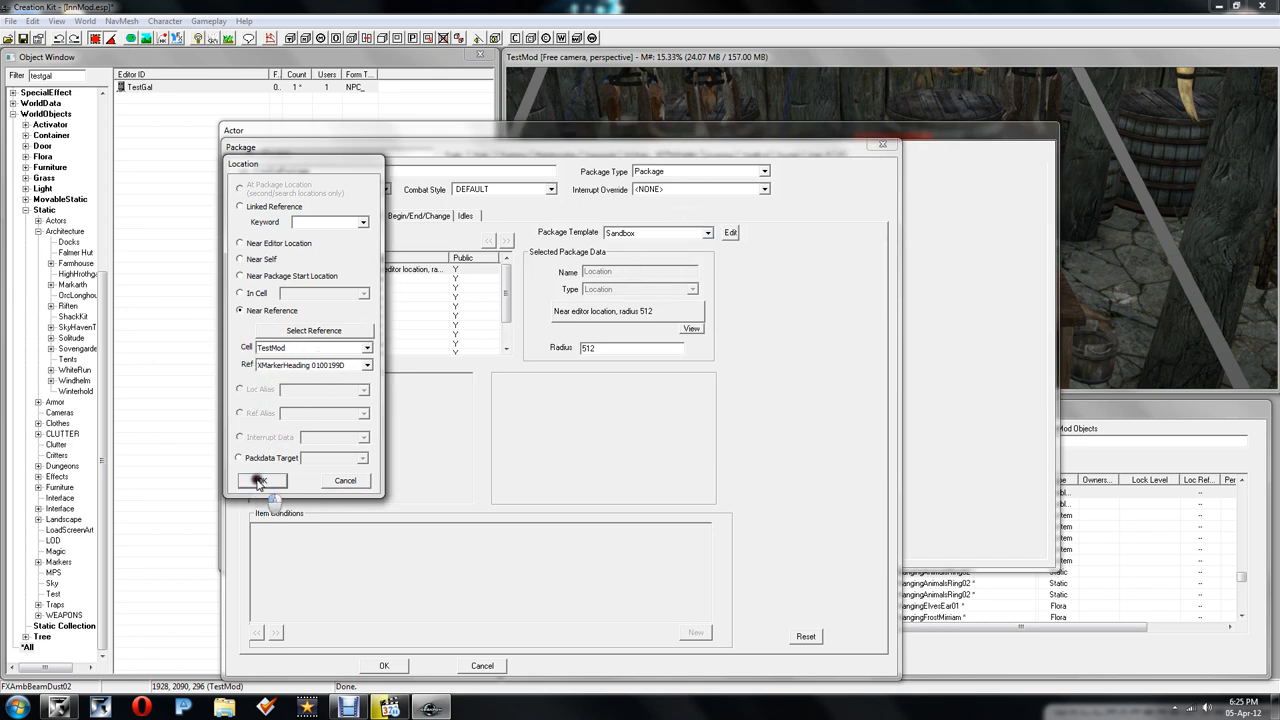
{"action": "left_click", "coordinate": [260, 481]}
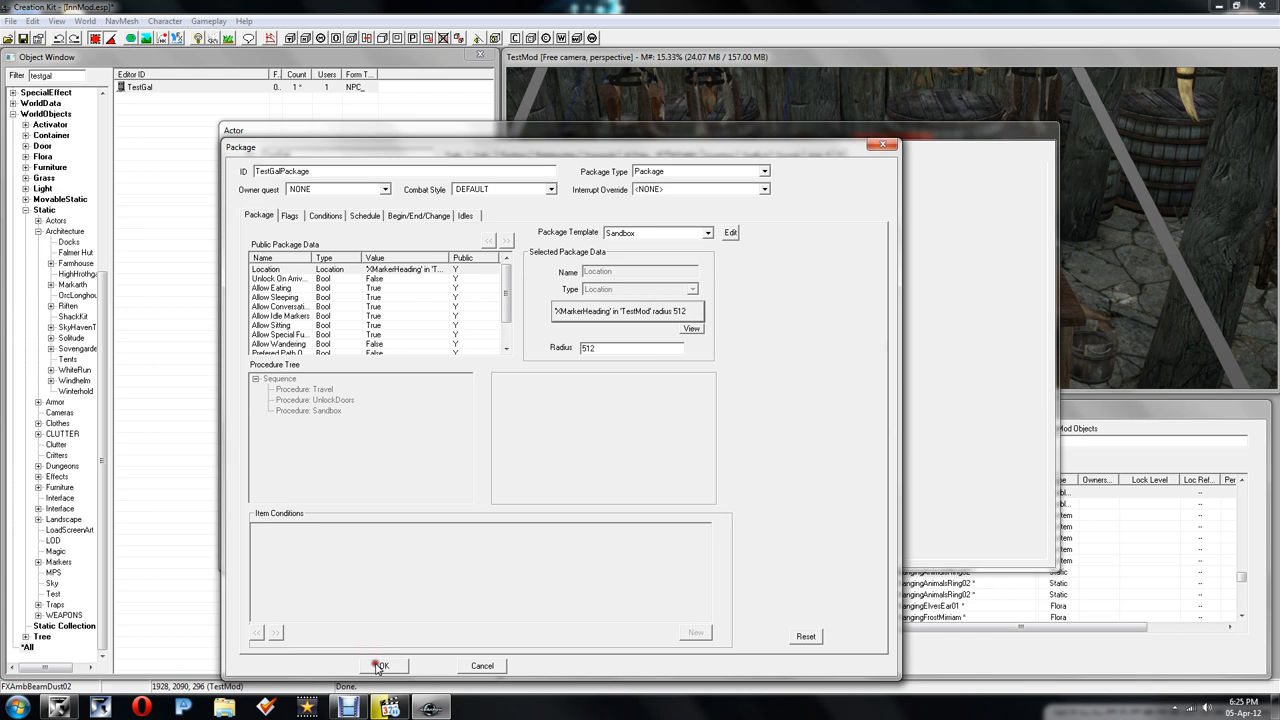
{"action": "left_click", "coordinate": [381, 666]}
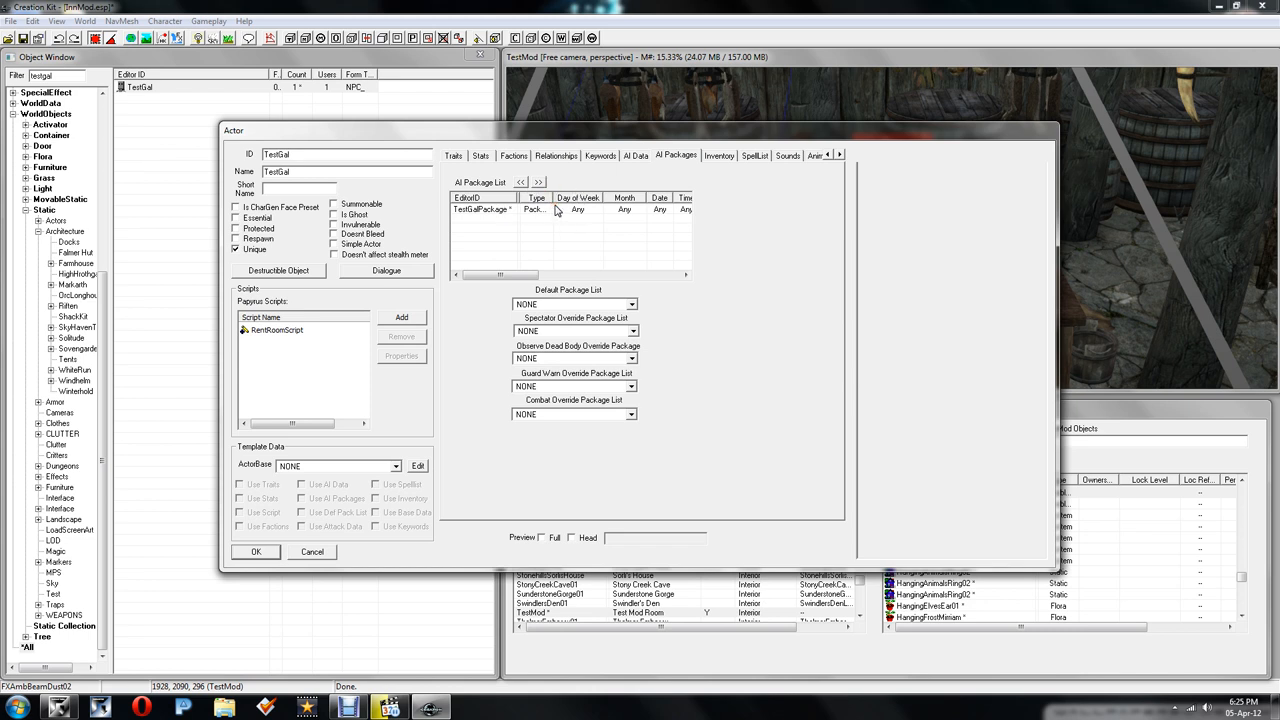
{"action": "mouse_move", "coordinate": [520, 228]}
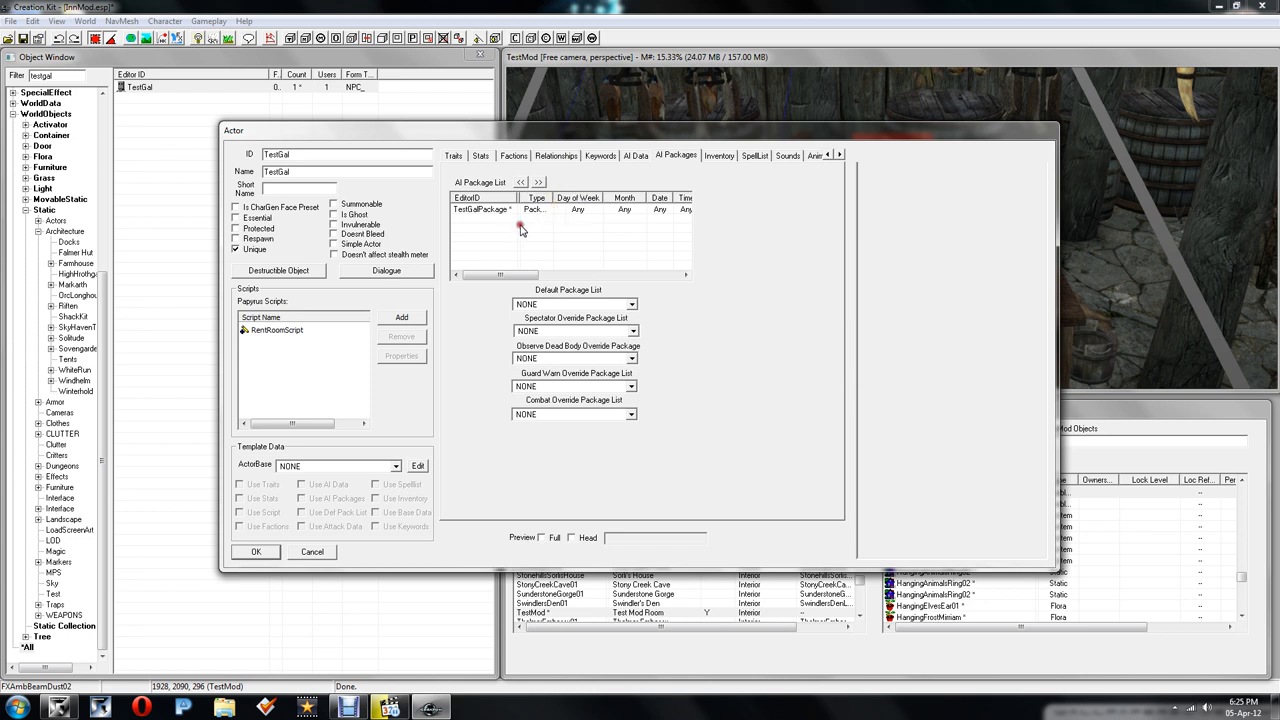
{"action": "mouse_move", "coordinate": [556, 232]}
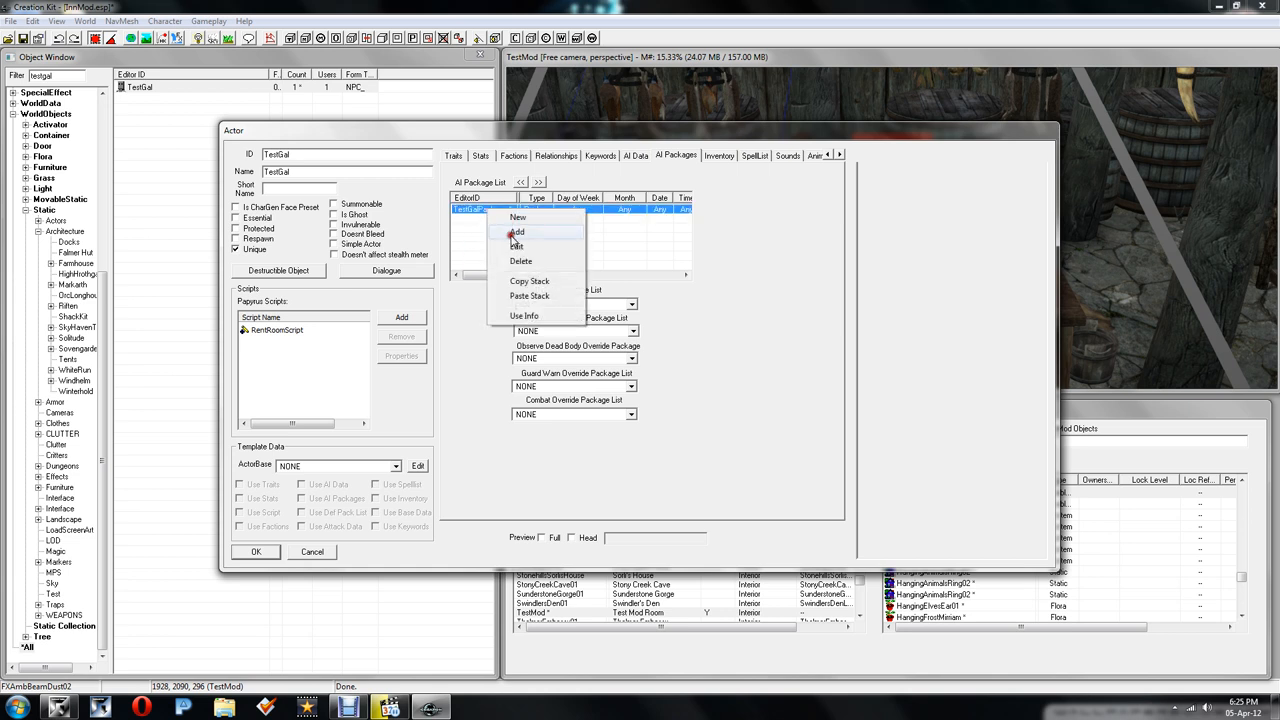
Step: Change TestGalPackage's sandbox Radius from 512 to 100 and save it
{"action": "left_click", "coordinate": [517, 246]}
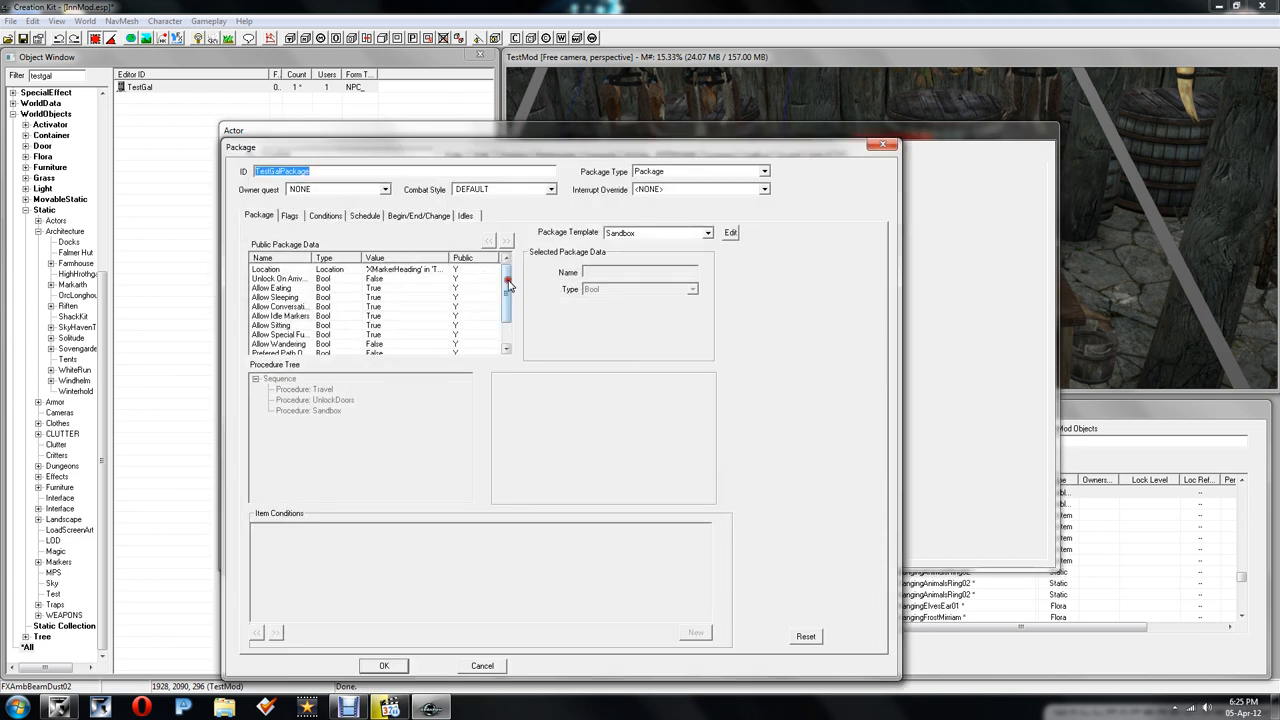
{"action": "left_click", "coordinate": [265, 269]}
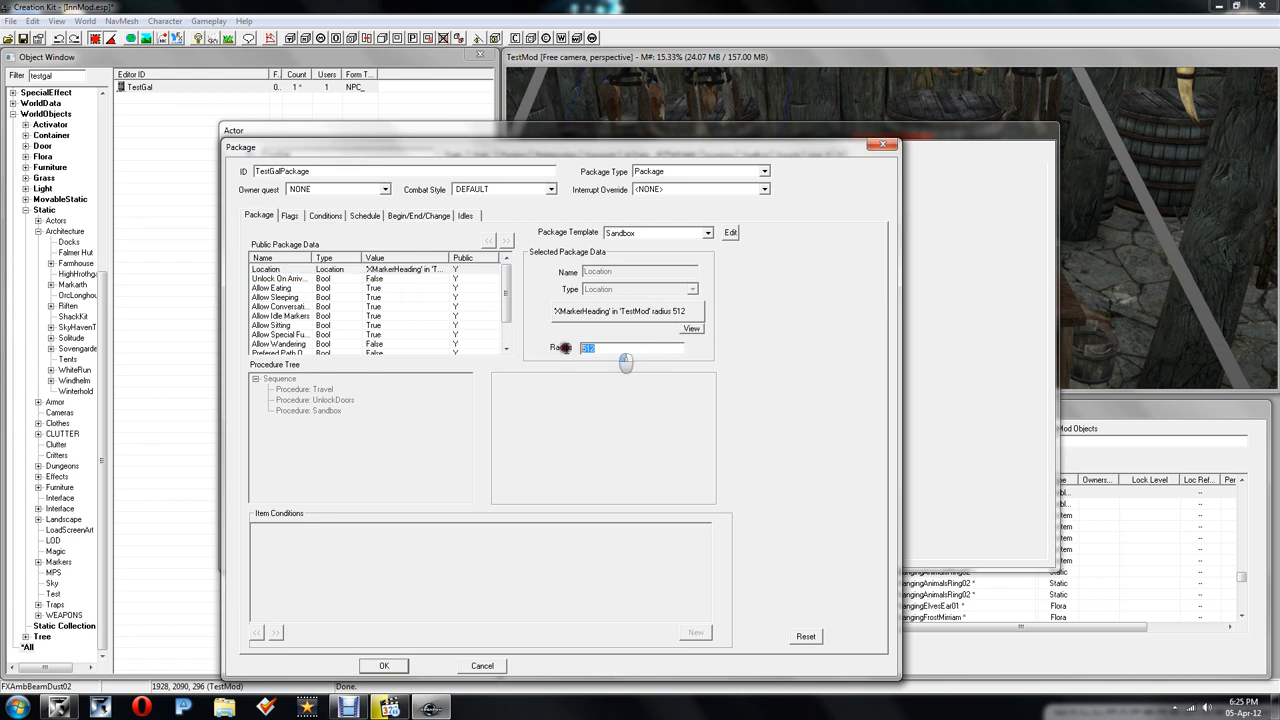
{"action": "type", "text": "100"}
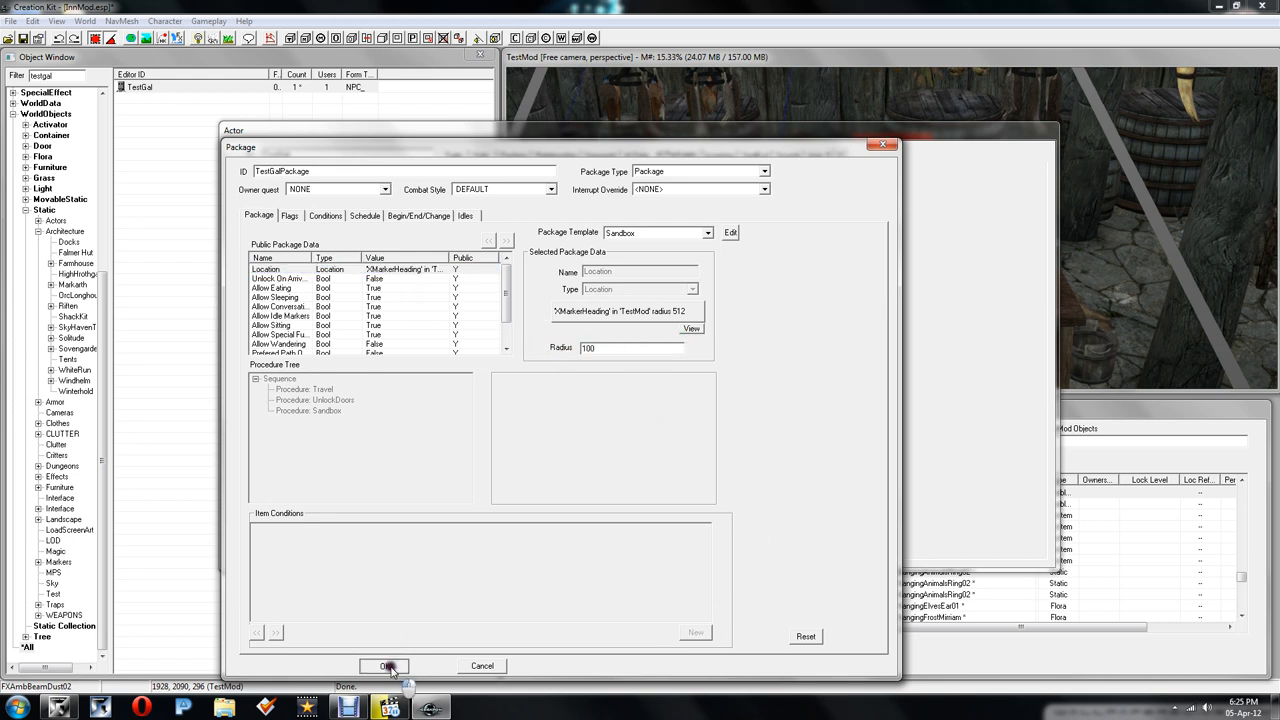
{"action": "left_click", "coordinate": [385, 666]}
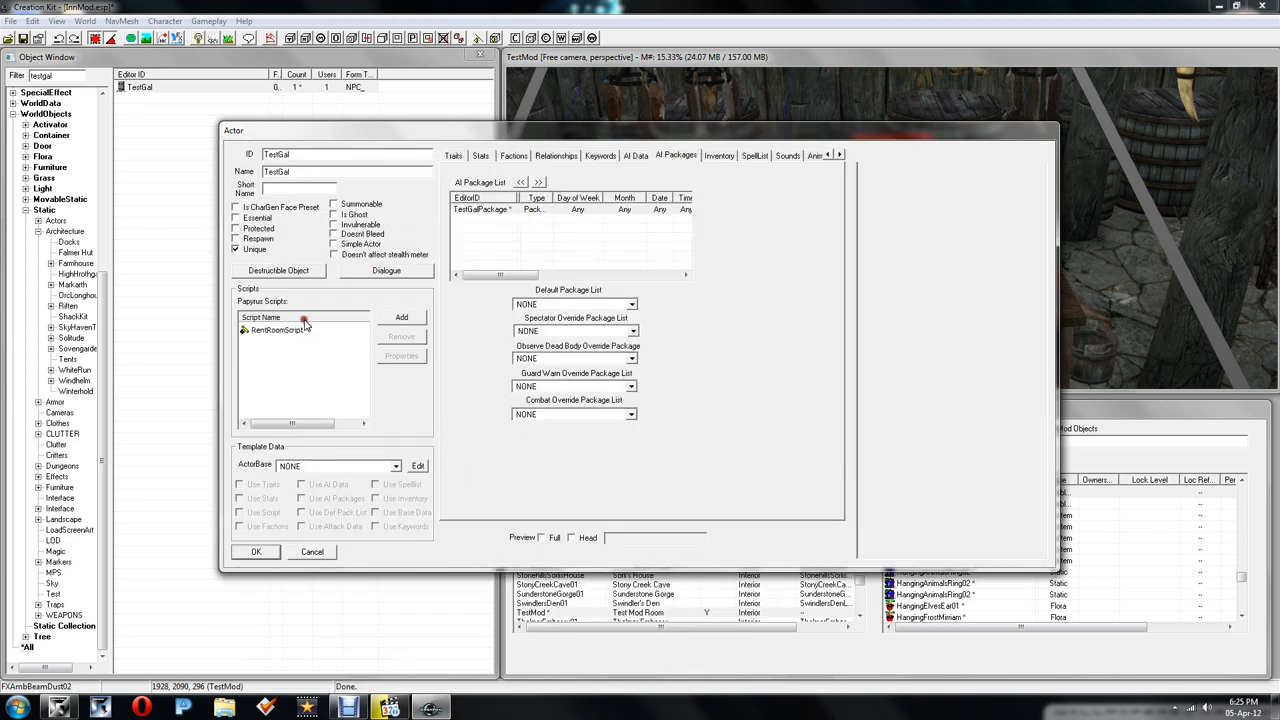
Step: Point RentRoomScript's Bed property at the CommonBedDouble01 bed picked in the render window
{"action": "left_click", "coordinate": [280, 330]}
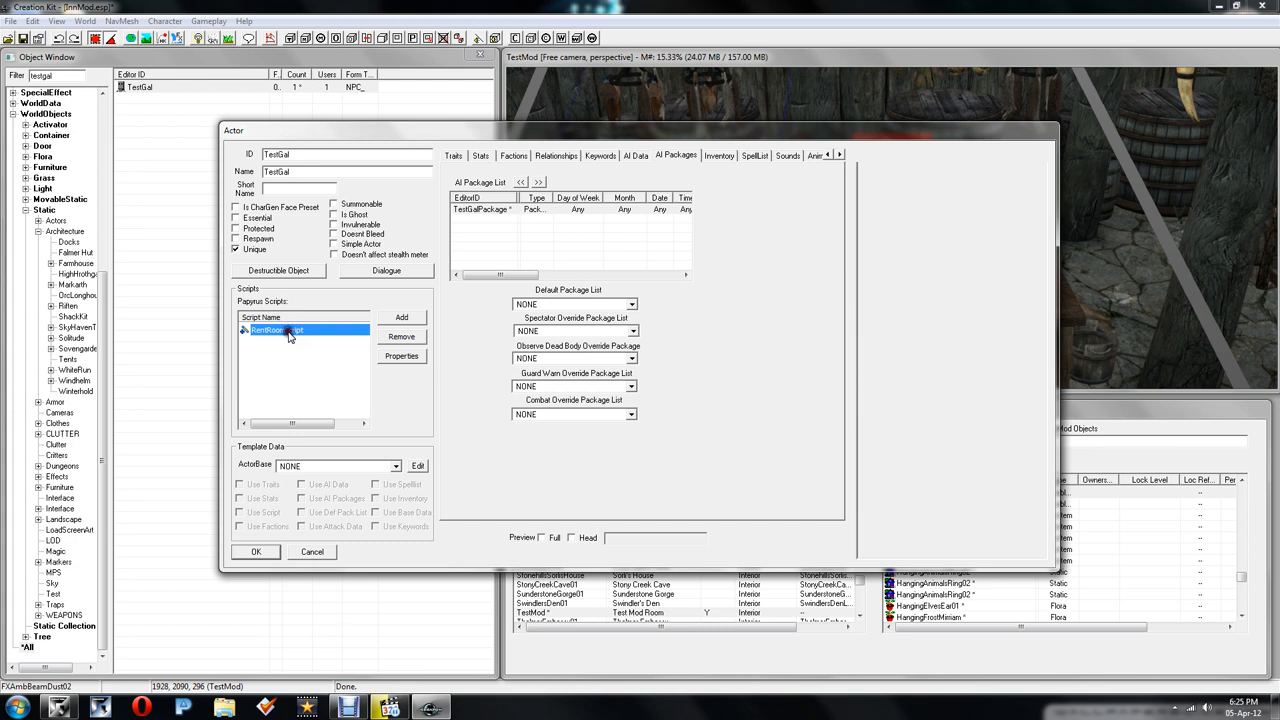
{"action": "left_click", "coordinate": [401, 356]}
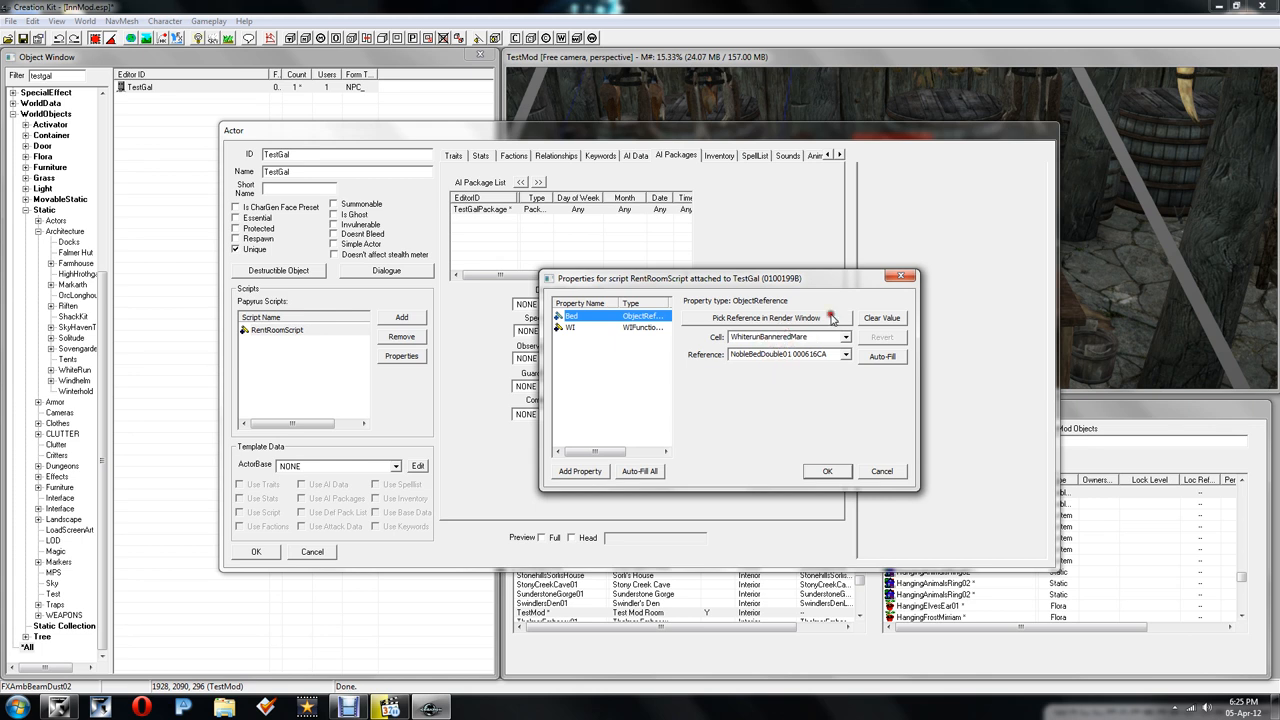
{"action": "left_click", "coordinate": [766, 317]}
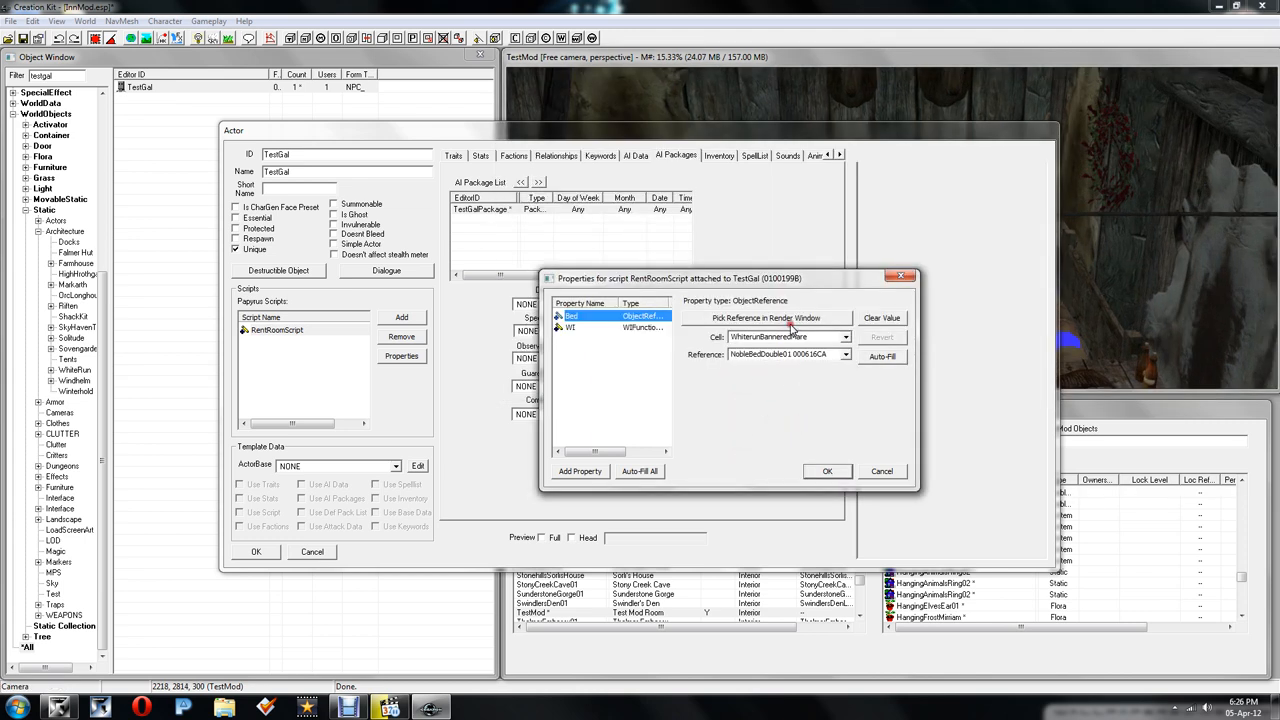
{"action": "left_click", "coordinate": [766, 317]}
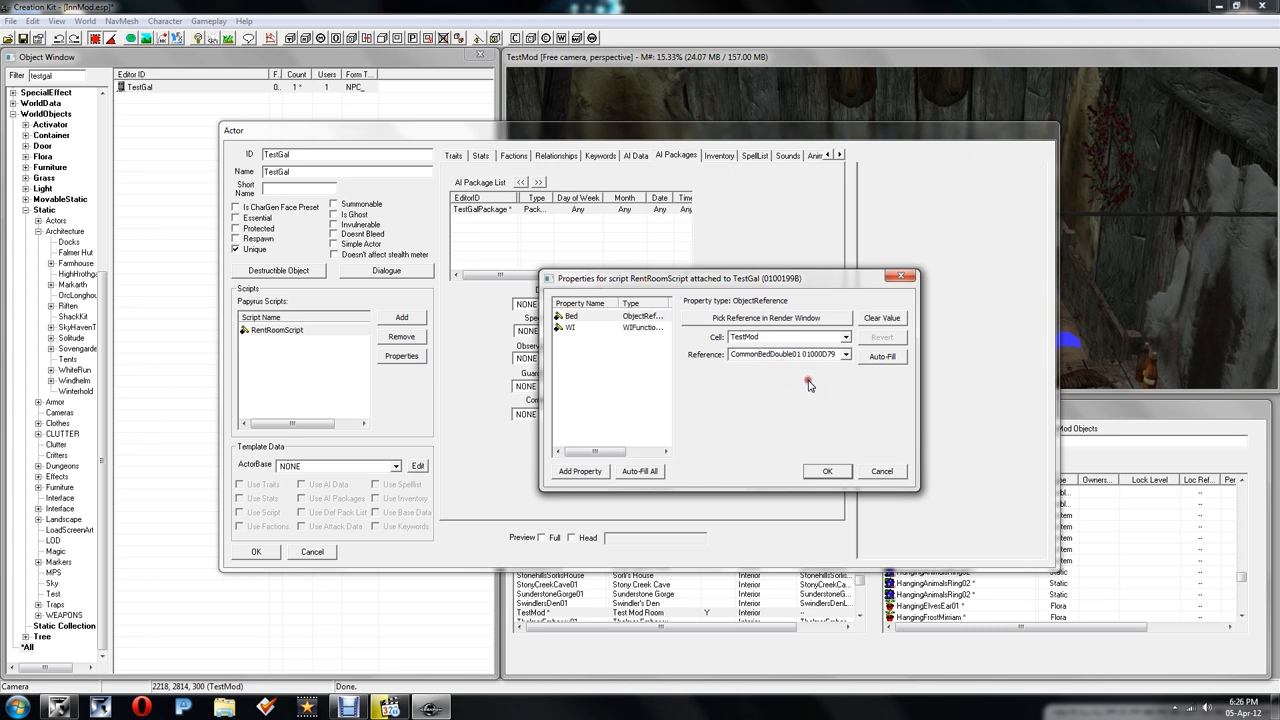
{"action": "mouse_move", "coordinate": [806, 407]}
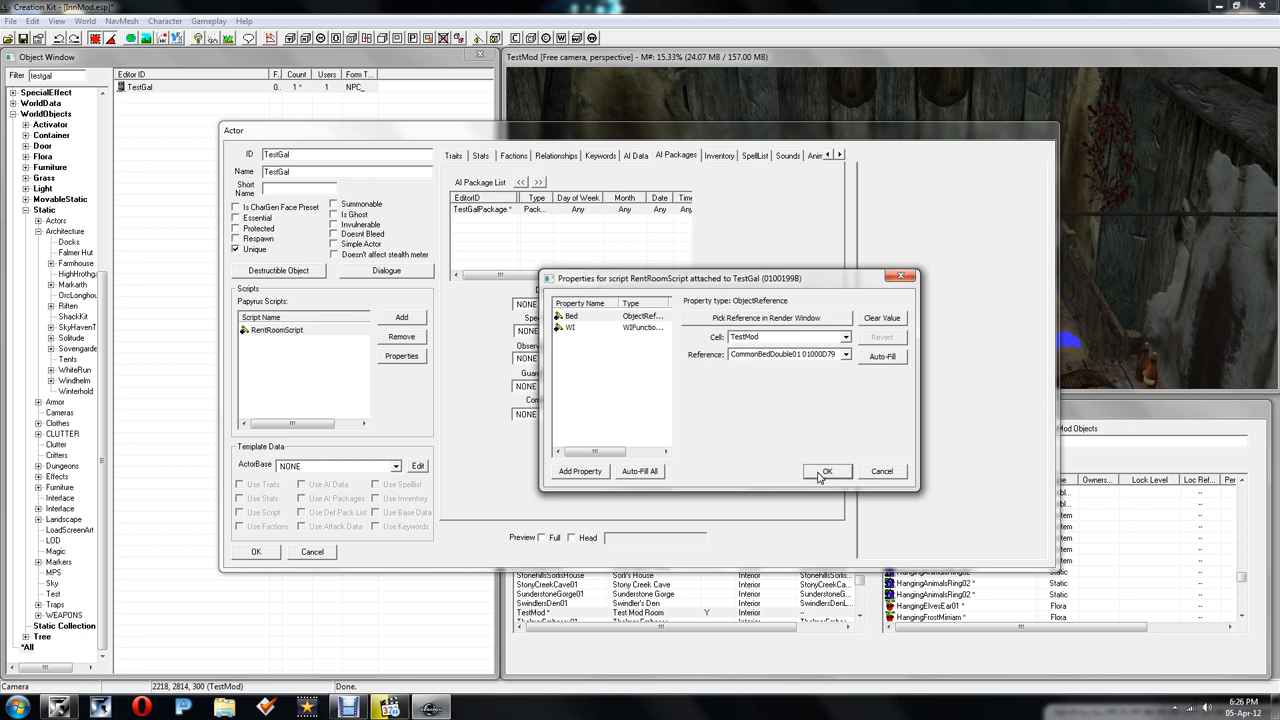
{"action": "left_click", "coordinate": [826, 471]}
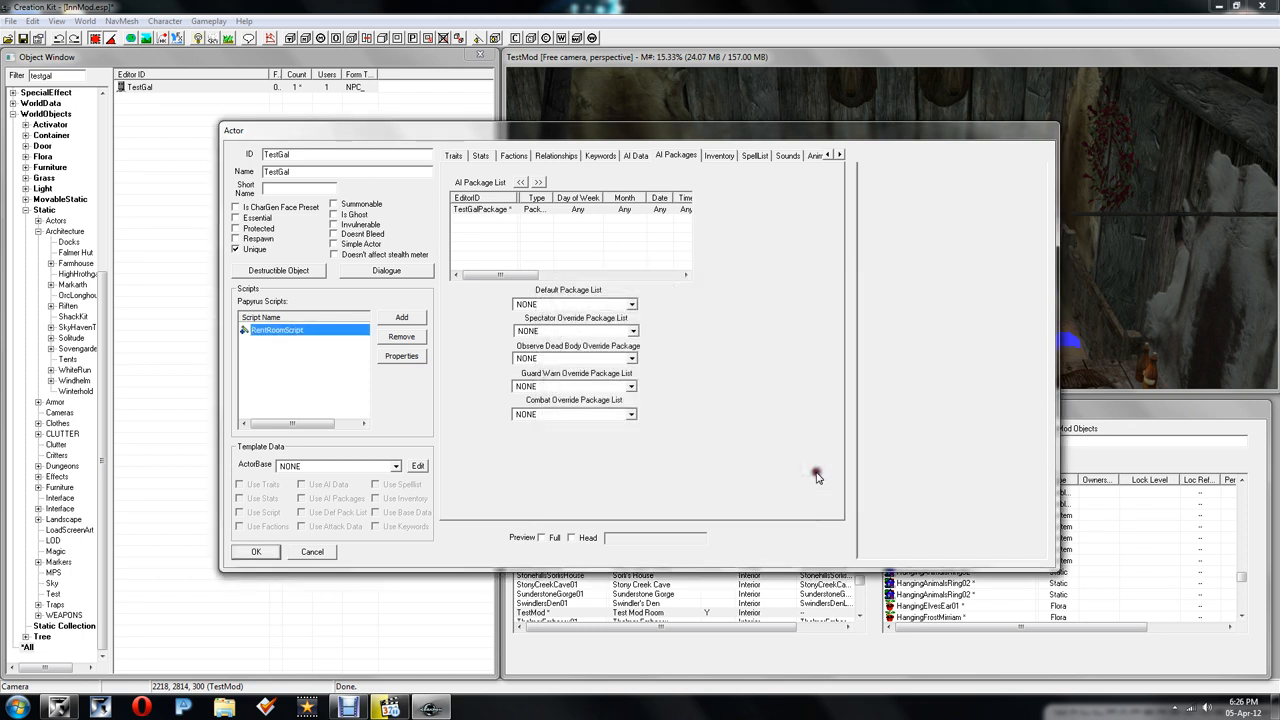
{"action": "mouse_move", "coordinate": [328, 488]}
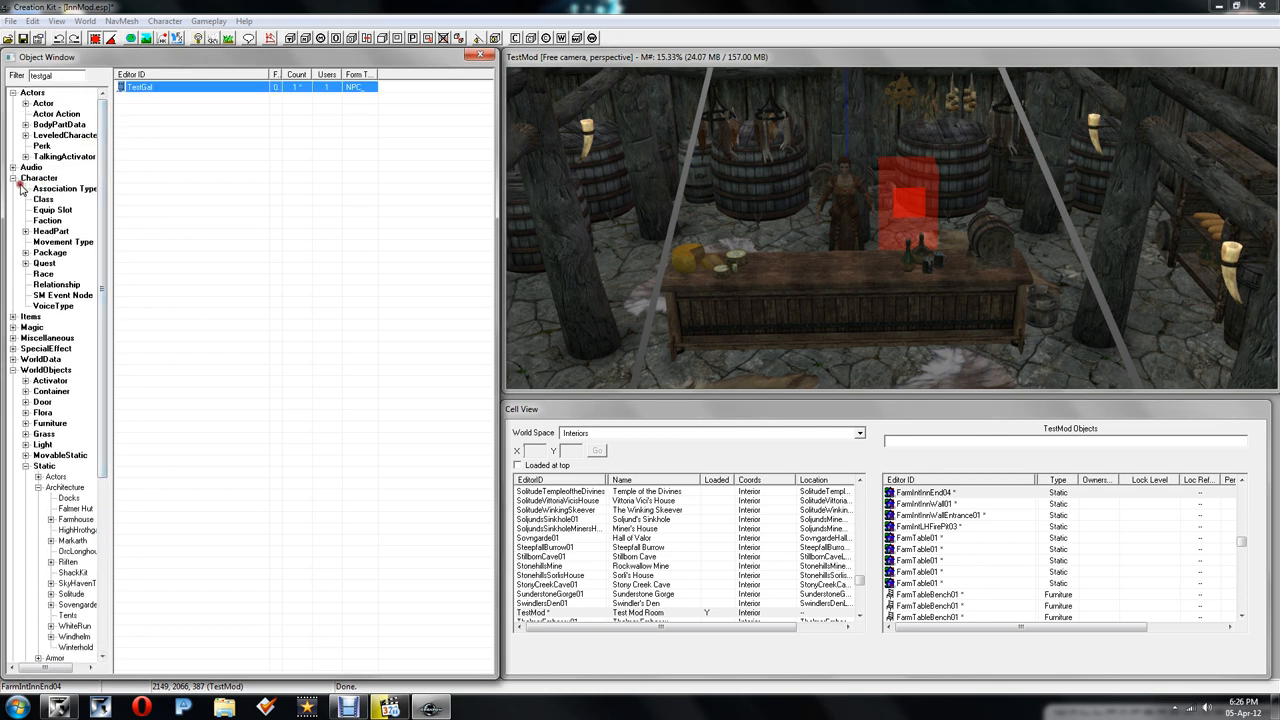
Step: Add faction TestGalFaction named 'Test Gal Faction' with Can Be Owner checked
{"action": "left_click", "coordinate": [48, 220]}
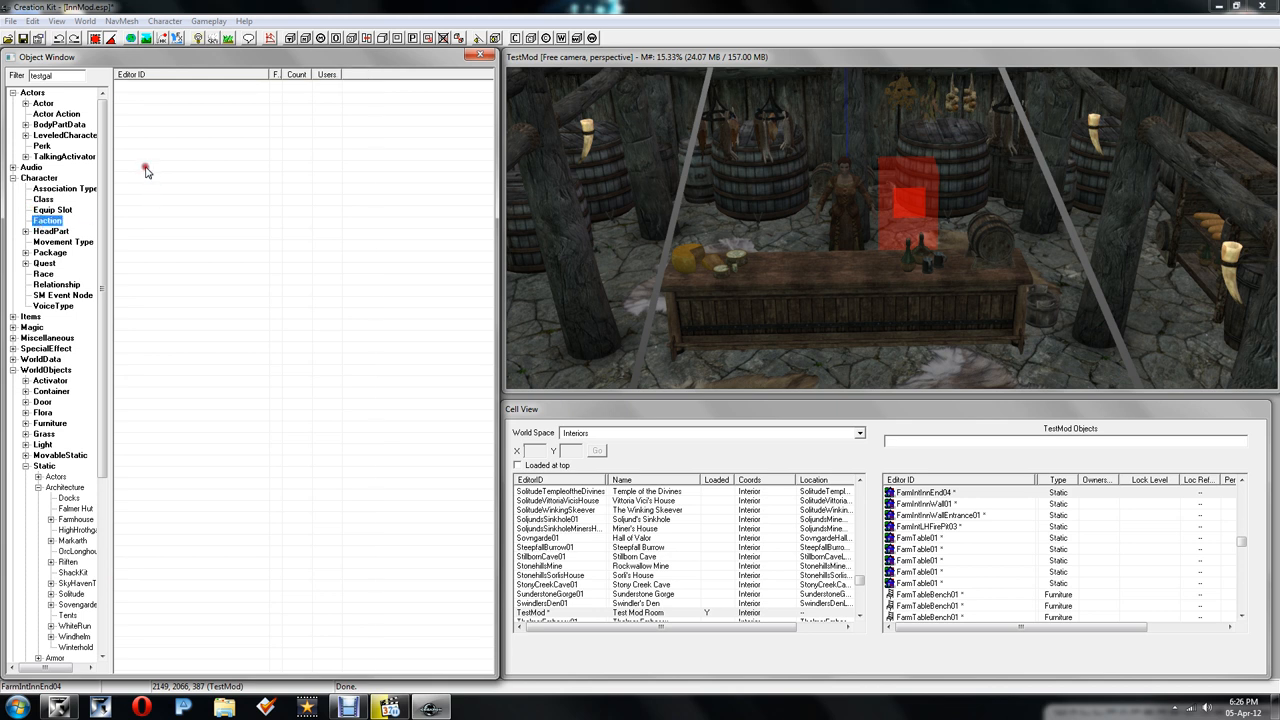
{"action": "right_click", "coordinate": [146, 170]}
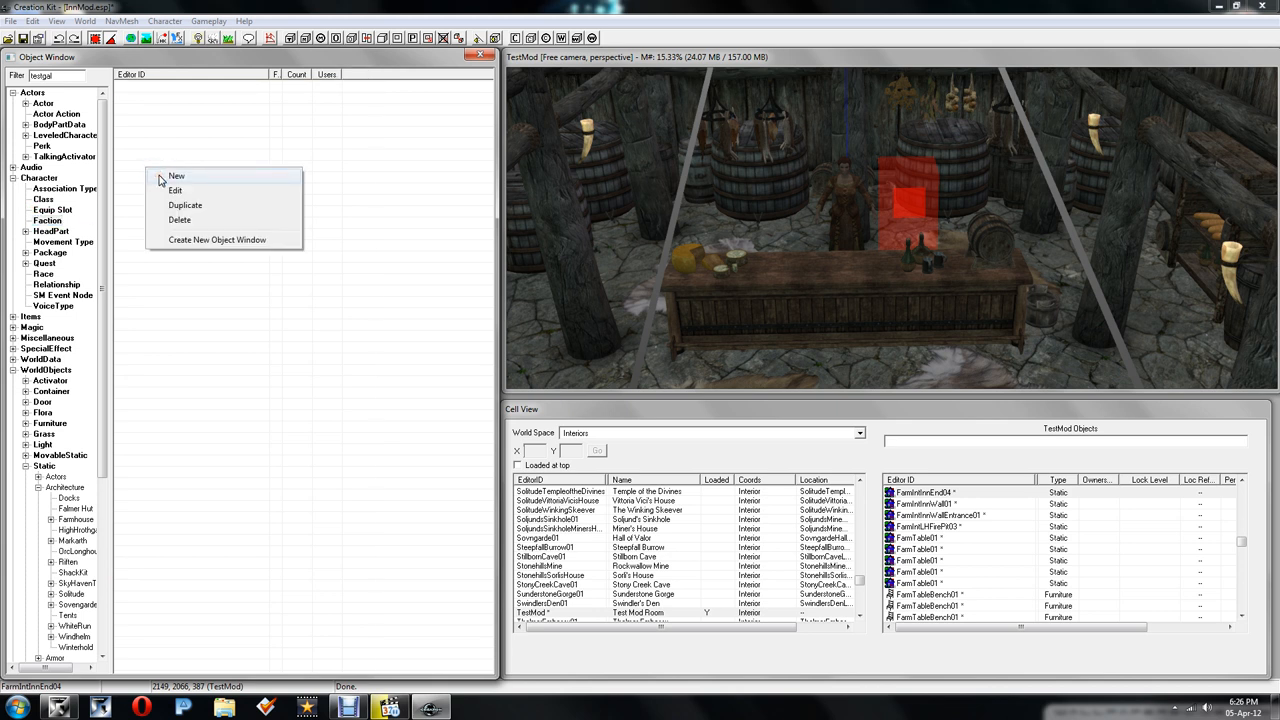
{"action": "left_click", "coordinate": [177, 176]}
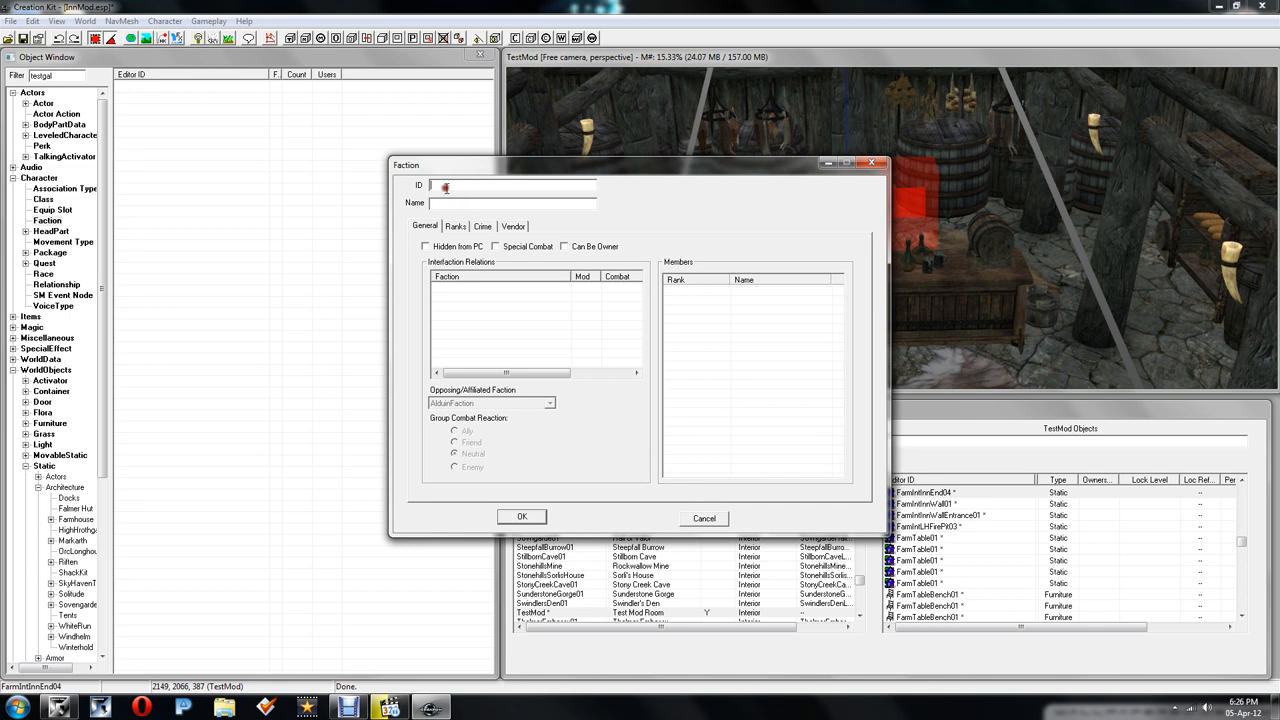
{"action": "type", "text": "TestGalFaction"}
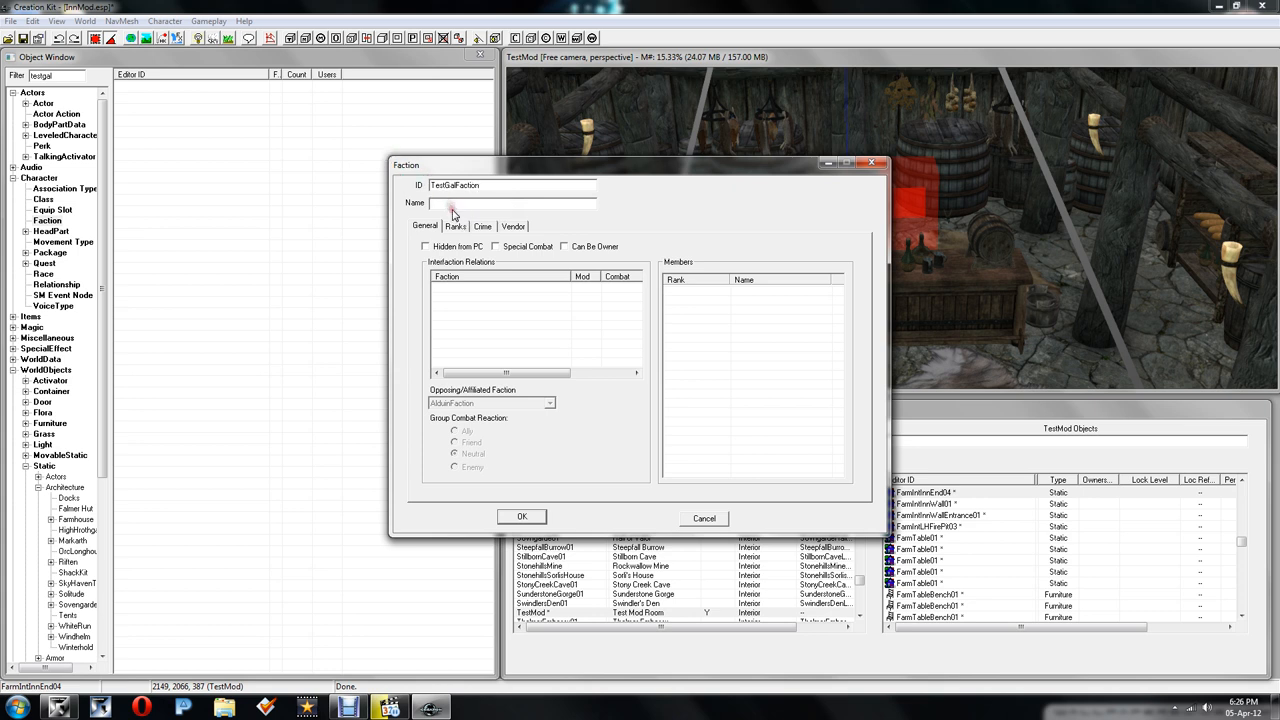
{"action": "type", "text": "Test Gal Faction"}
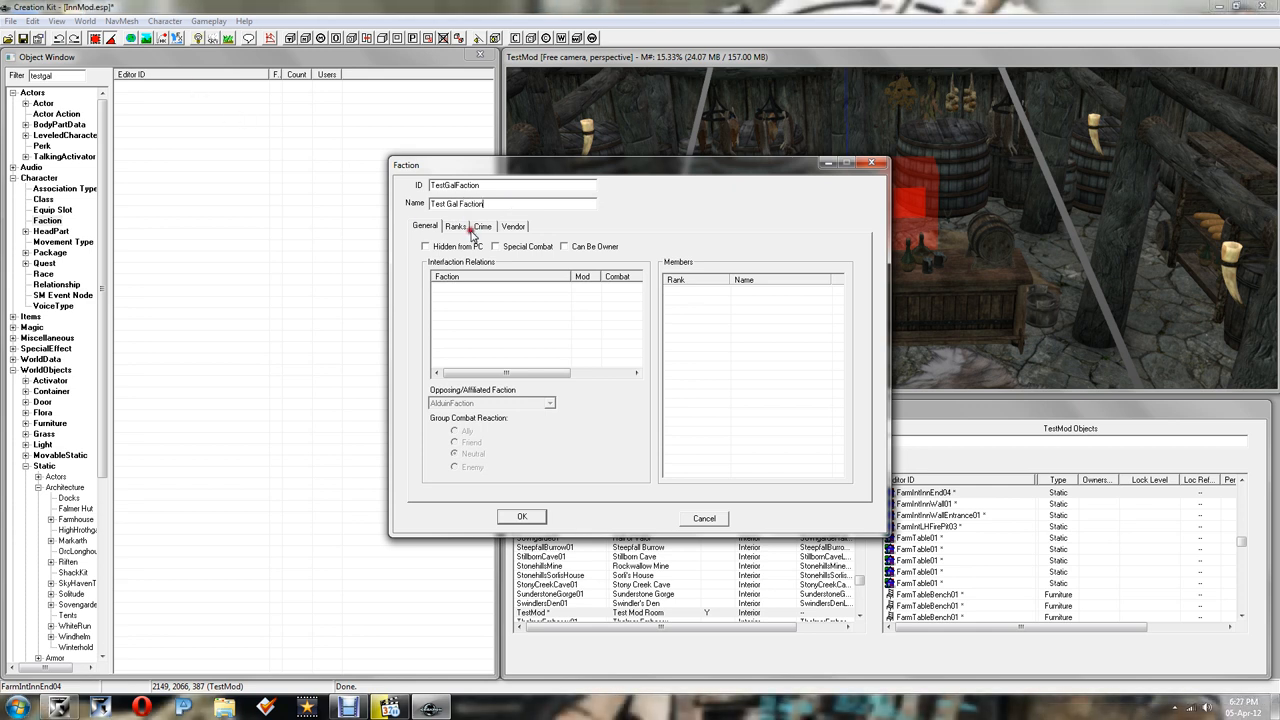
{"action": "left_click", "coordinate": [565, 246]}
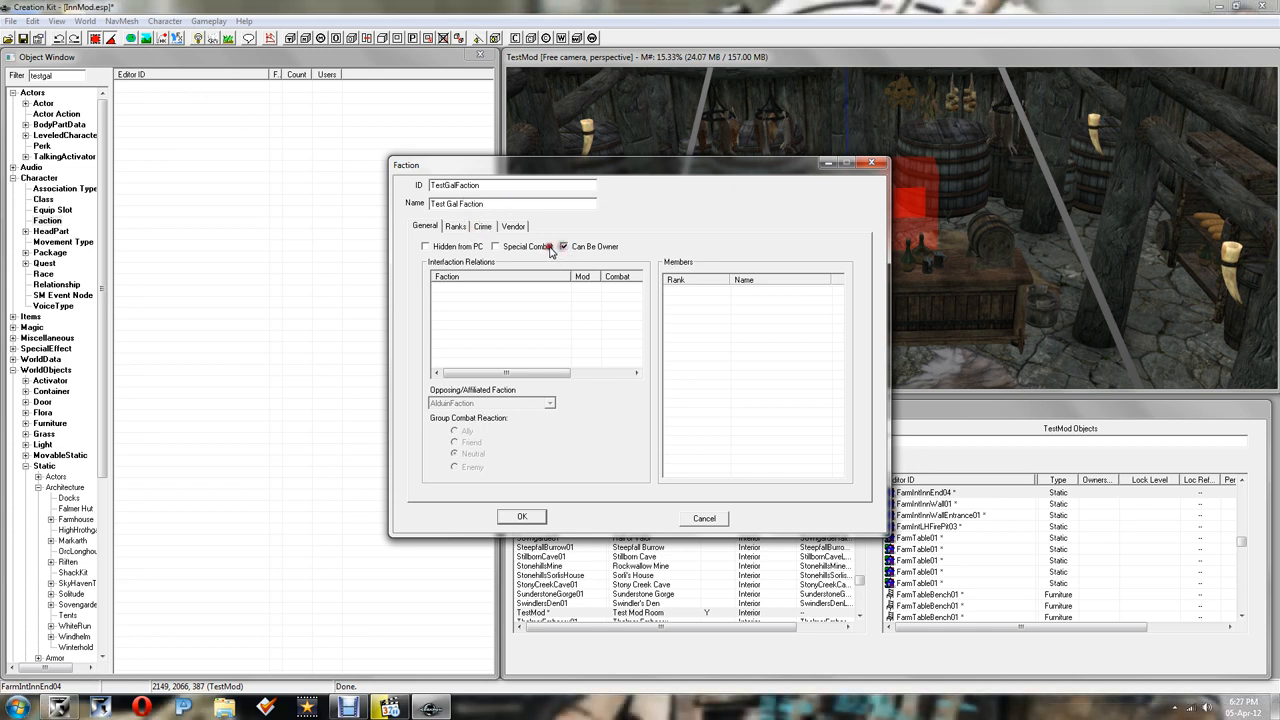
Step: Make the faction a vendor open hours 9 to 17 using VendorItemsInnkeeper
{"action": "left_click", "coordinate": [513, 225]}
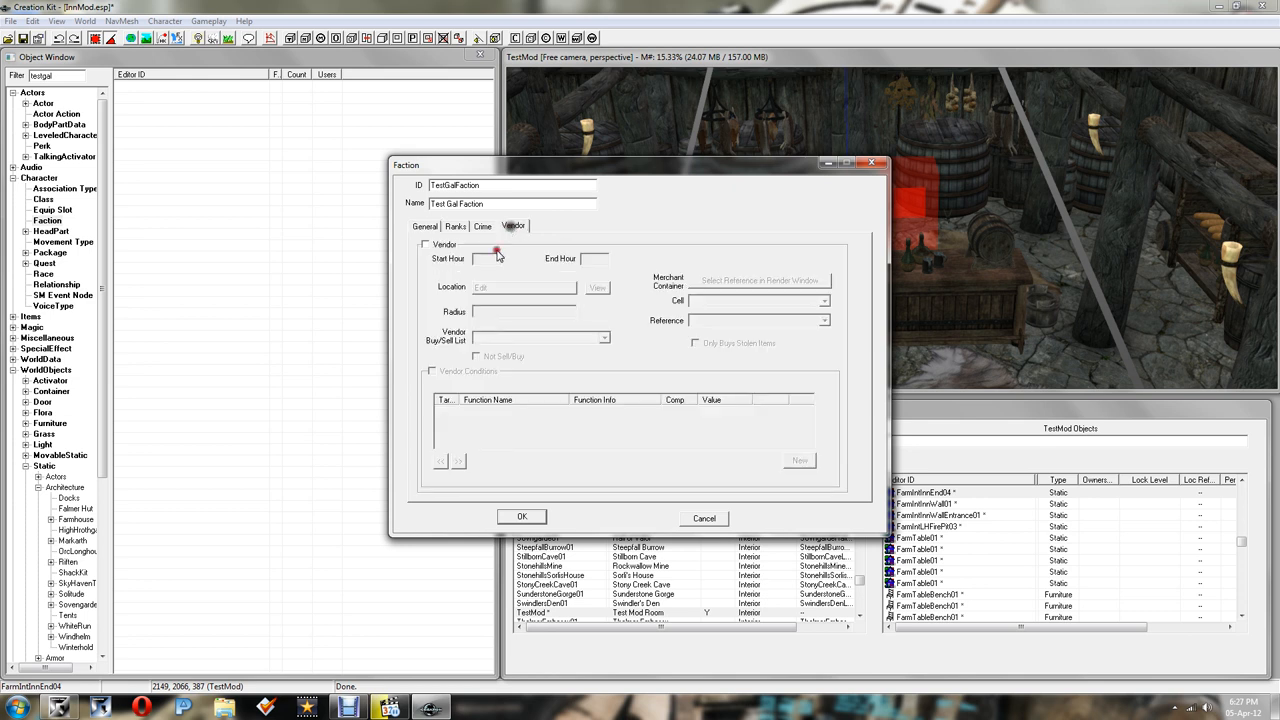
{"action": "left_click", "coordinate": [426, 245]}
{"action": "type", "text": "9"}
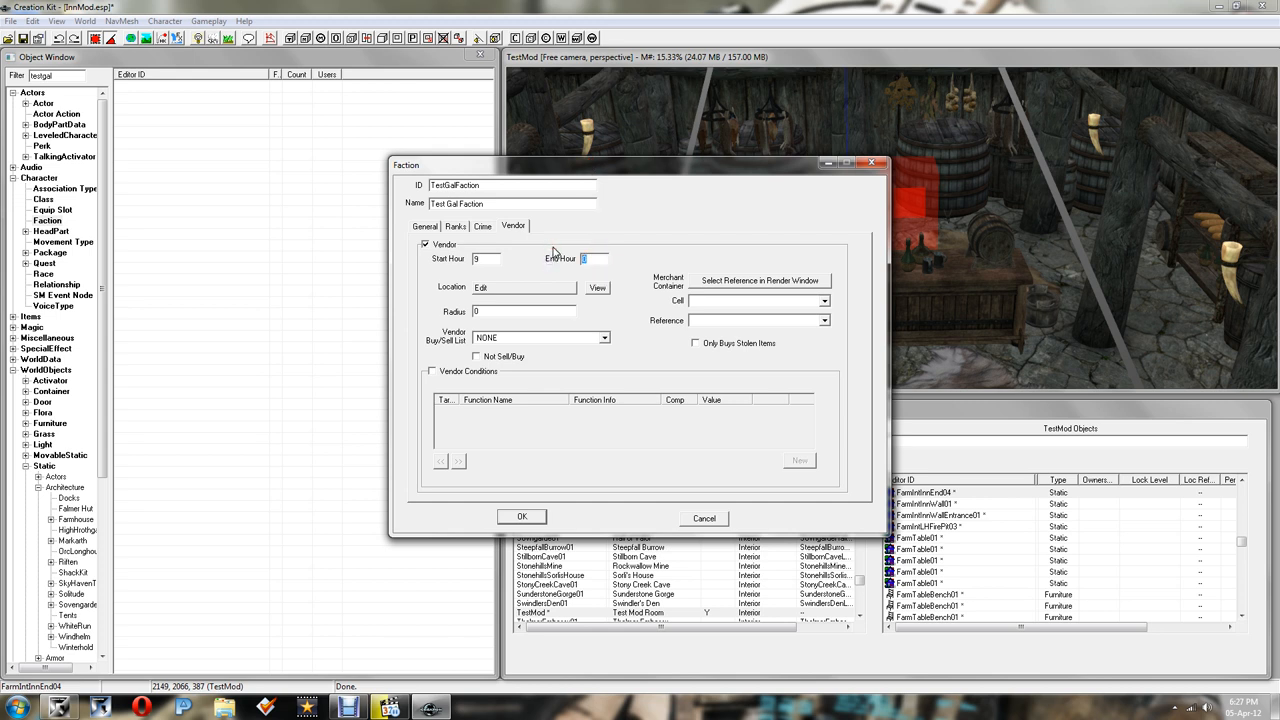
{"action": "type", "text": "17"}
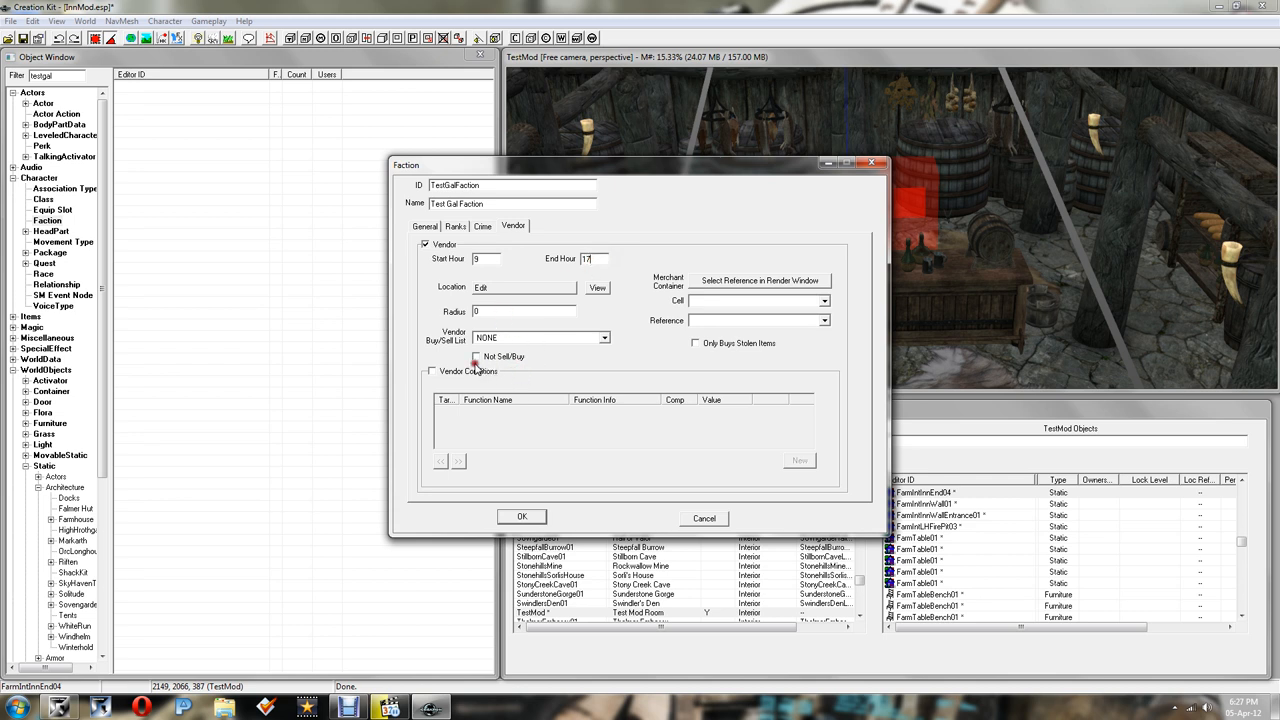
{"action": "left_click", "coordinate": [604, 338]}
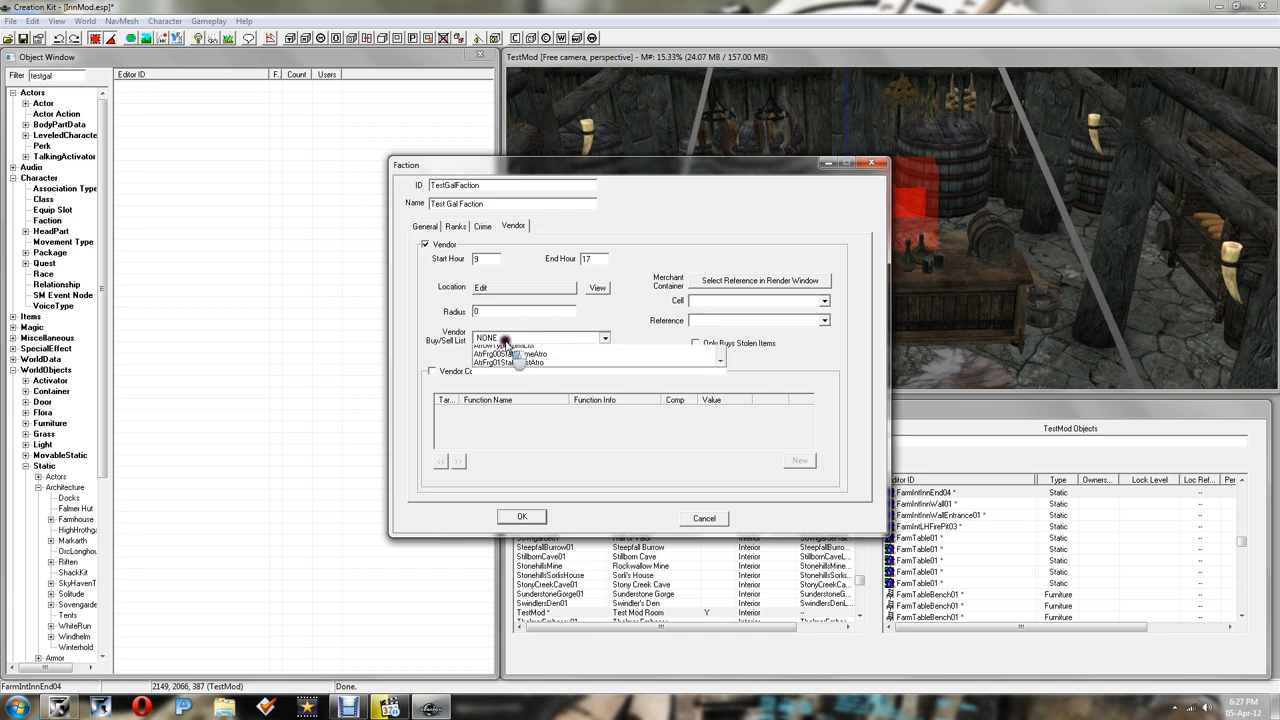
{"action": "left_click", "coordinate": [604, 337]}
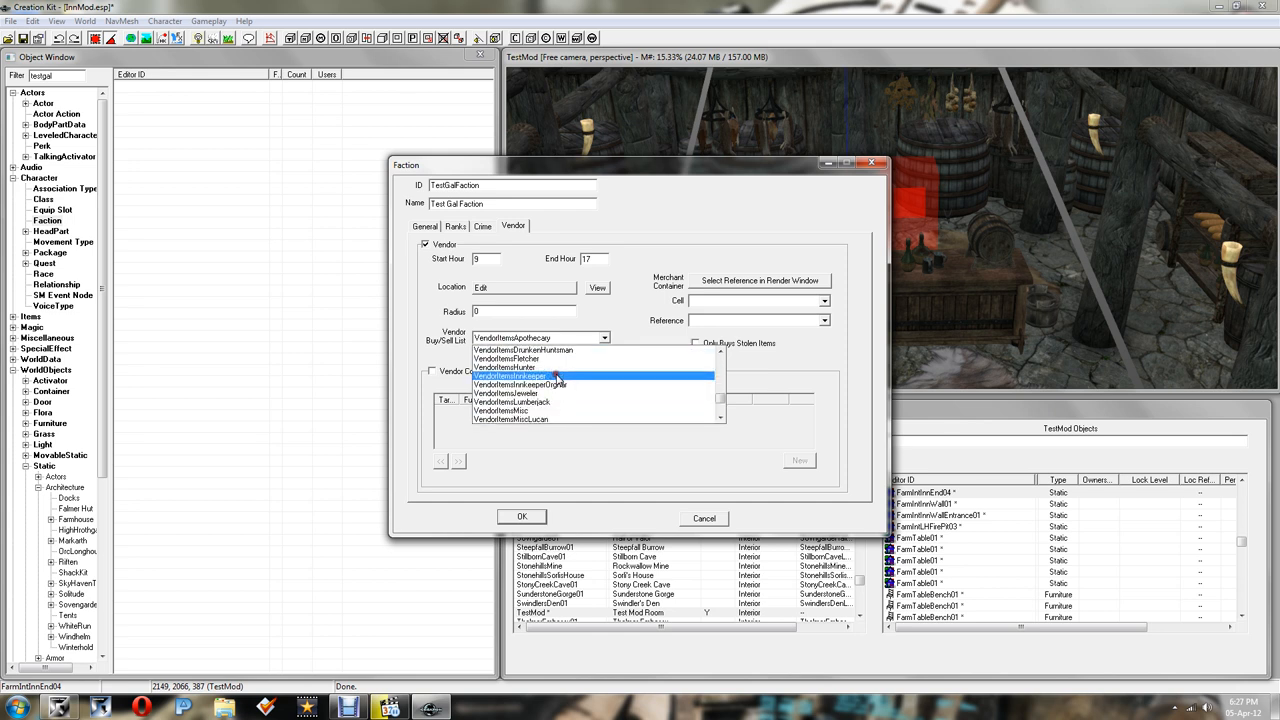
{"action": "left_click", "coordinate": [540, 377]}
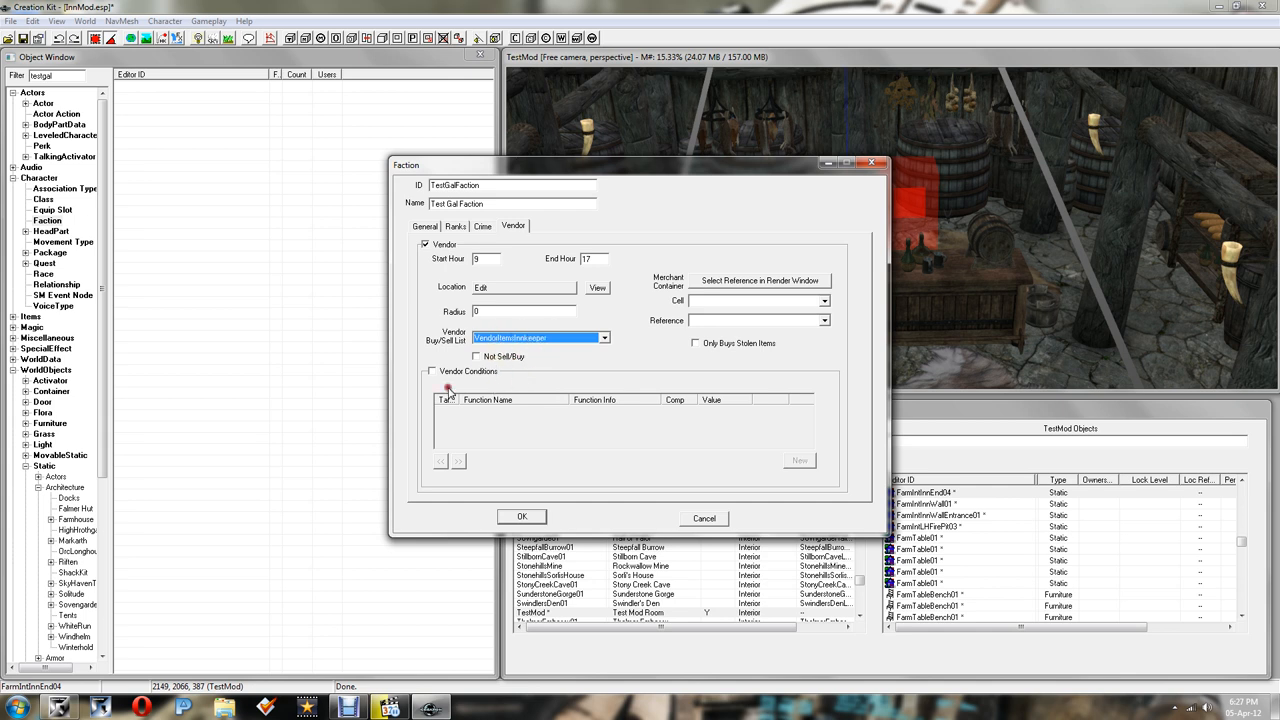
{"action": "mouse_move", "coordinate": [634, 308]}
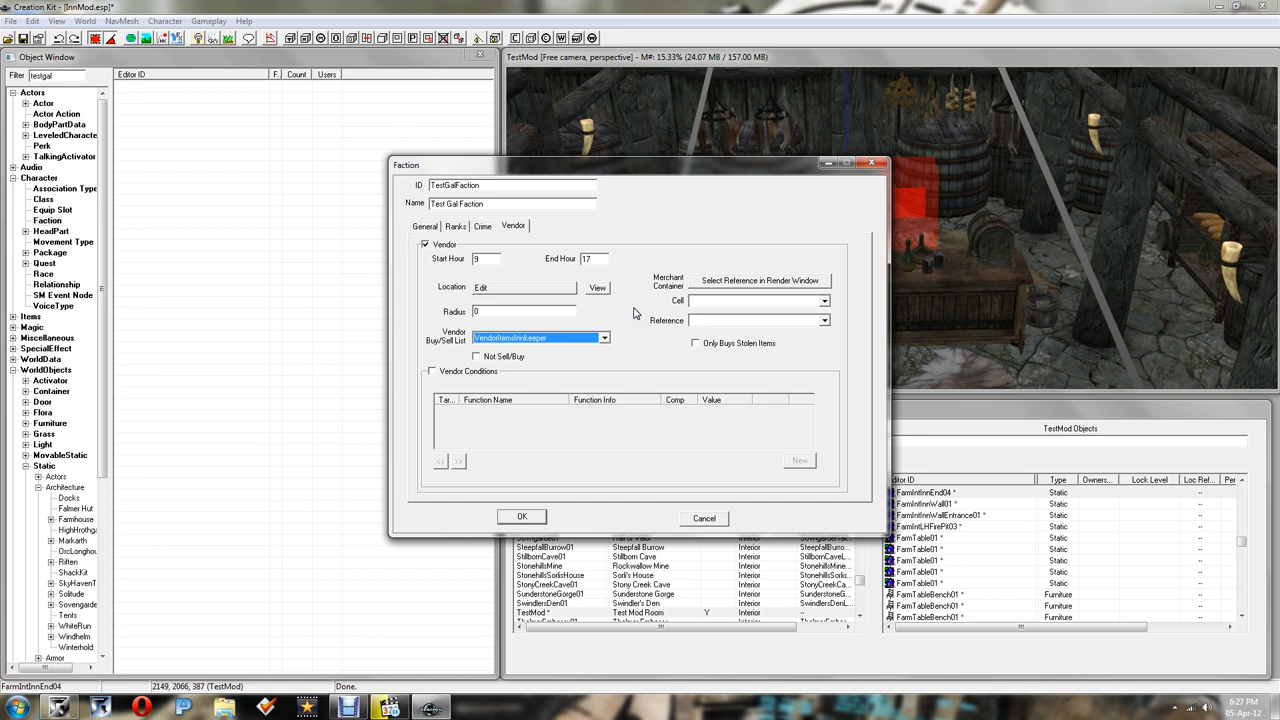
{"action": "mouse_move", "coordinate": [623, 316]}
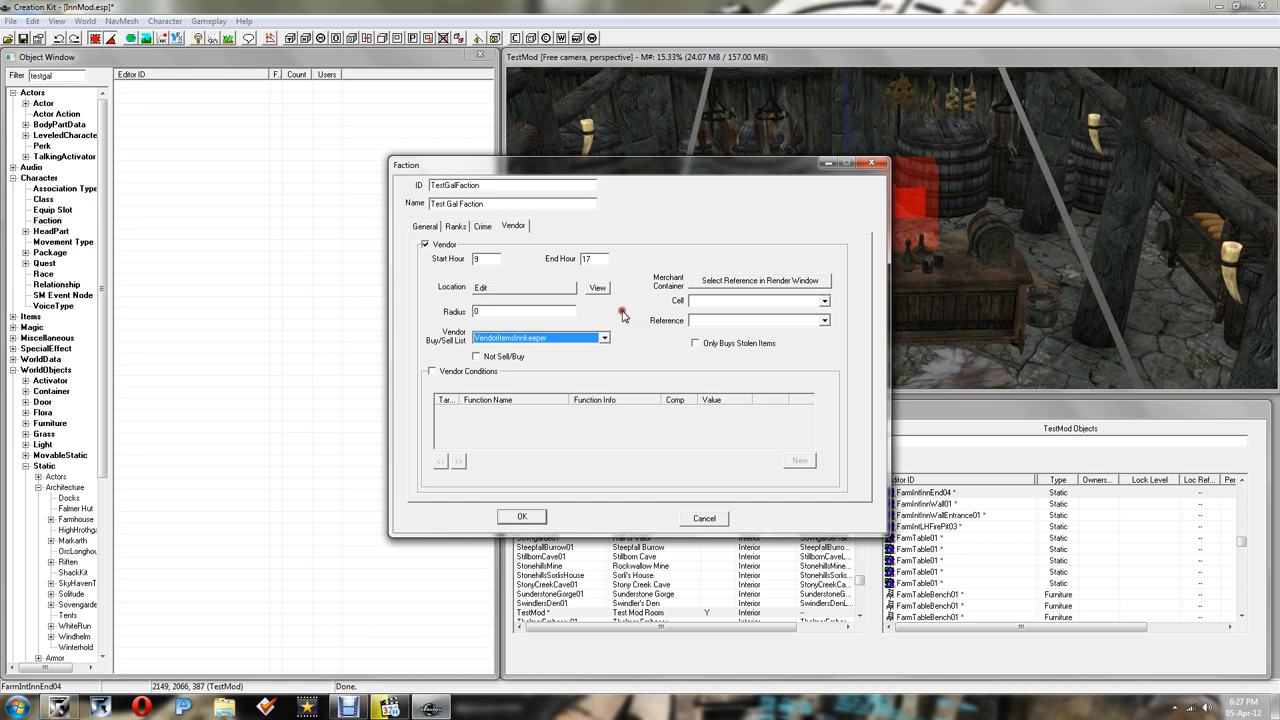
{"action": "mouse_move", "coordinate": [617, 313]}
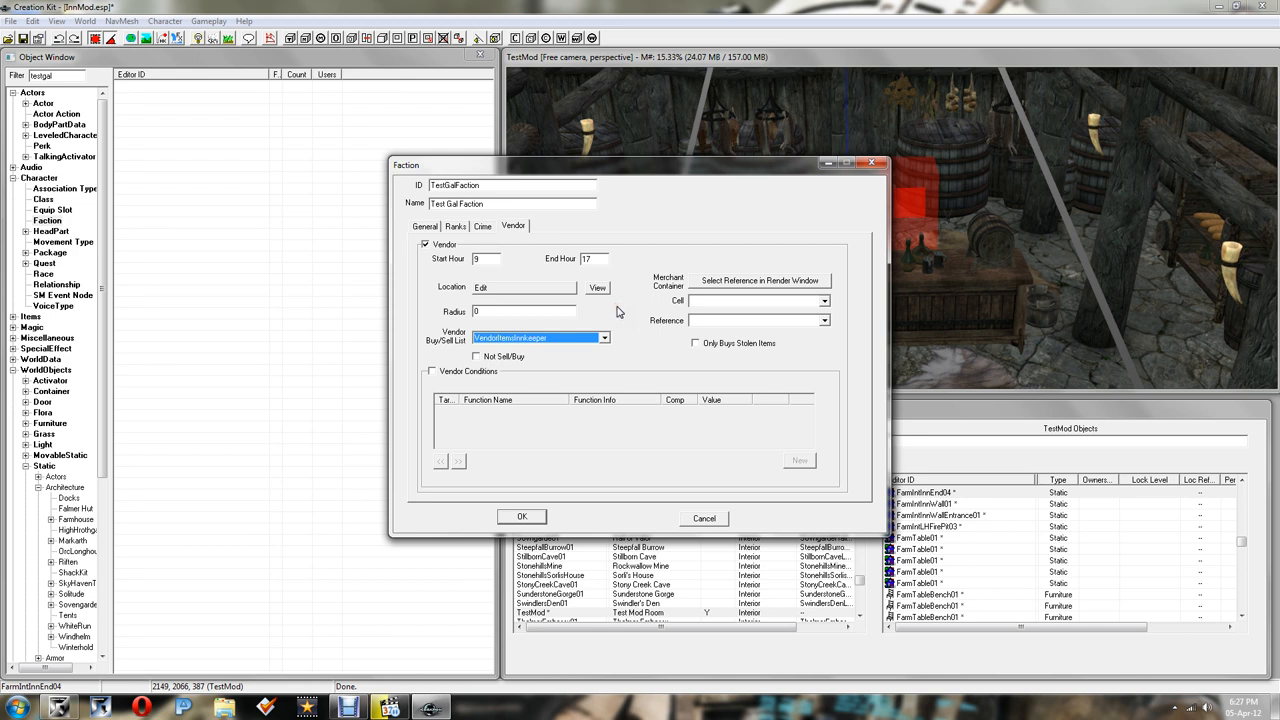
{"action": "mouse_move", "coordinate": [660, 282]}
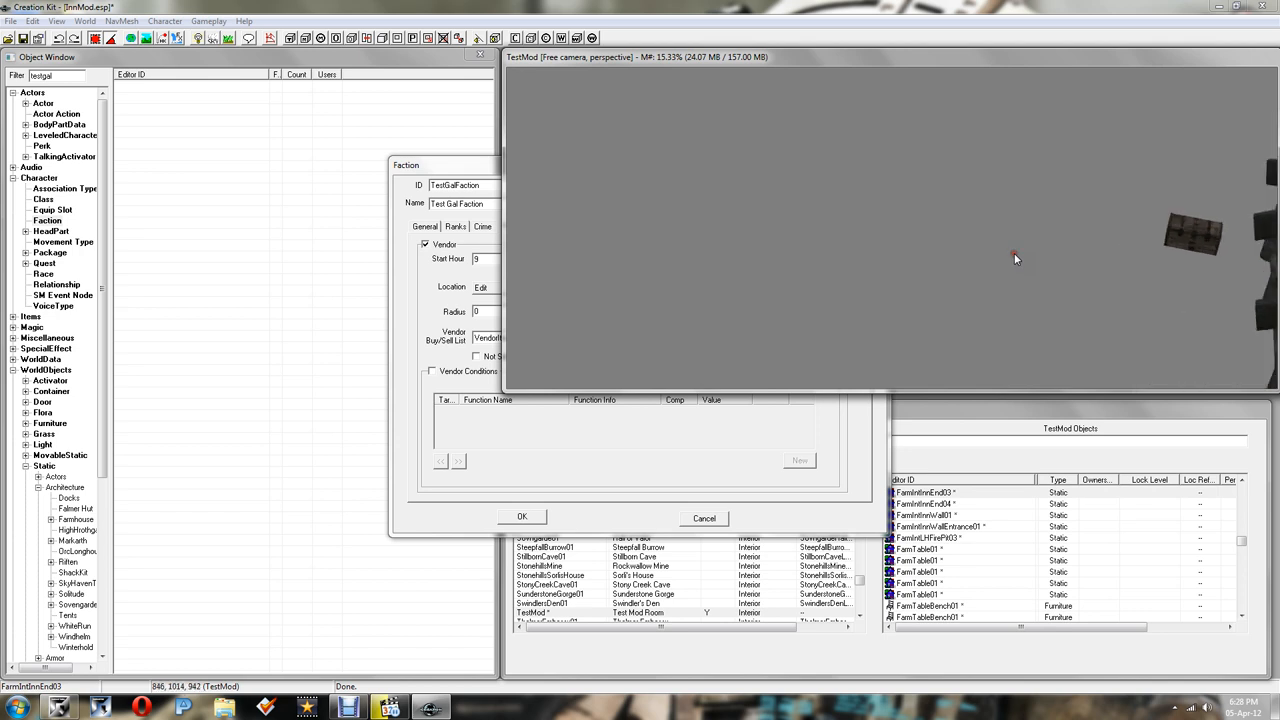
Step: Set TestChest as the merchant container, confirm the faction, and list Actors
{"action": "left_click", "coordinate": [513, 225]}
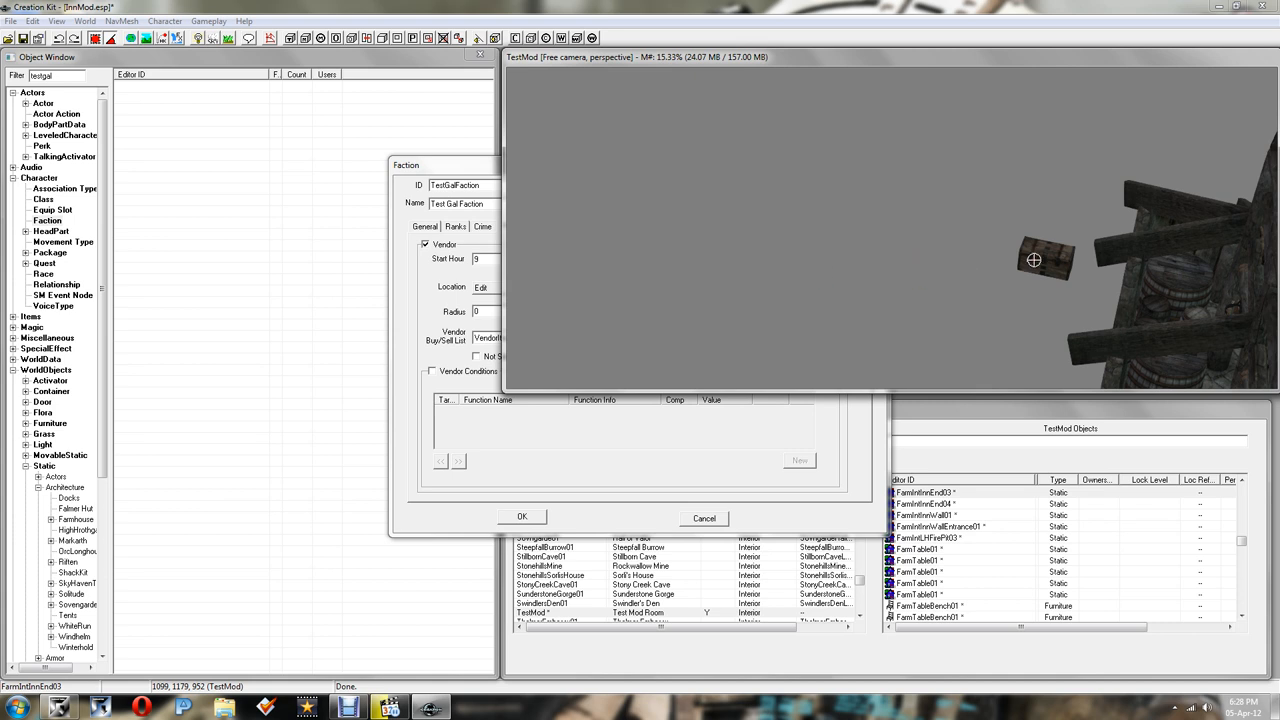
{"action": "left_click", "coordinate": [513, 225]}
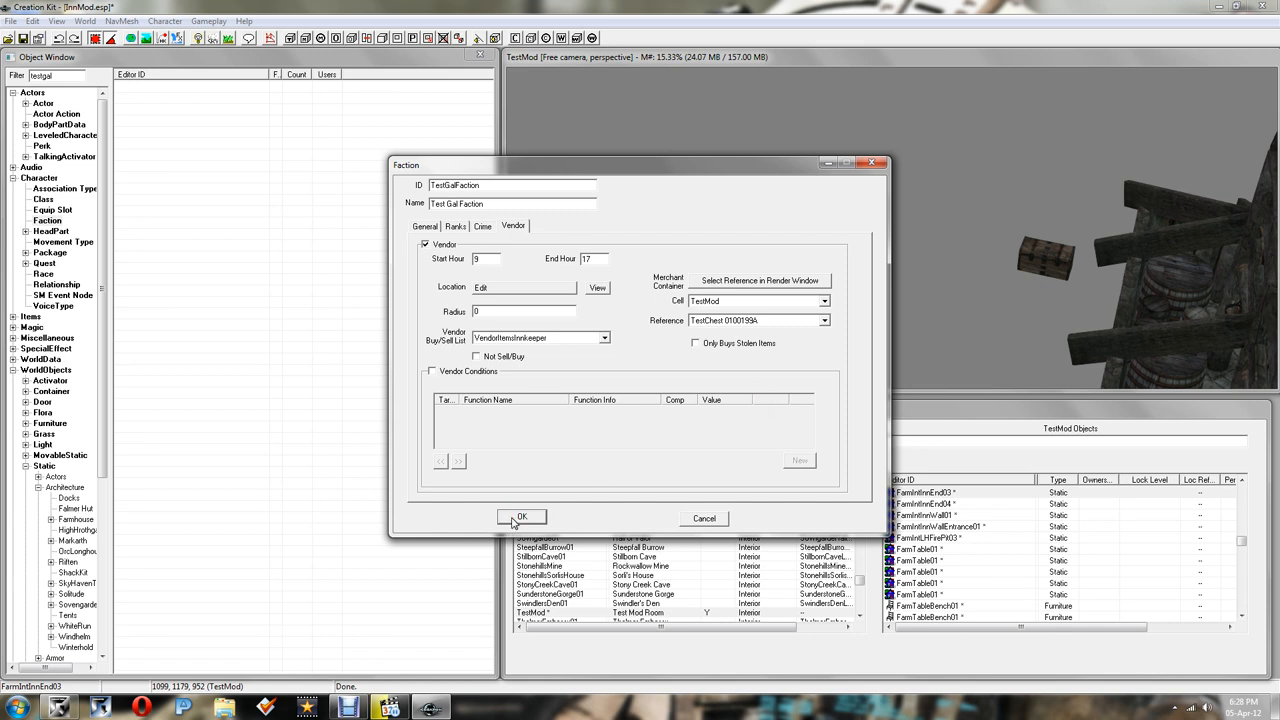
{"action": "left_click", "coordinate": [521, 518]}
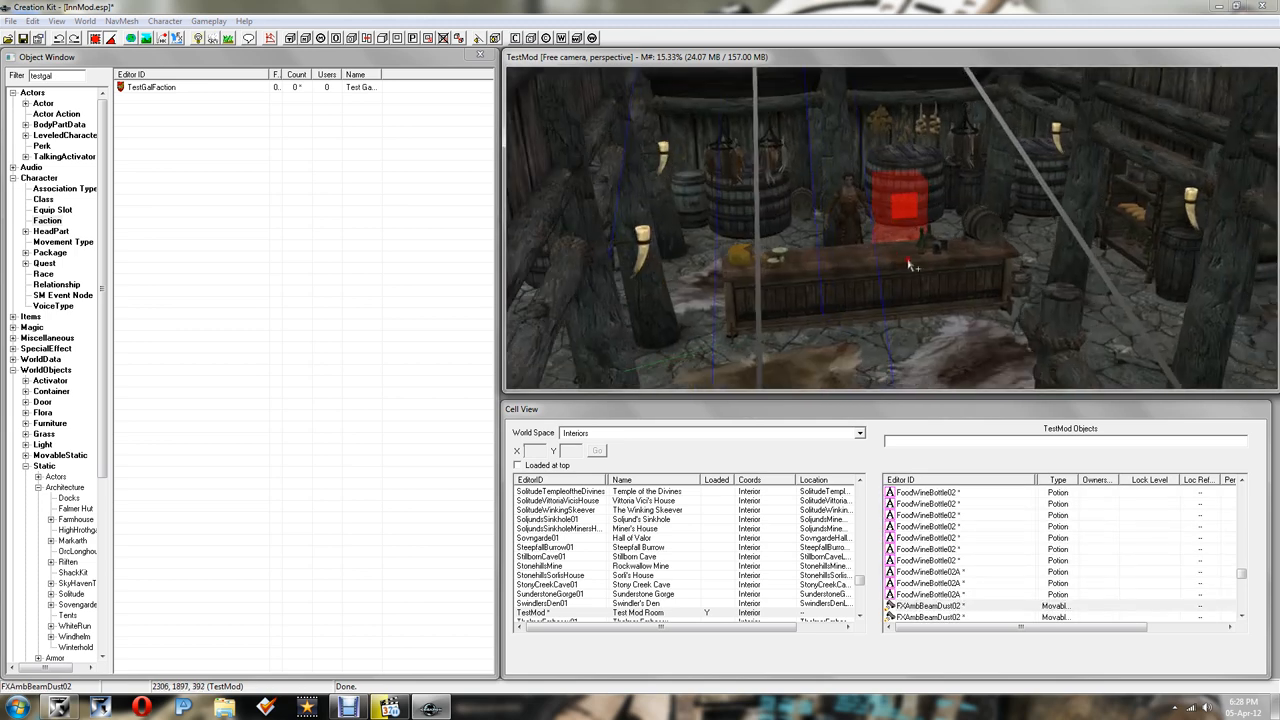
{"action": "left_click_drag", "start_coordinate": [908, 265], "coordinate": [871, 275]}
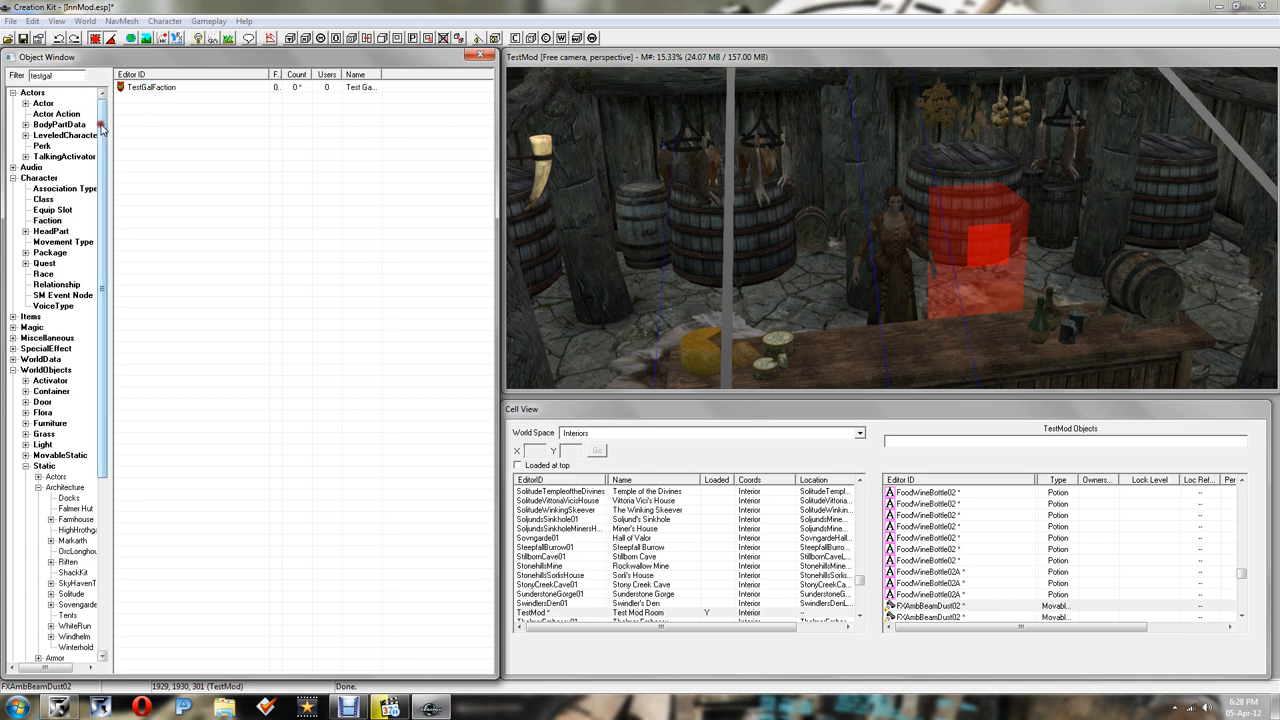
{"action": "left_click", "coordinate": [43, 102]}
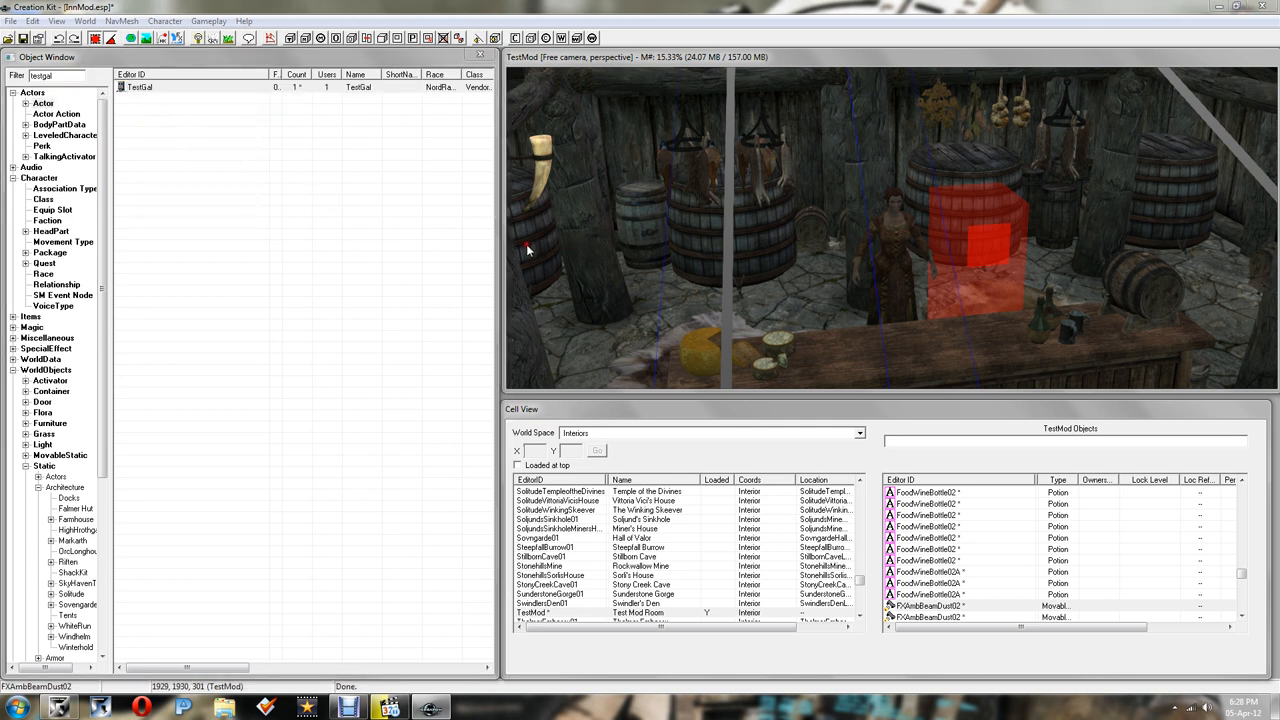
Step: Add TestGalFaction to TestGal's faction memberships at rank 0
{"action": "double_click", "coordinate": [140, 87]}
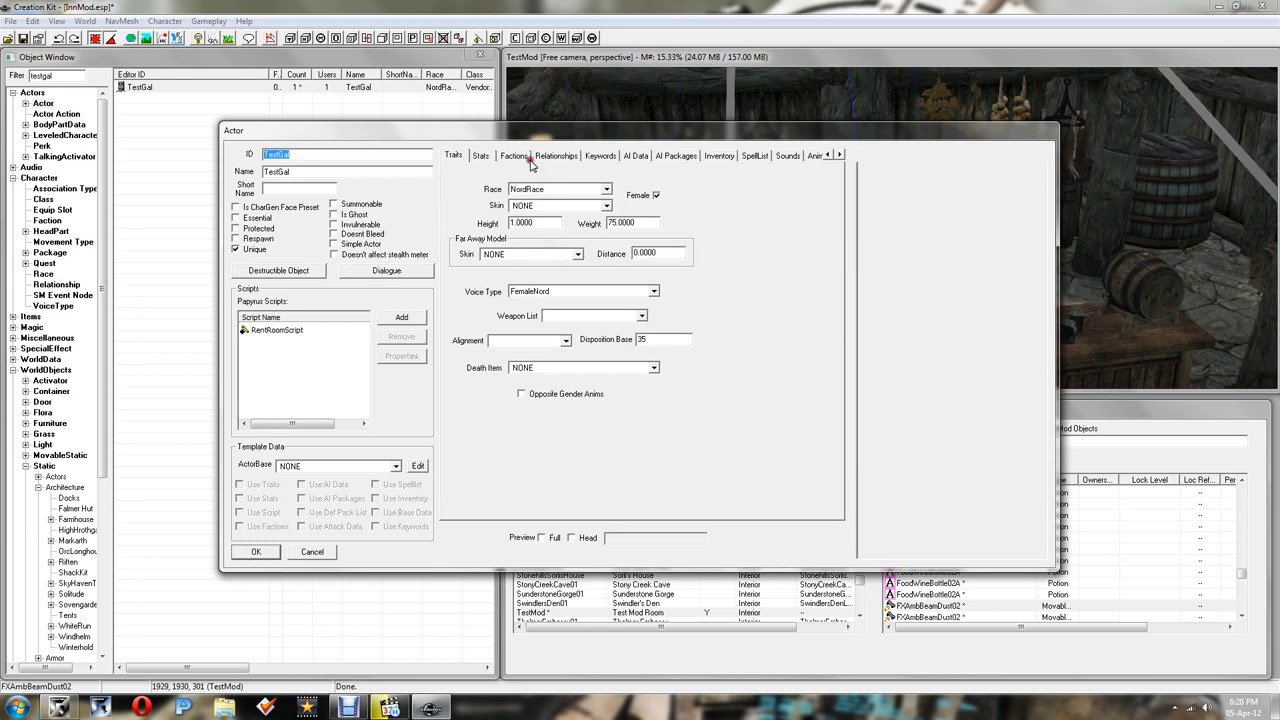
{"action": "left_click", "coordinate": [513, 155]}
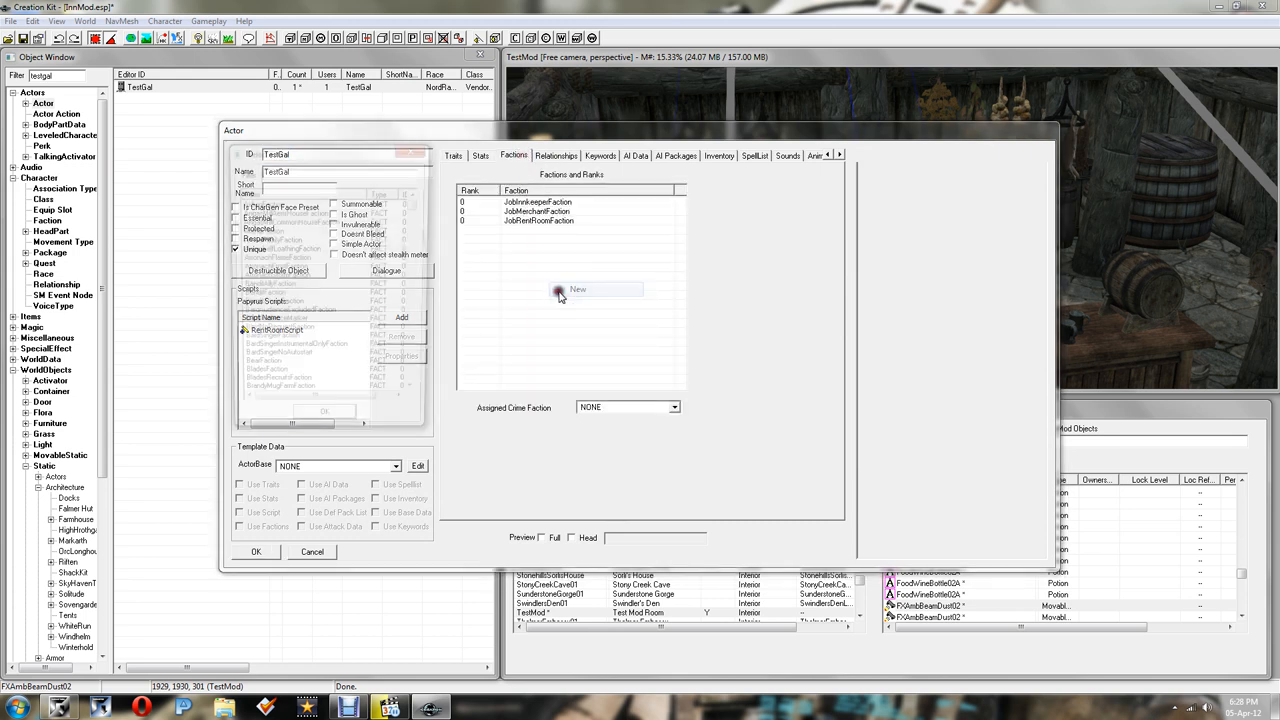
{"action": "left_click", "coordinate": [578, 291]}
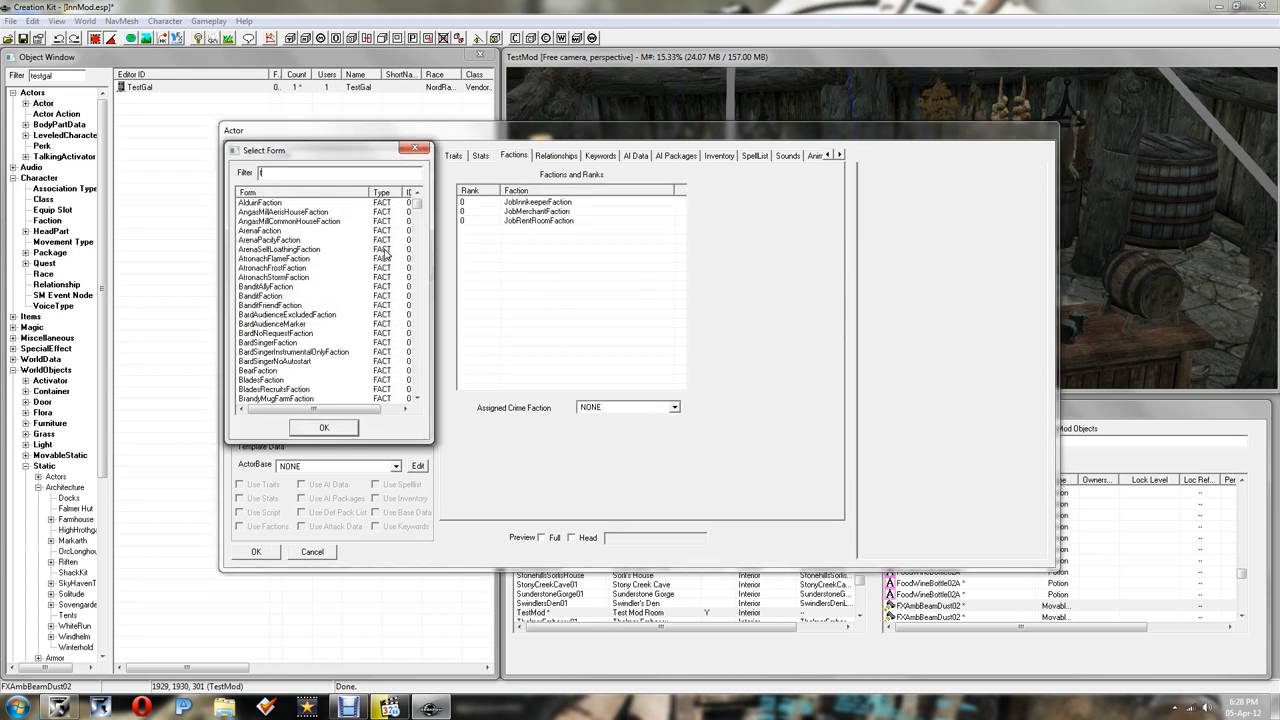
{"action": "type", "text": "testgal"}
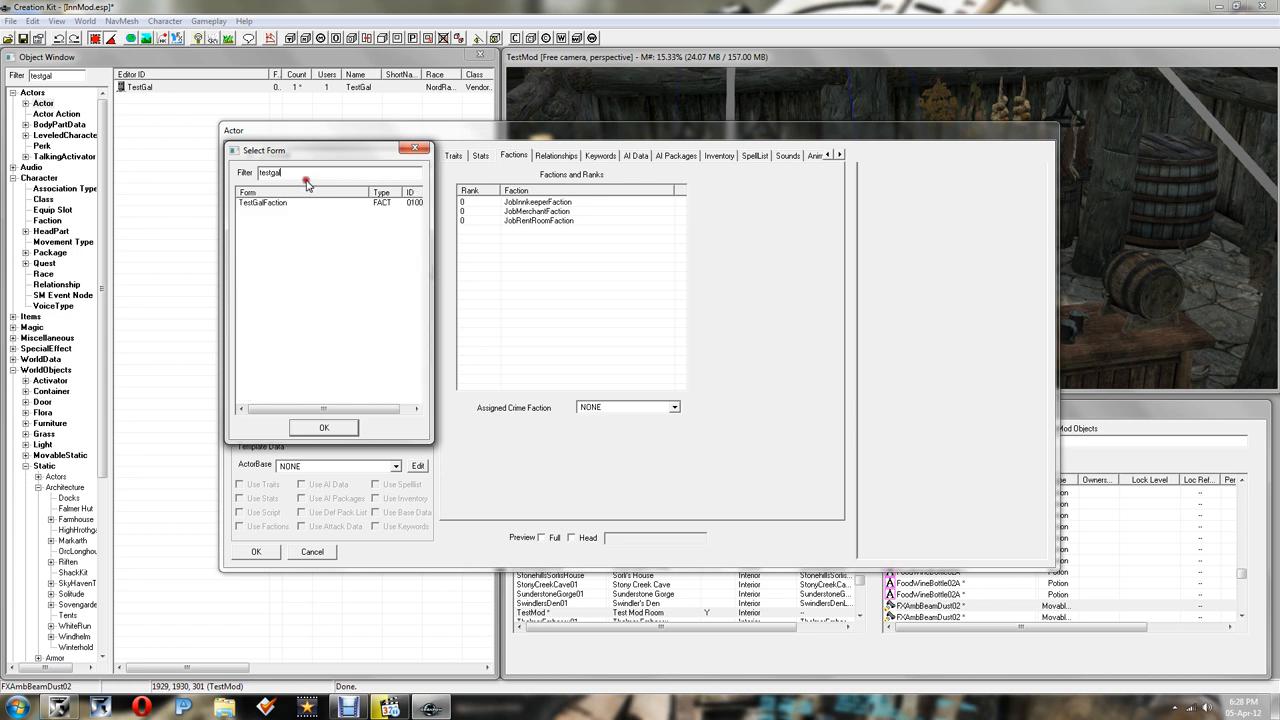
{"action": "left_click", "coordinate": [323, 427]}
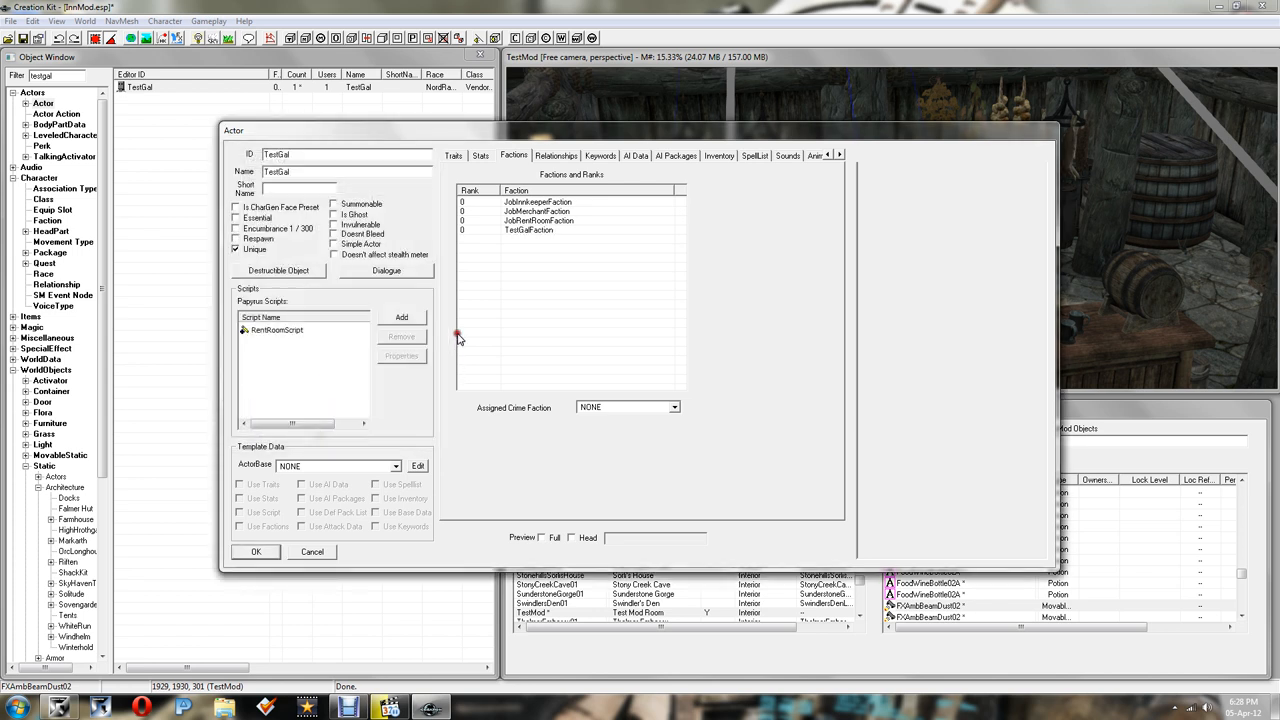
{"action": "mouse_move", "coordinate": [503, 268]}
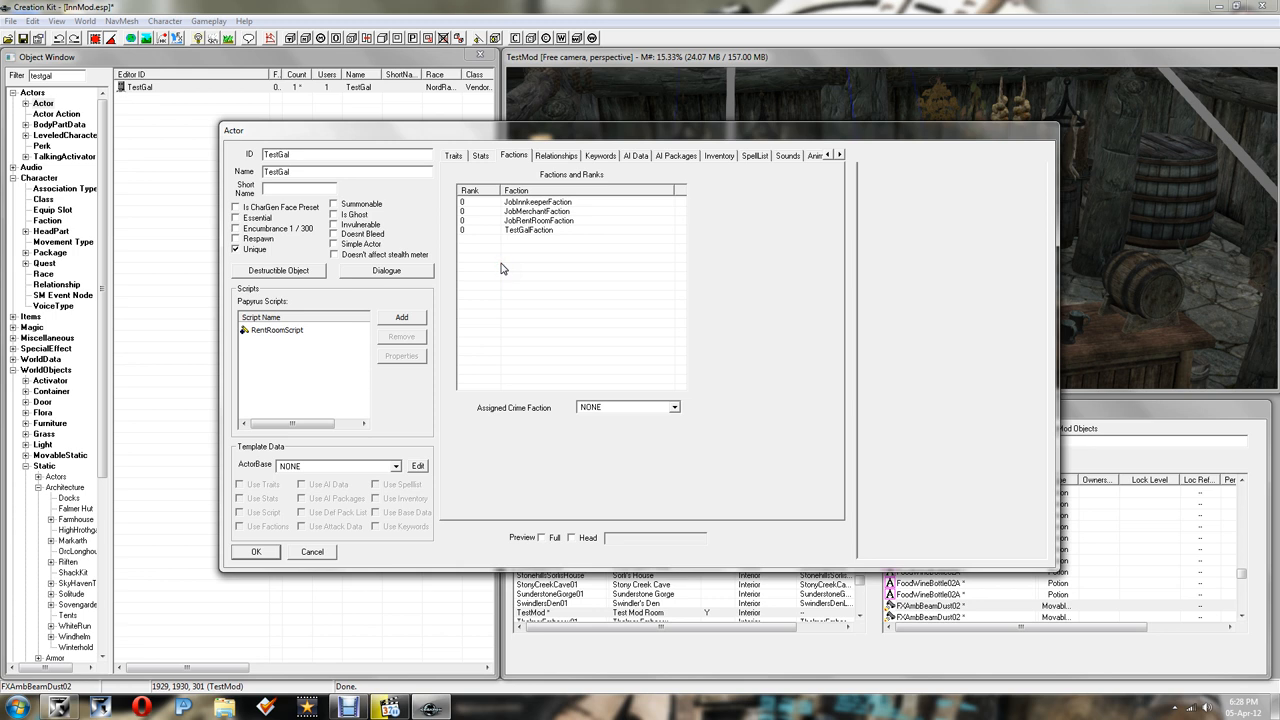
{"action": "mouse_move", "coordinate": [487, 306]}
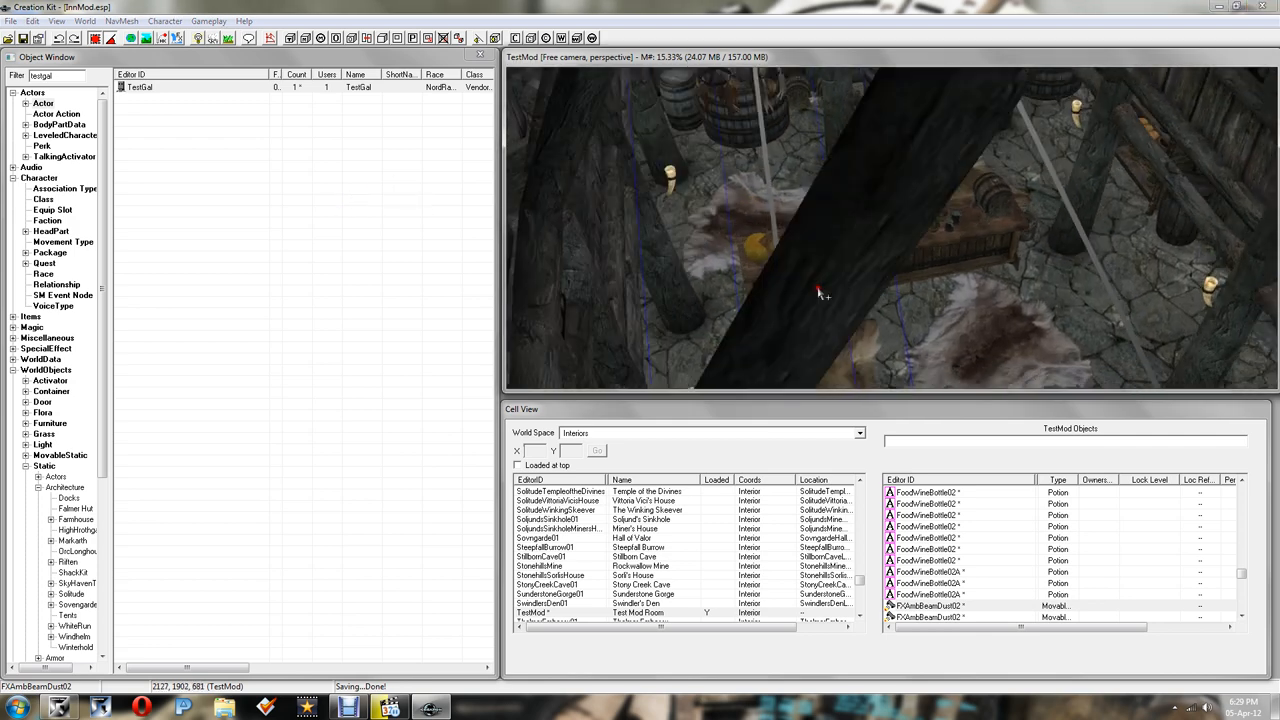
Step: Zoom out over the inn cell and finalize its navmesh
{"action": "left_click_drag", "start_coordinate": [818, 293], "coordinate": [843, 271]}
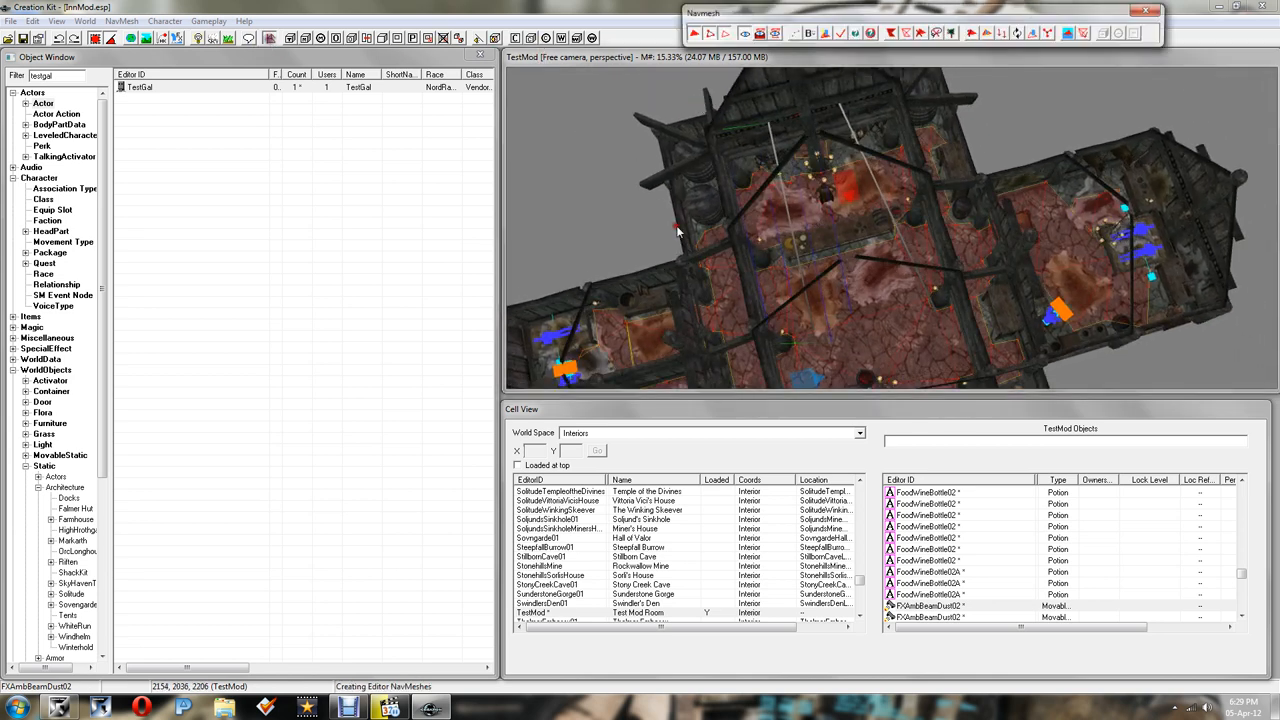
{"action": "left_click", "coordinate": [800, 215]}
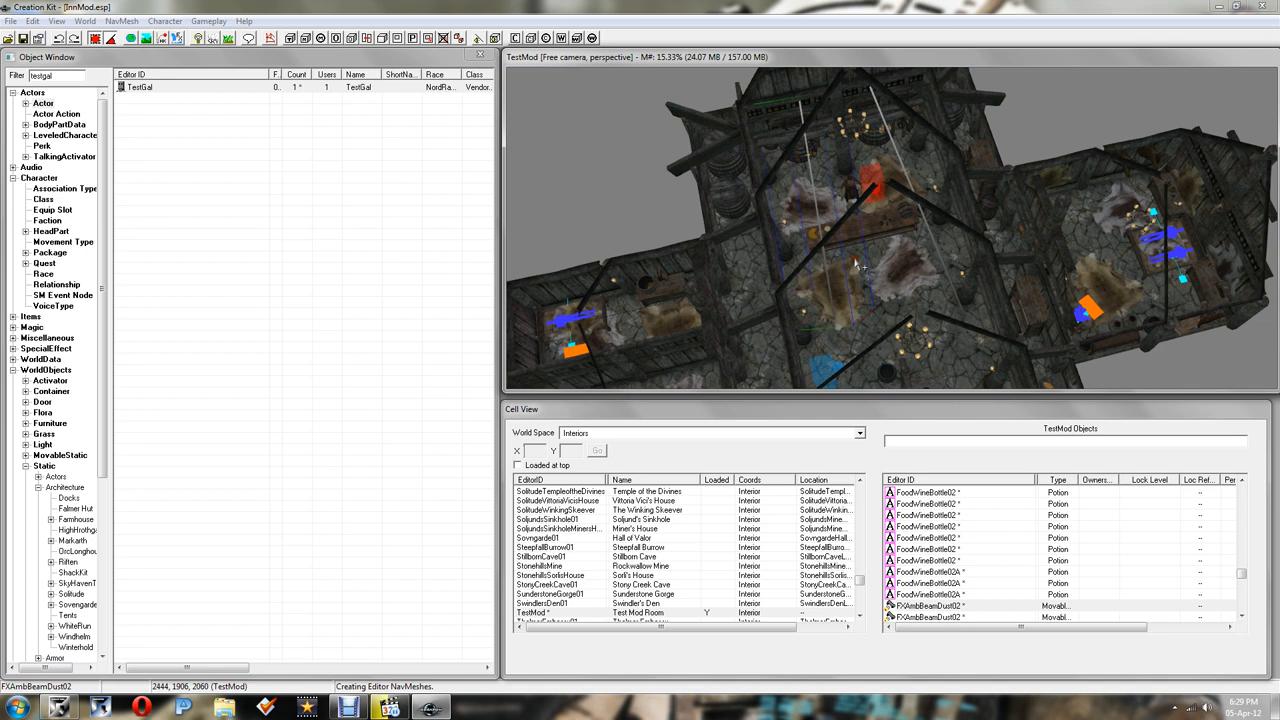
{"action": "mouse_move", "coordinate": [626, 113]}
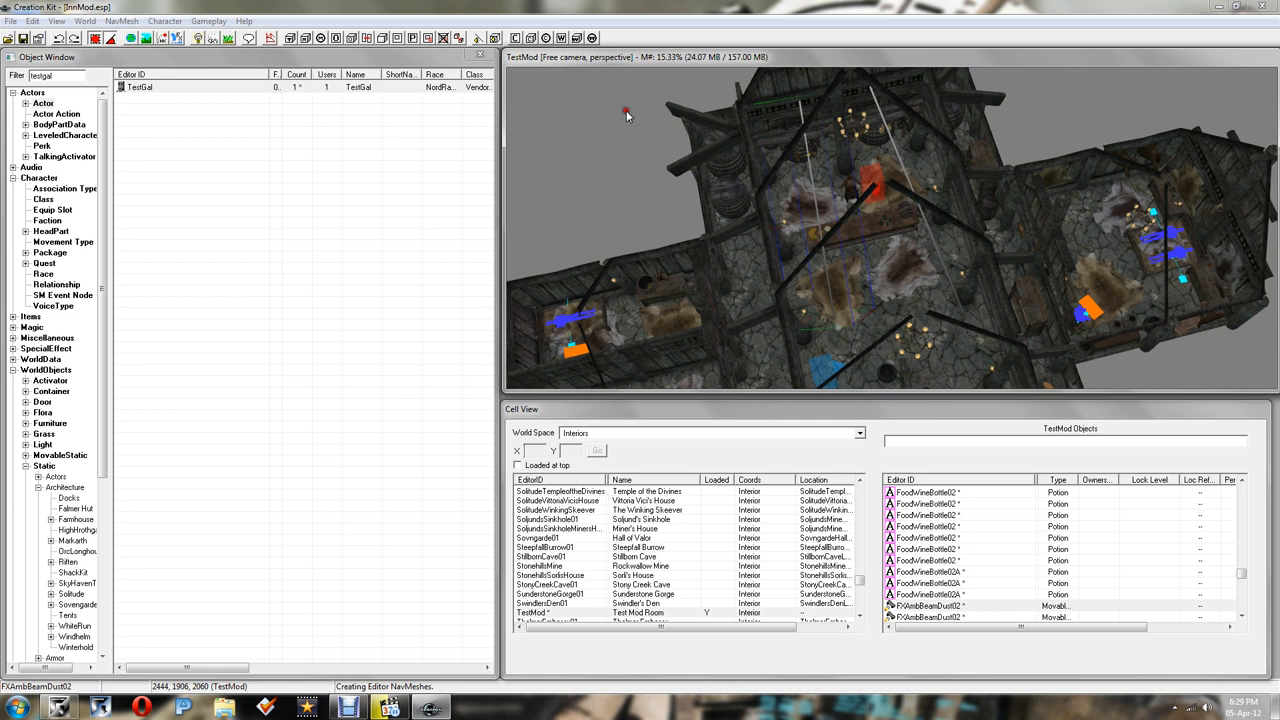
{"action": "mouse_move", "coordinate": [748, 190]}
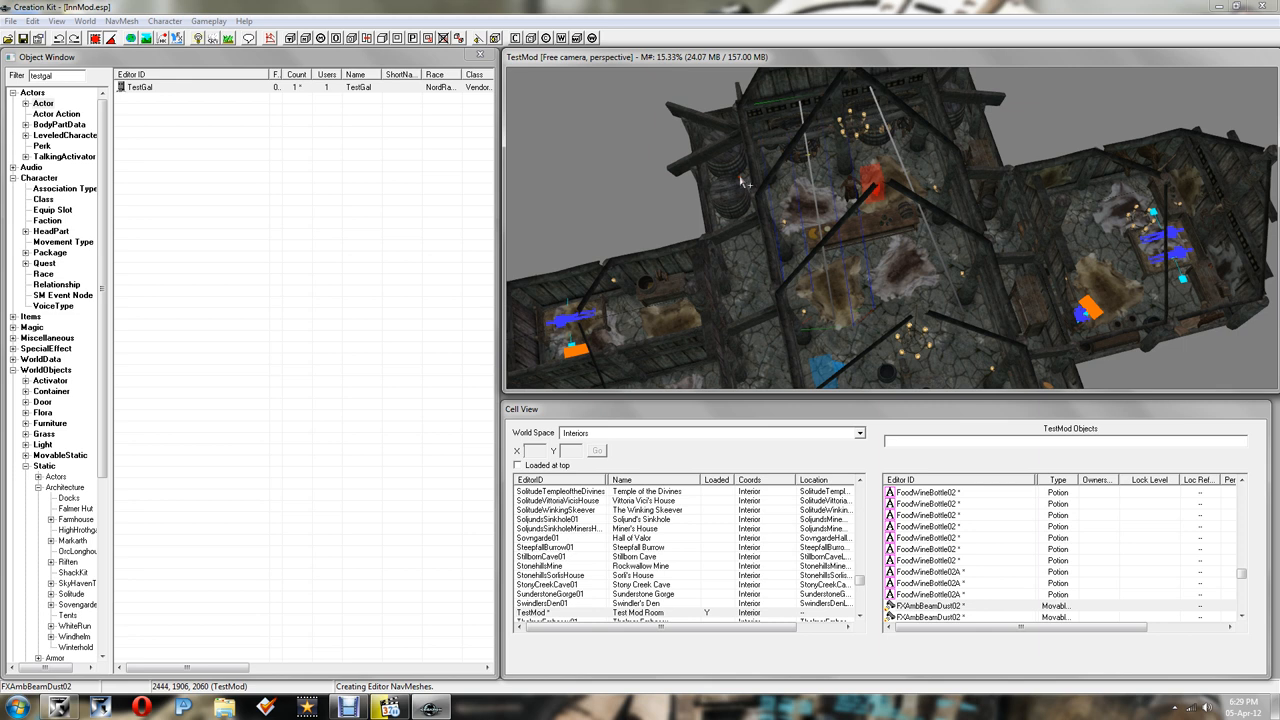
{"action": "mouse_move", "coordinate": [765, 196]}
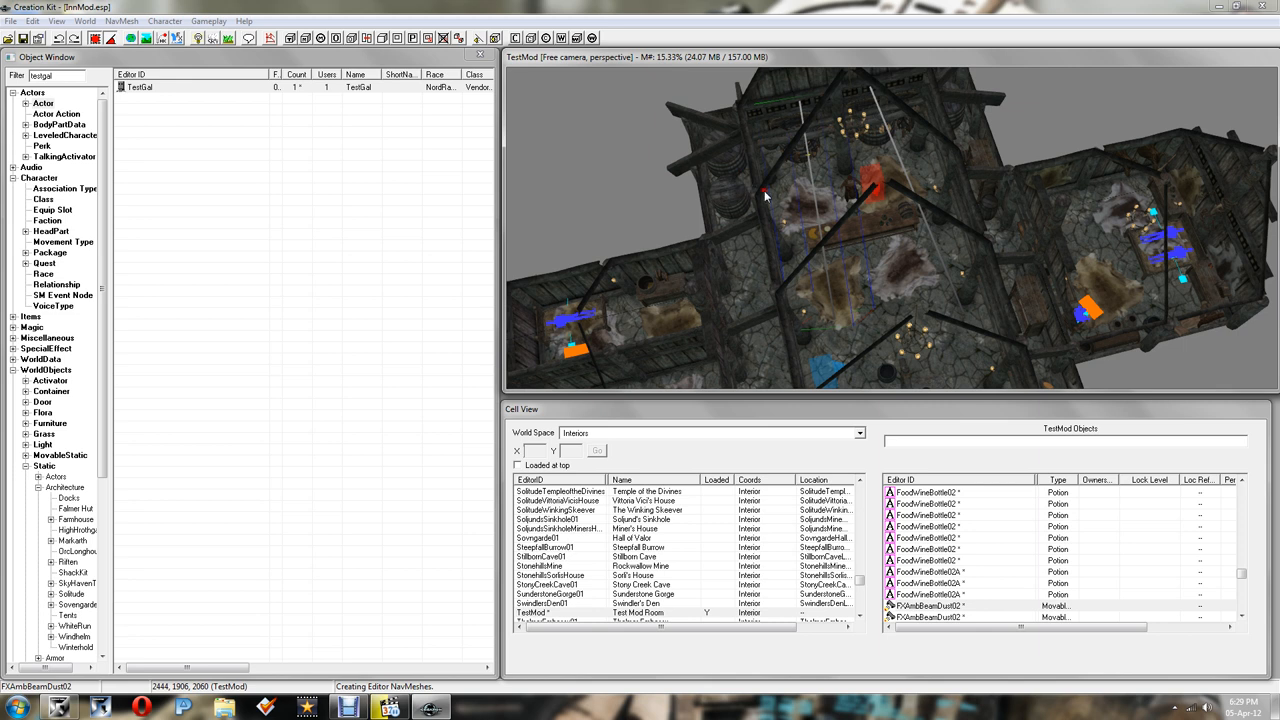
{"action": "mouse_move", "coordinate": [1005, 227]}
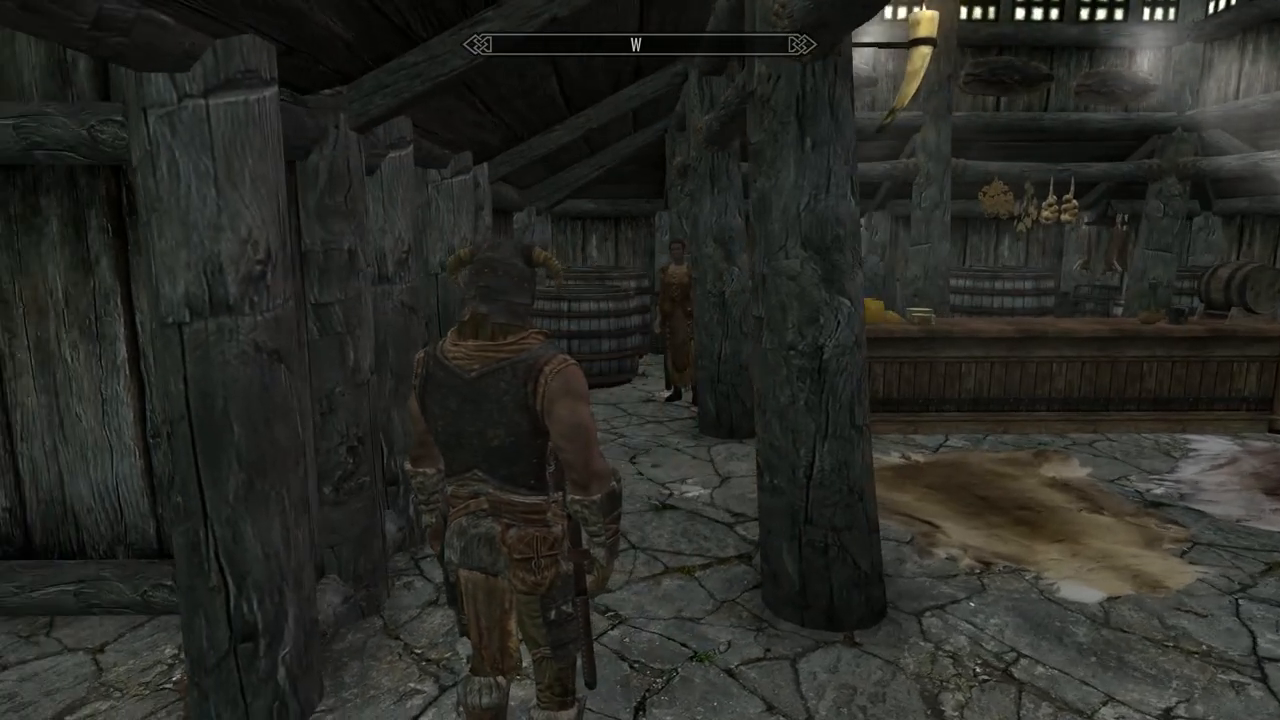
Step: Browse TestGal's food, ingredients and potions for sale, then rent her room for 10 gold
{"action": "key", "text": "w"}
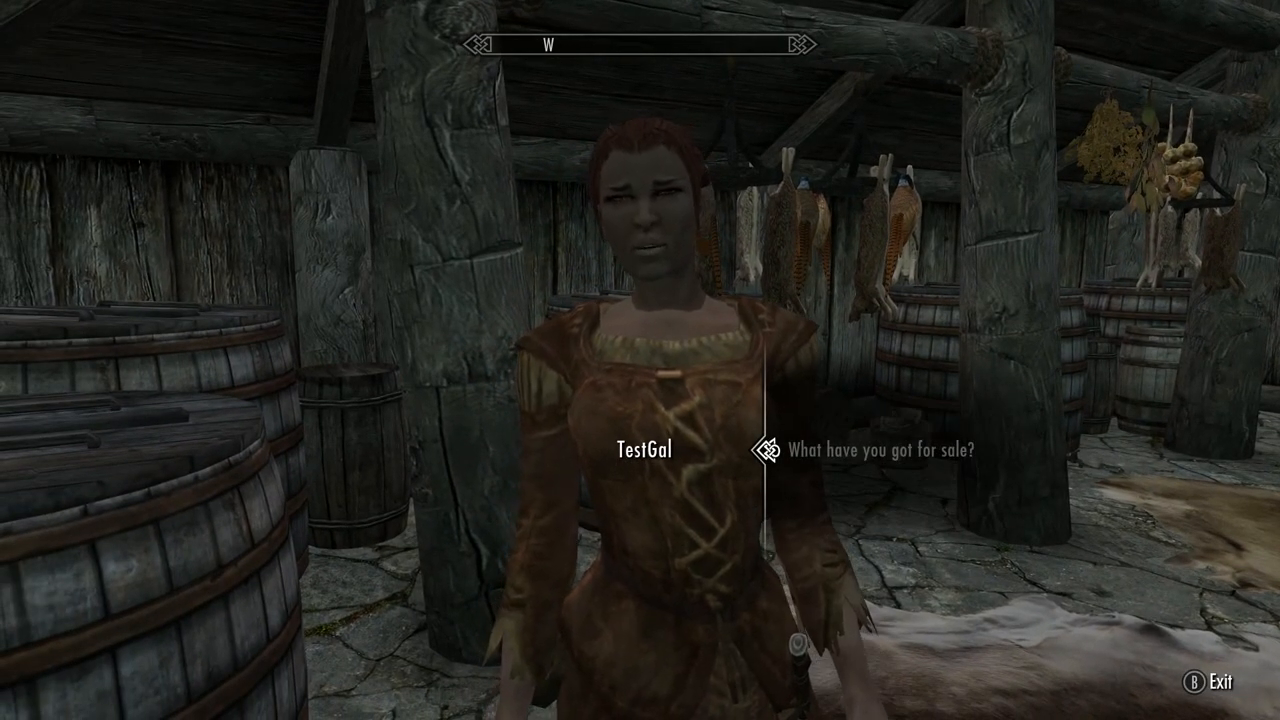
{"action": "left_click", "coordinate": [890, 450]}
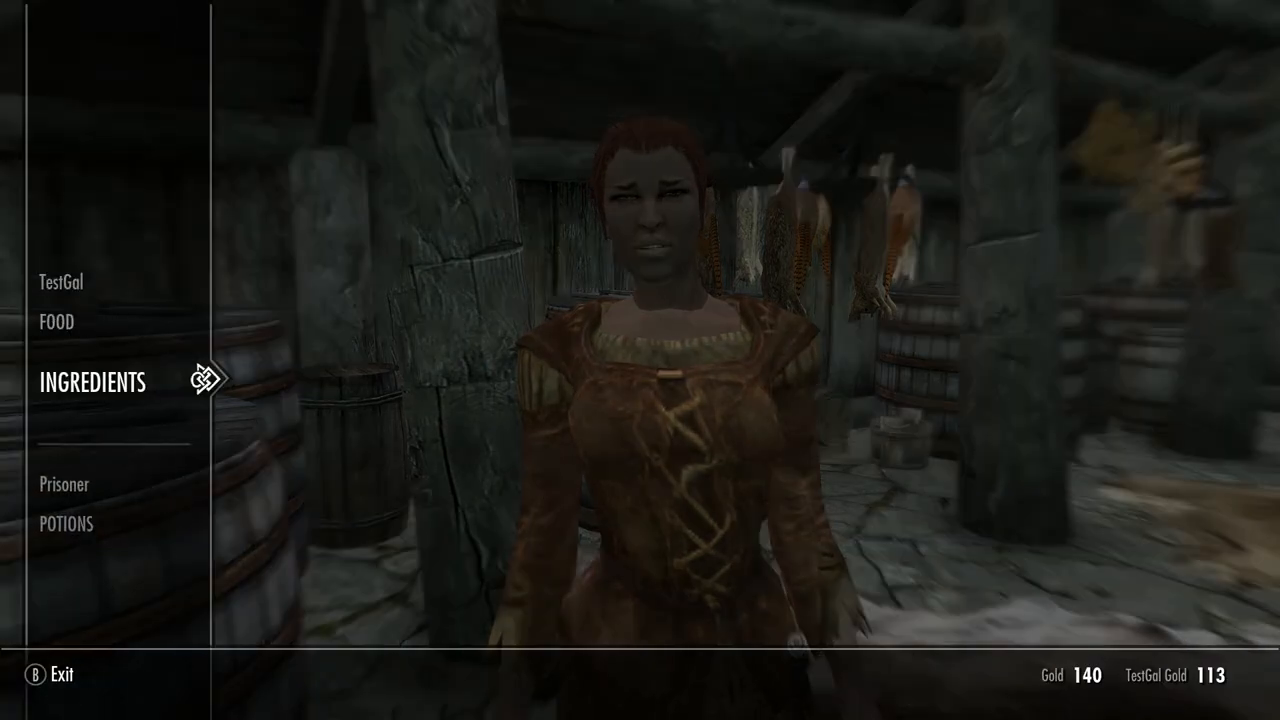
{"action": "scroll", "scroll_direction": "down", "scroll_amount": 3}
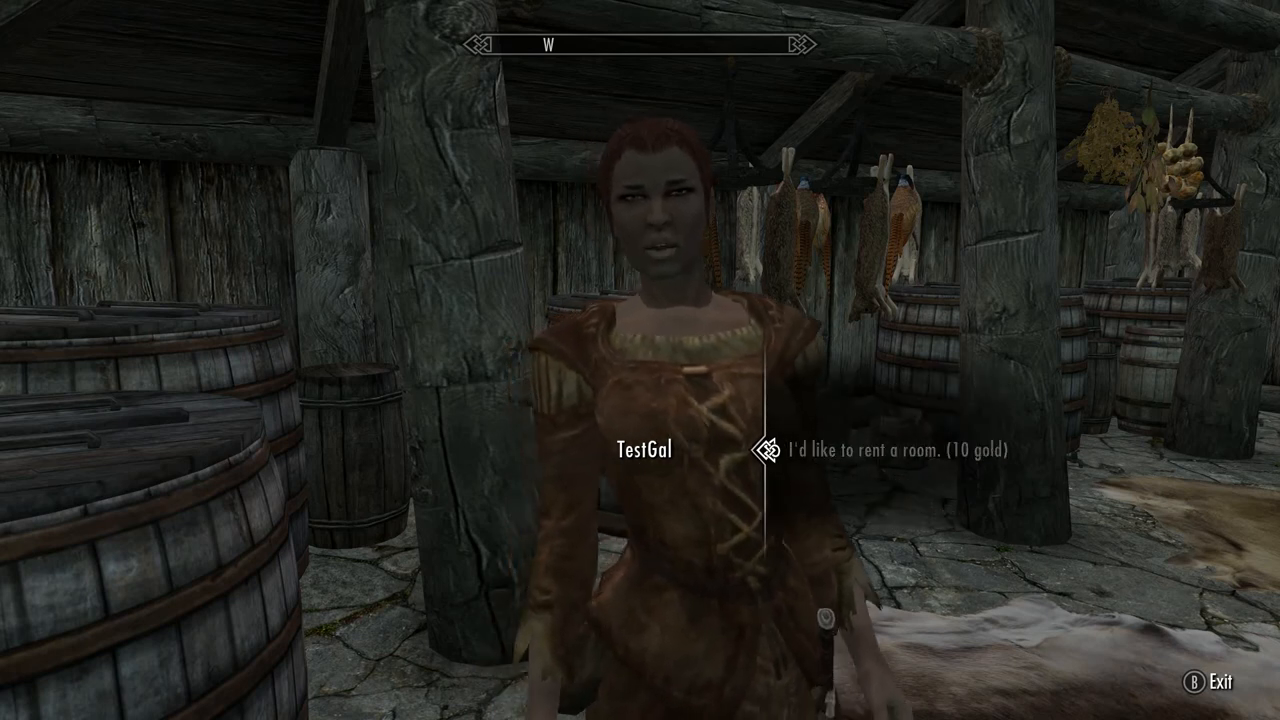
{"action": "left_click", "coordinate": [897, 450]}
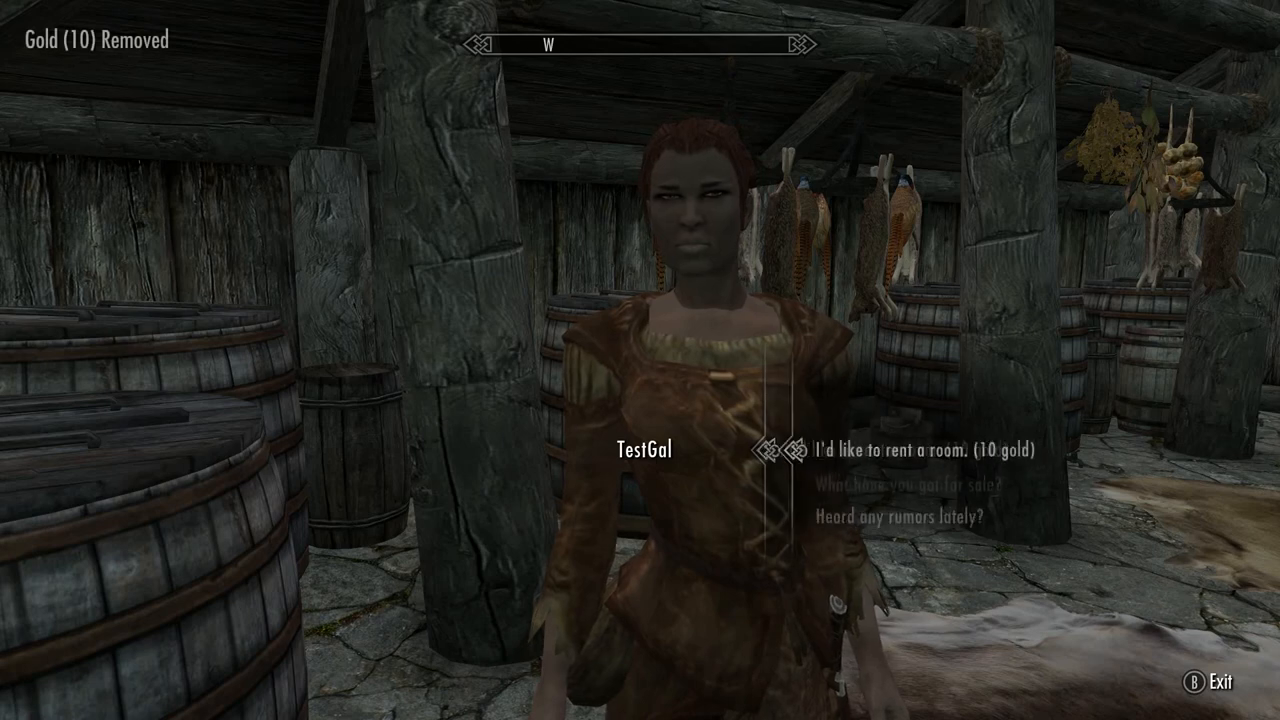